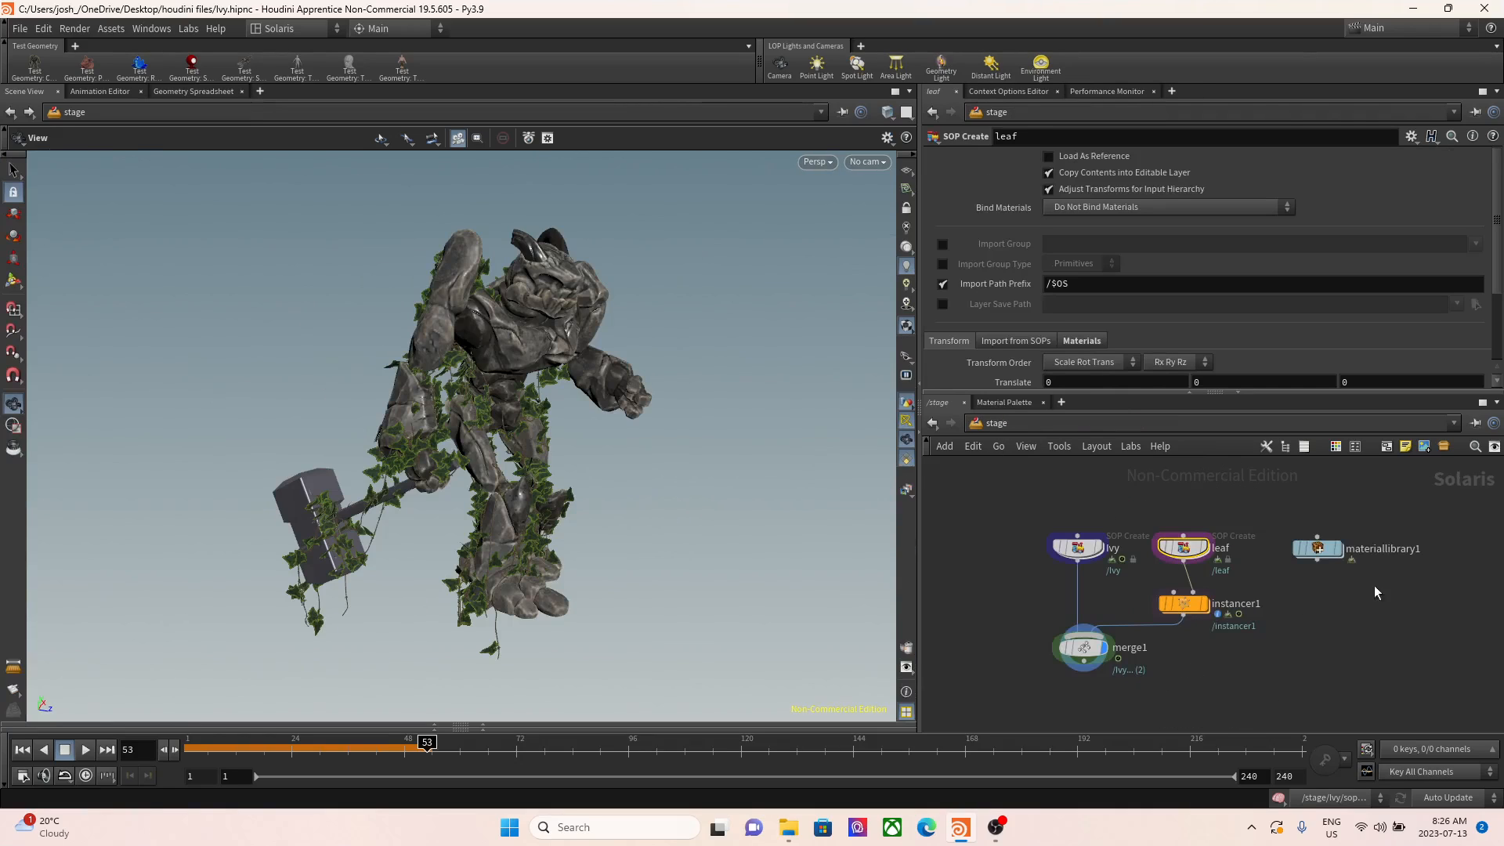
# - Display assigngeometry, the grey convertvdb remesh, then measure1's height gradient on Crag
pyautogui.doubleClick(1317, 548)
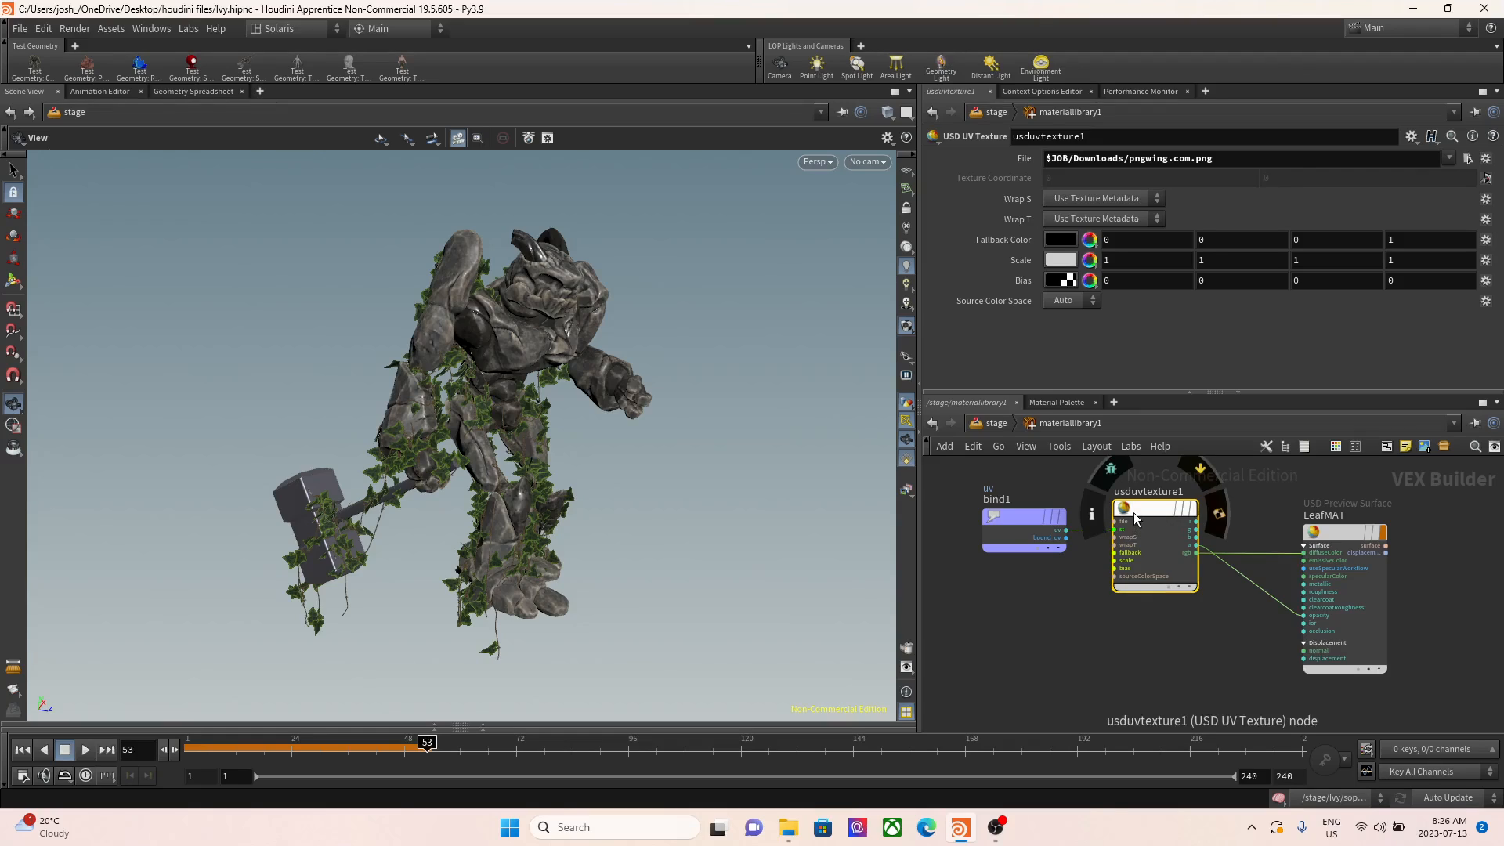
pyautogui.moveTo(1001, 499)
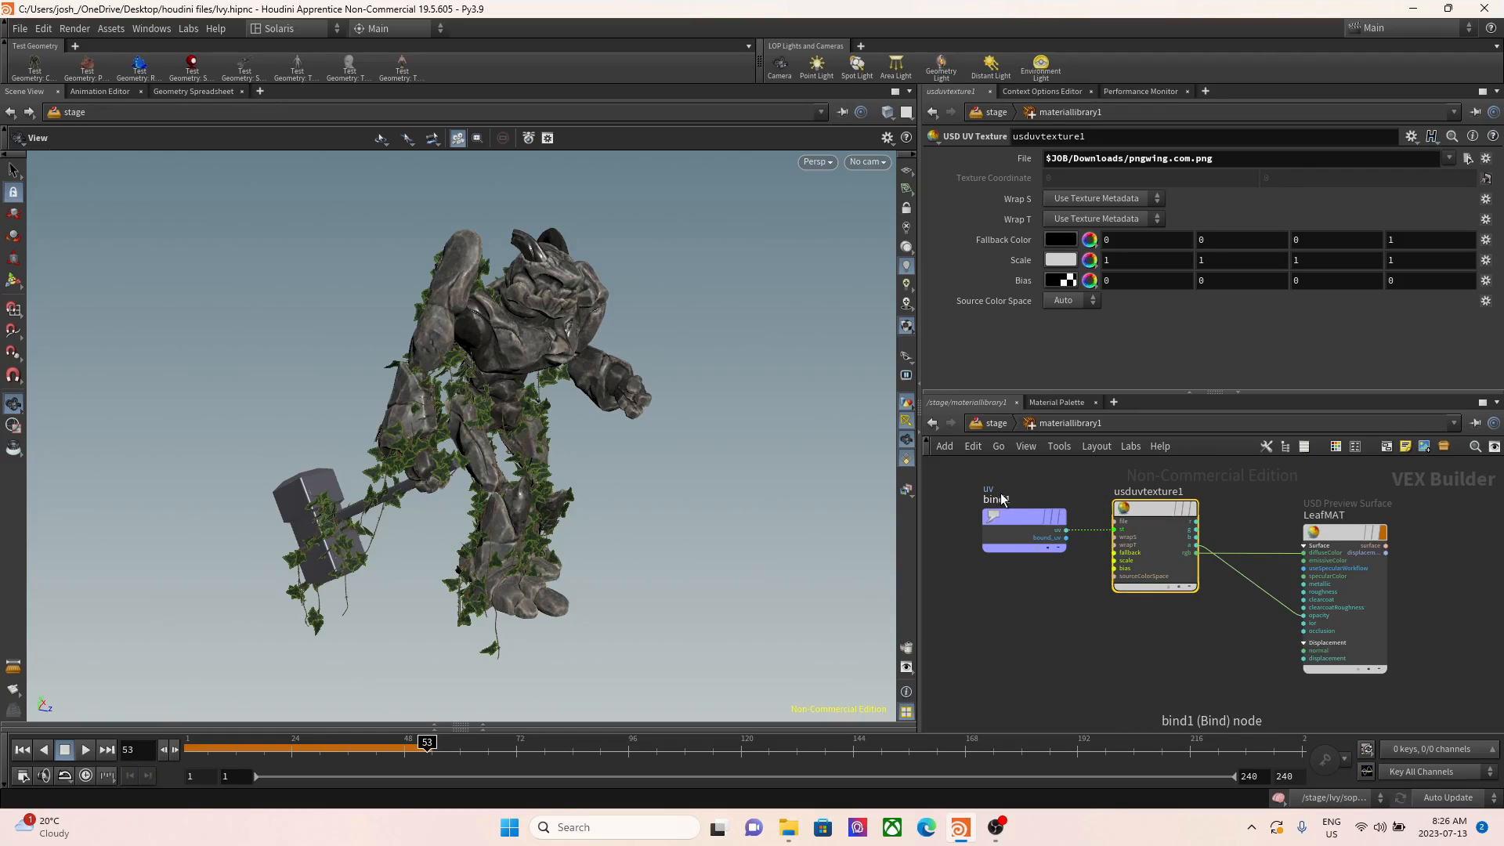
pyautogui.moveTo(1160, 518)
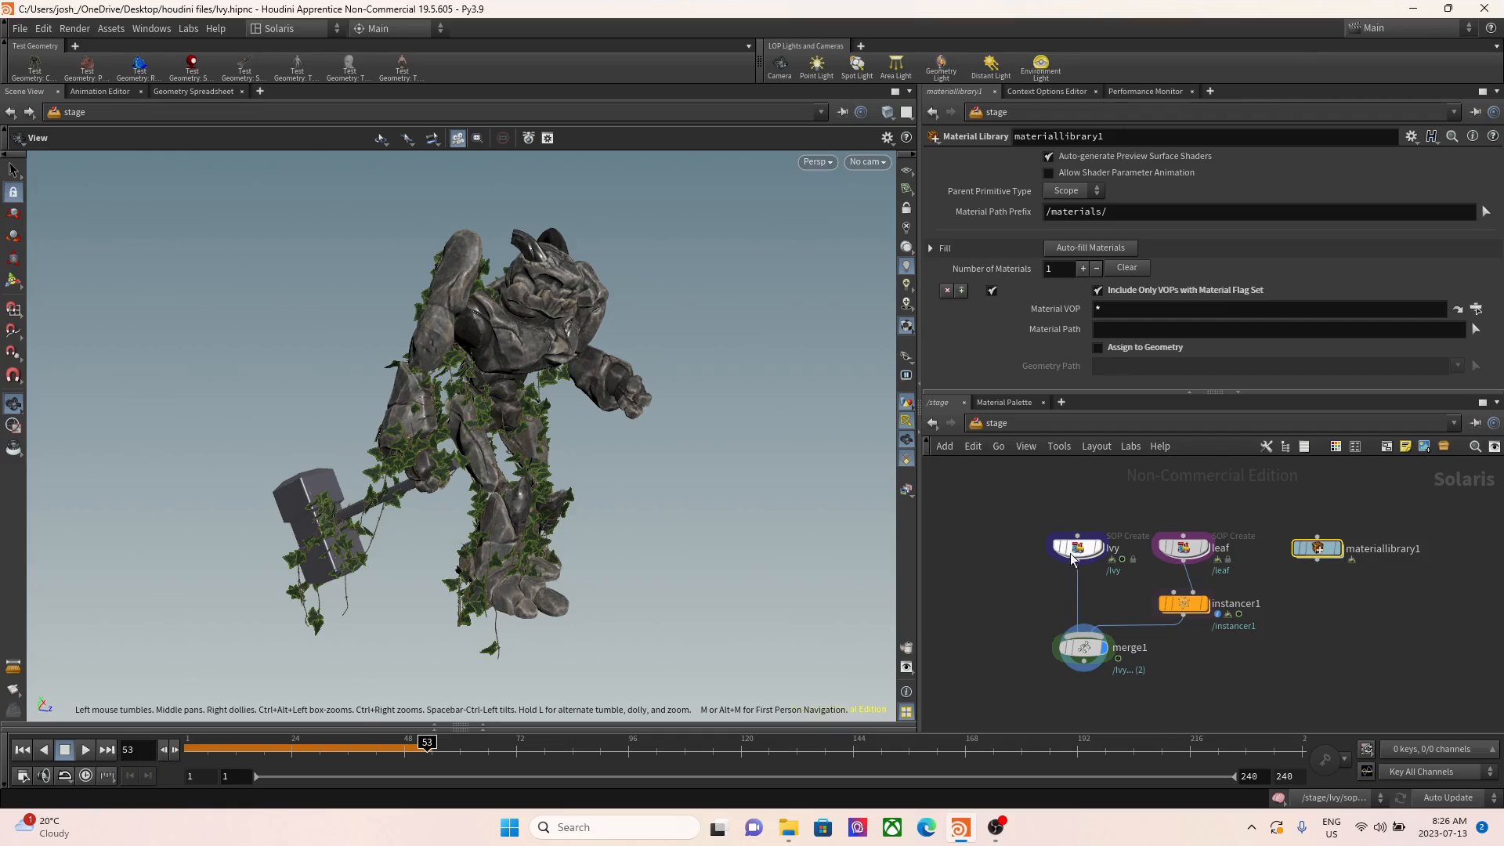
pyautogui.moveTo(1076, 548)
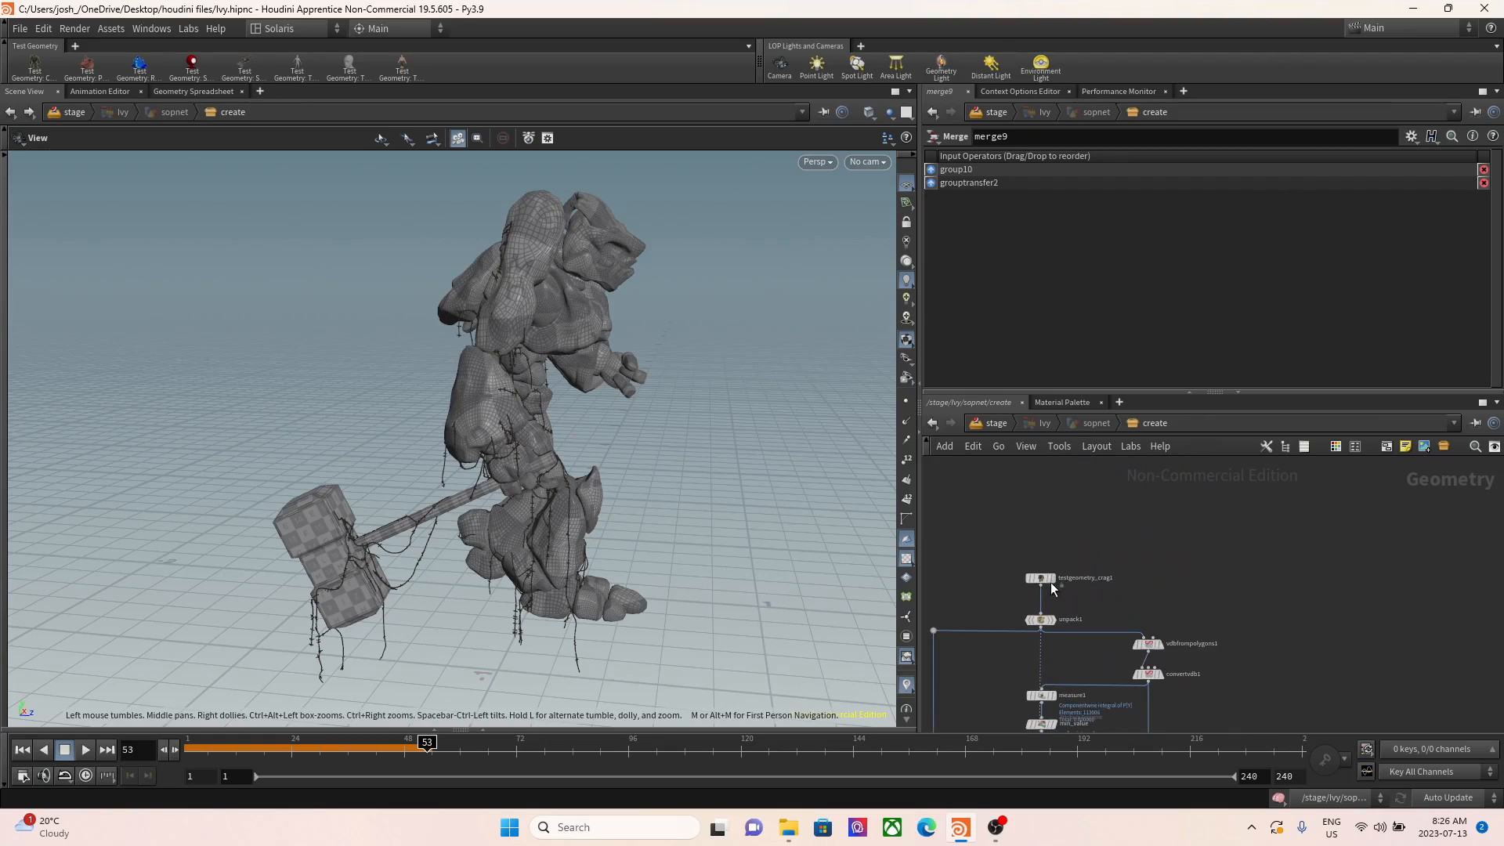
pyautogui.click(1040, 578)
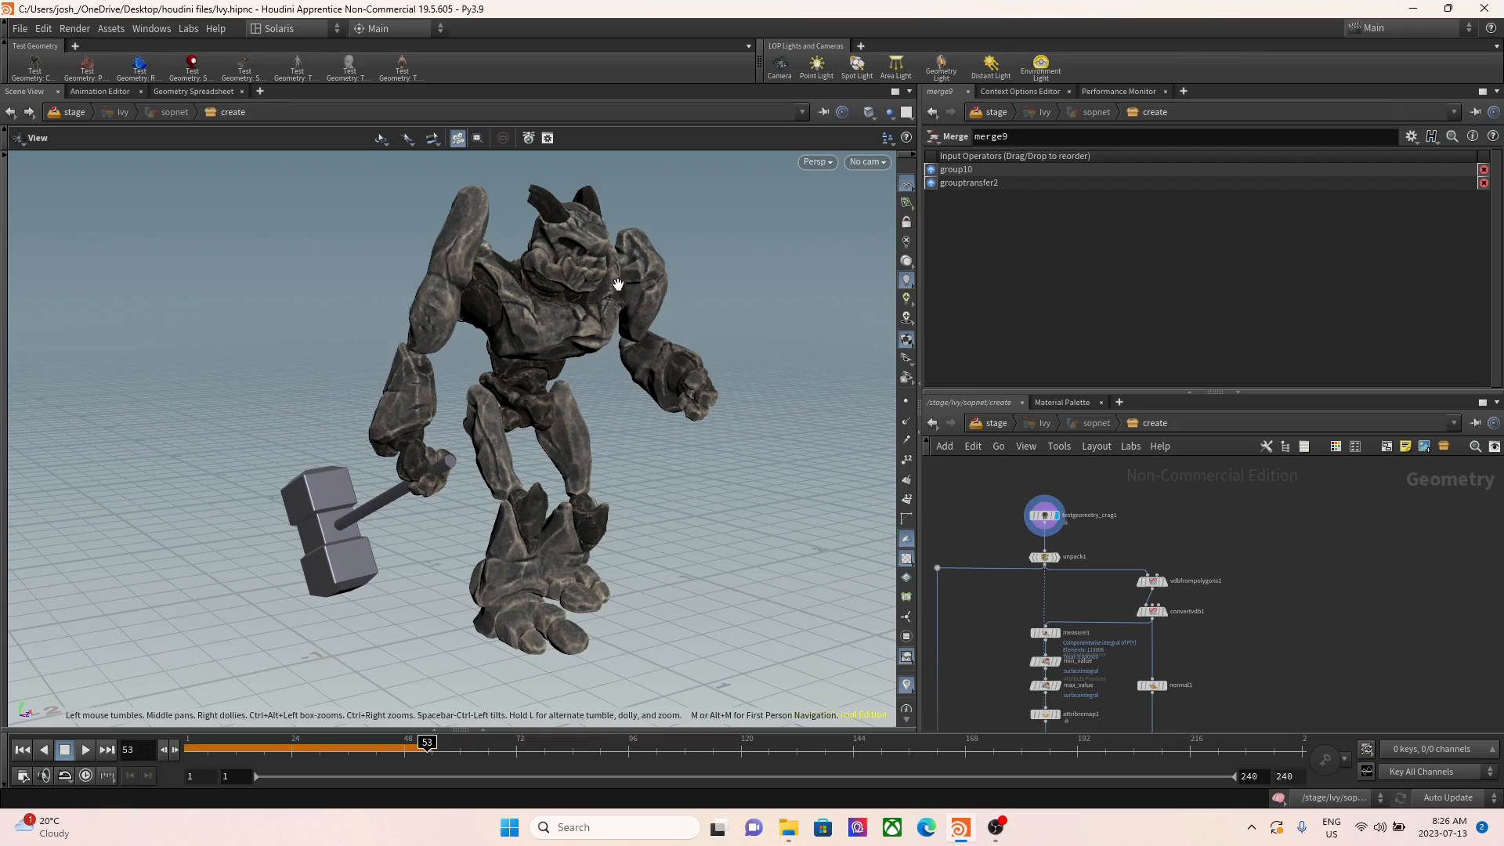
pyautogui.moveTo(577, 208)
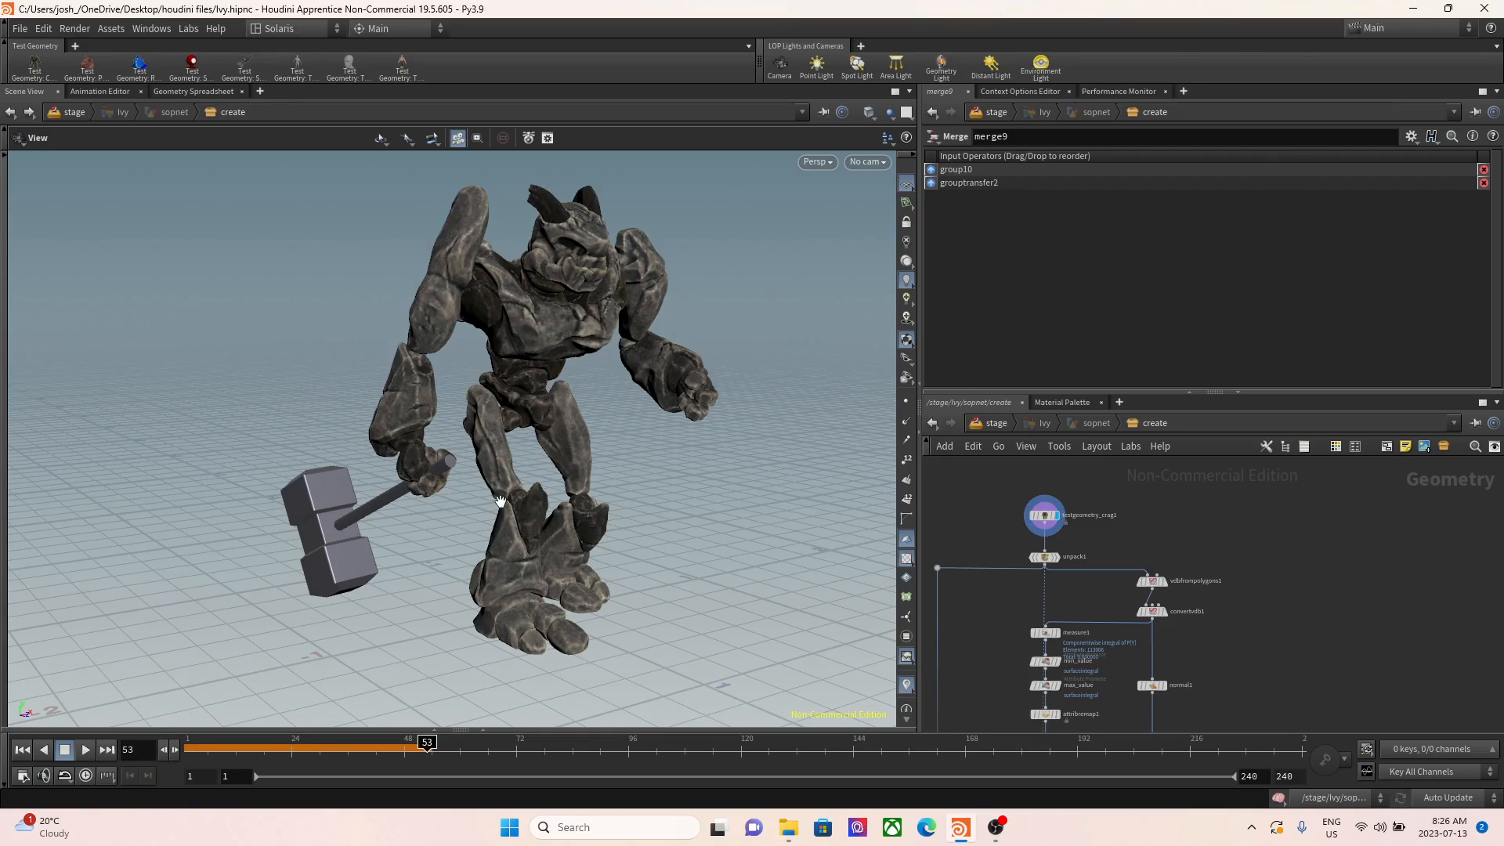
pyautogui.click(1150, 580)
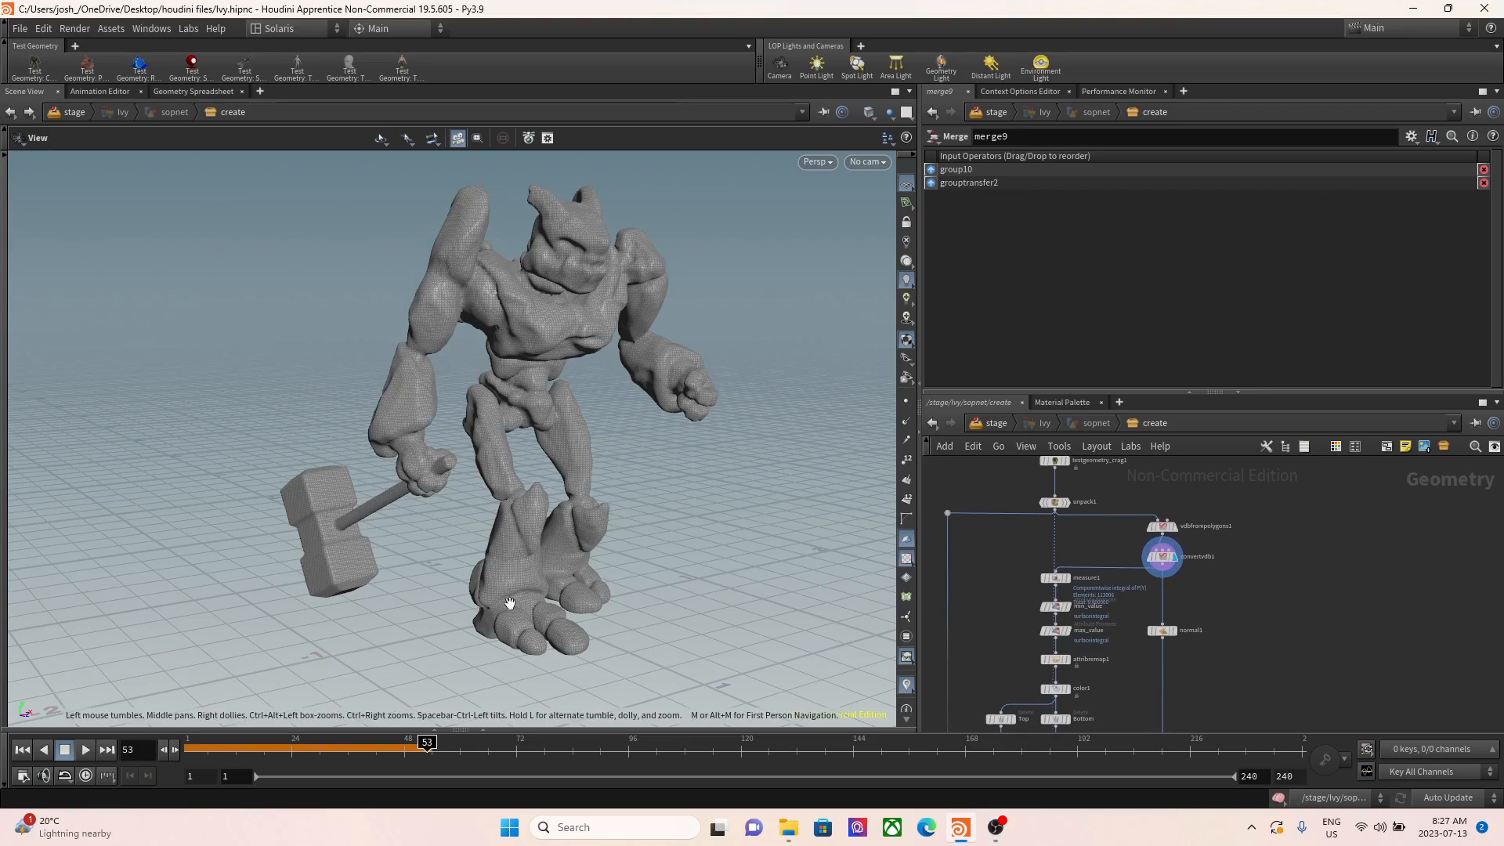
pyautogui.click(1054, 578)
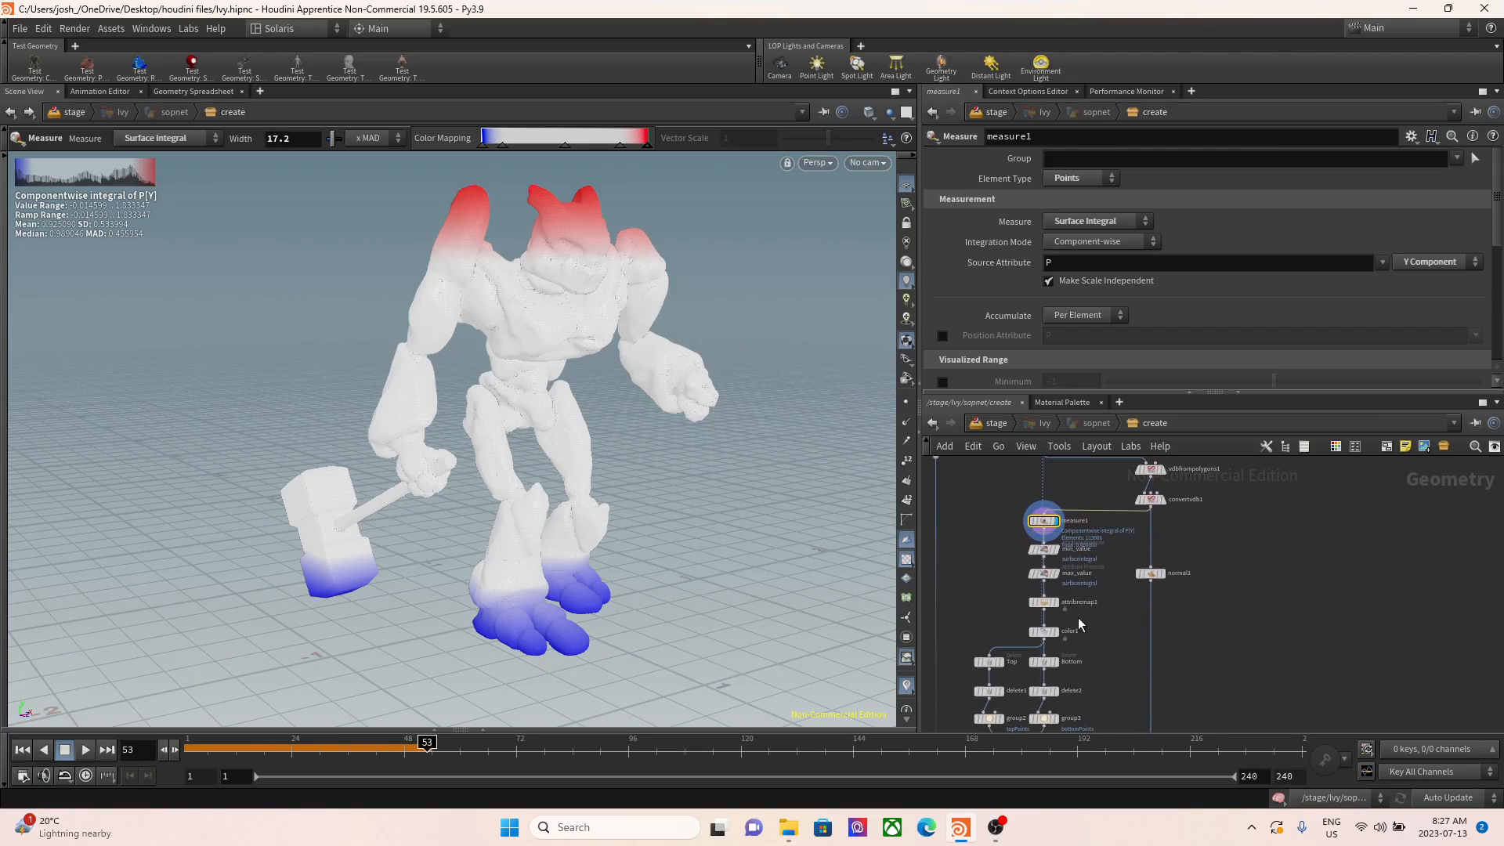
# - Show the color1 ramp and the Top delete removing points by colour threshold
pyautogui.click(1044, 632)
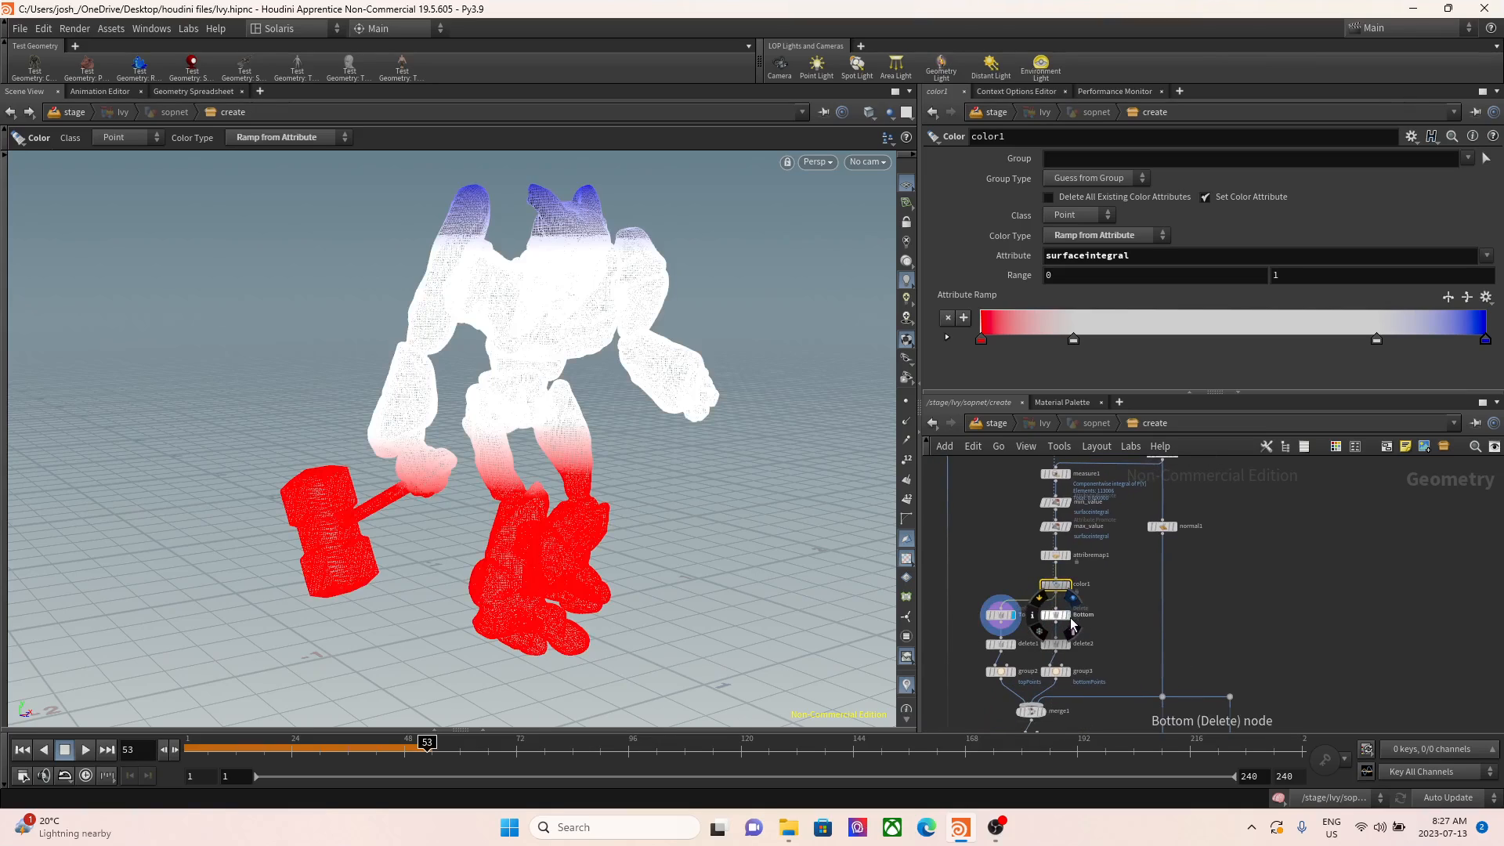
pyautogui.click(1001, 642)
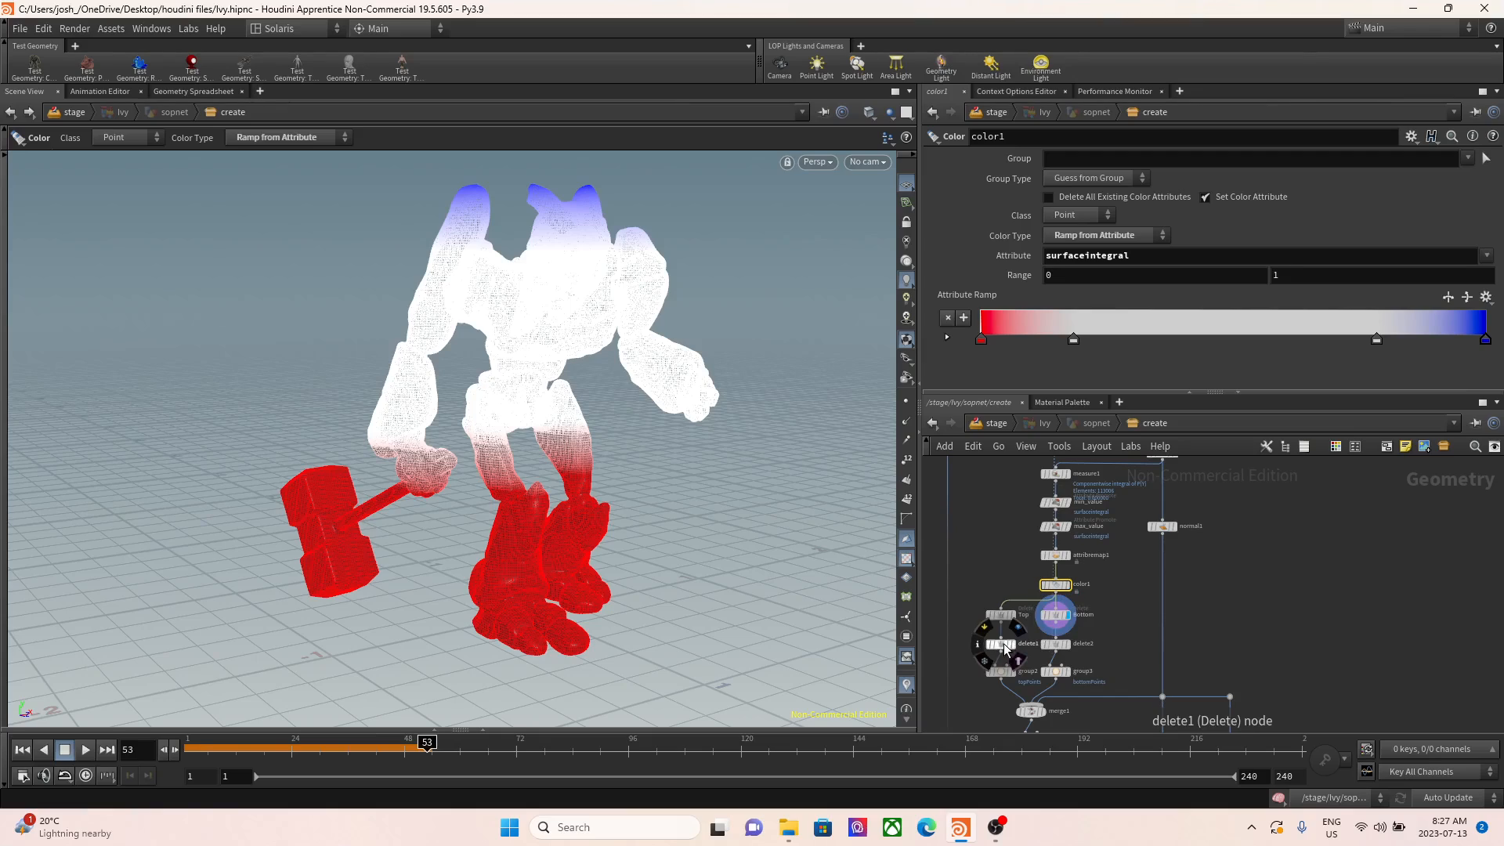
pyautogui.click(1055, 614)
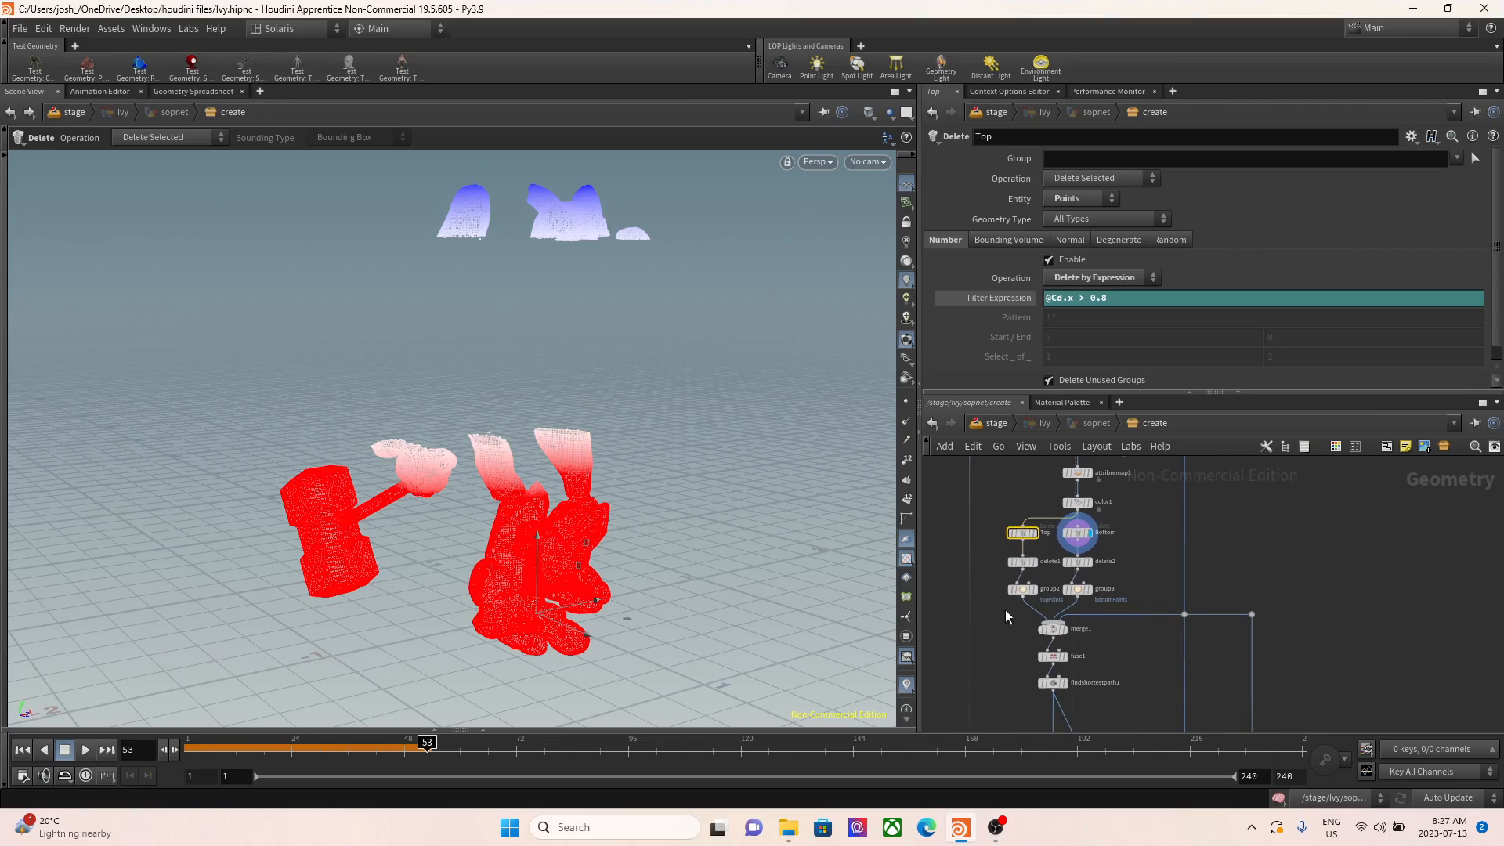
# - Show delete1 and delete2's random thinning, then merge1 joining the points back to the model
pyautogui.click(1022, 561)
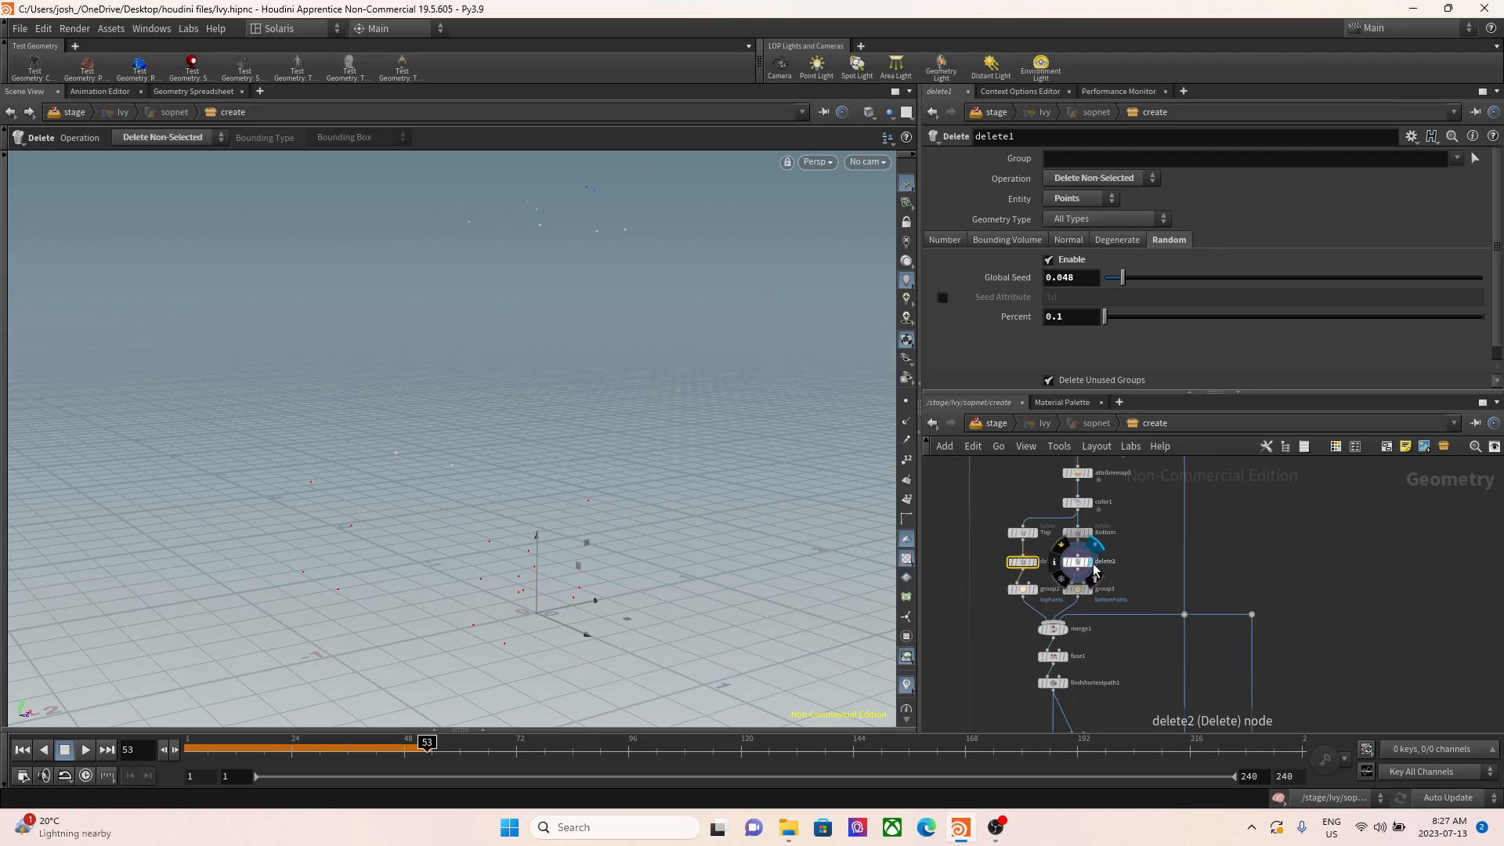
pyautogui.click(1020, 561)
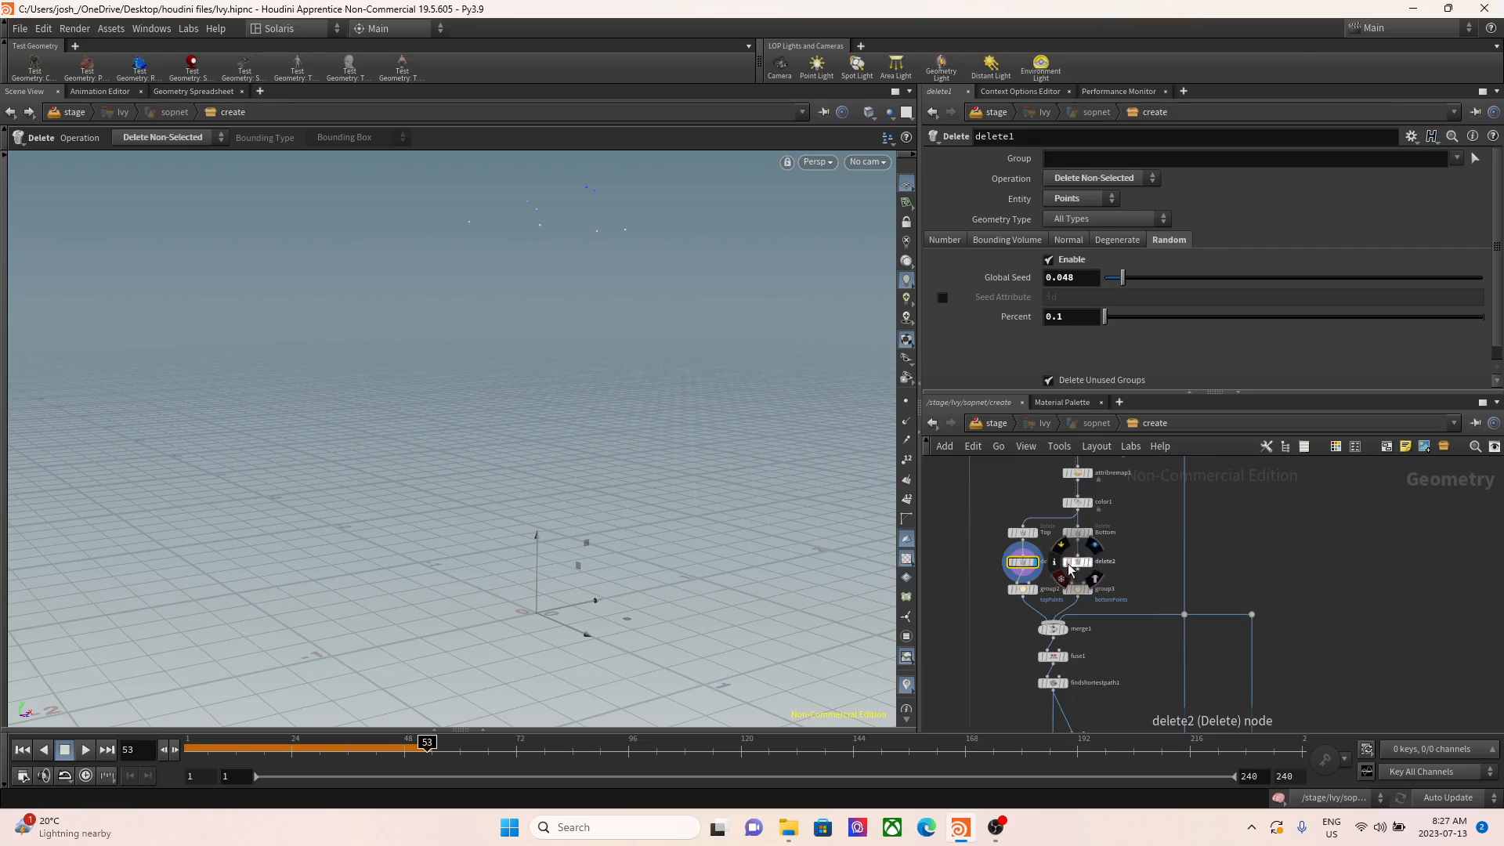
pyautogui.click(1076, 561)
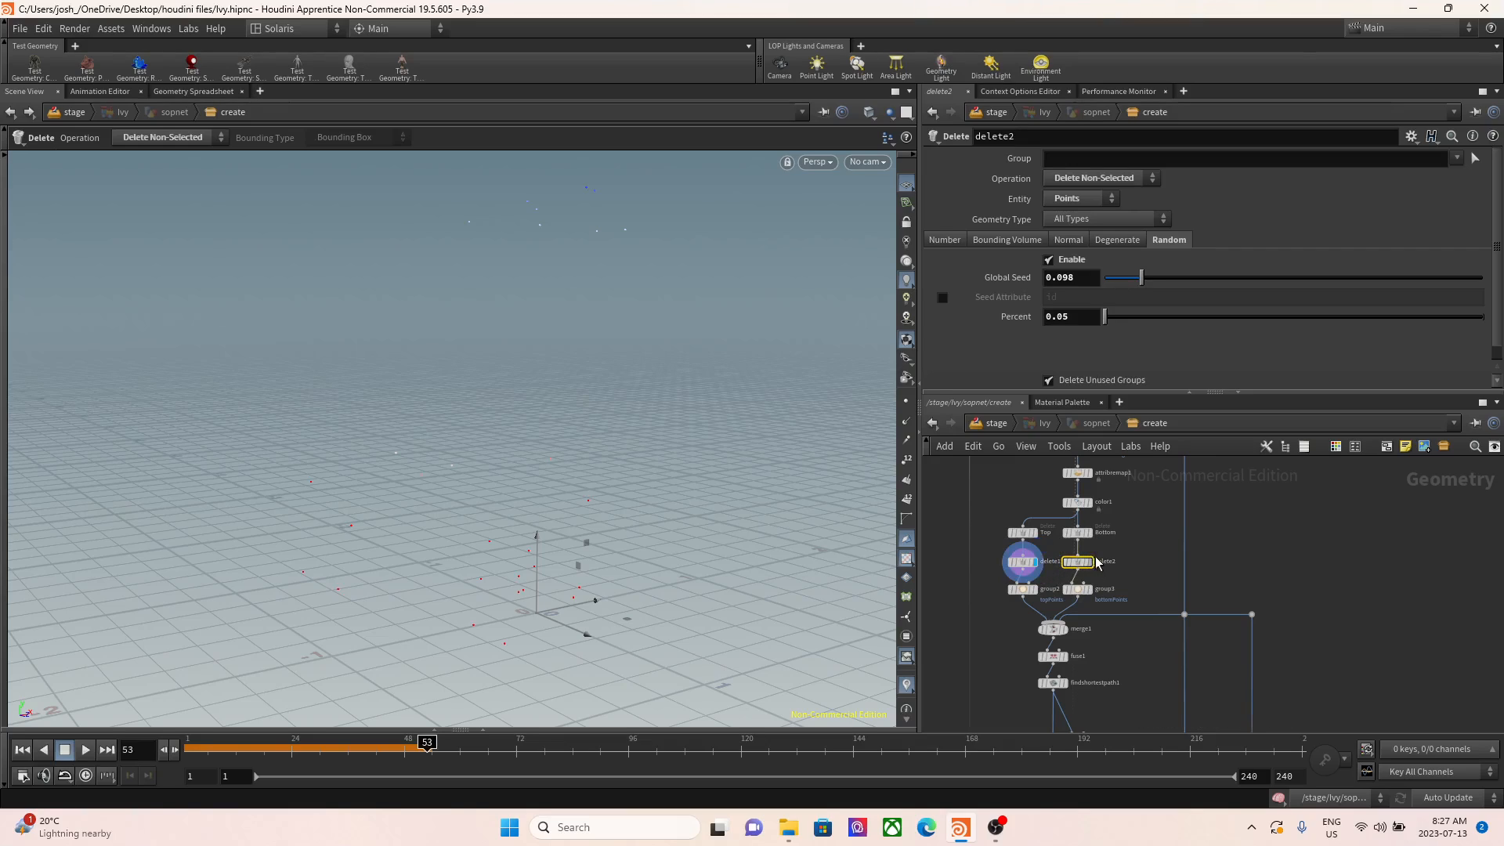
pyautogui.click(1076, 561)
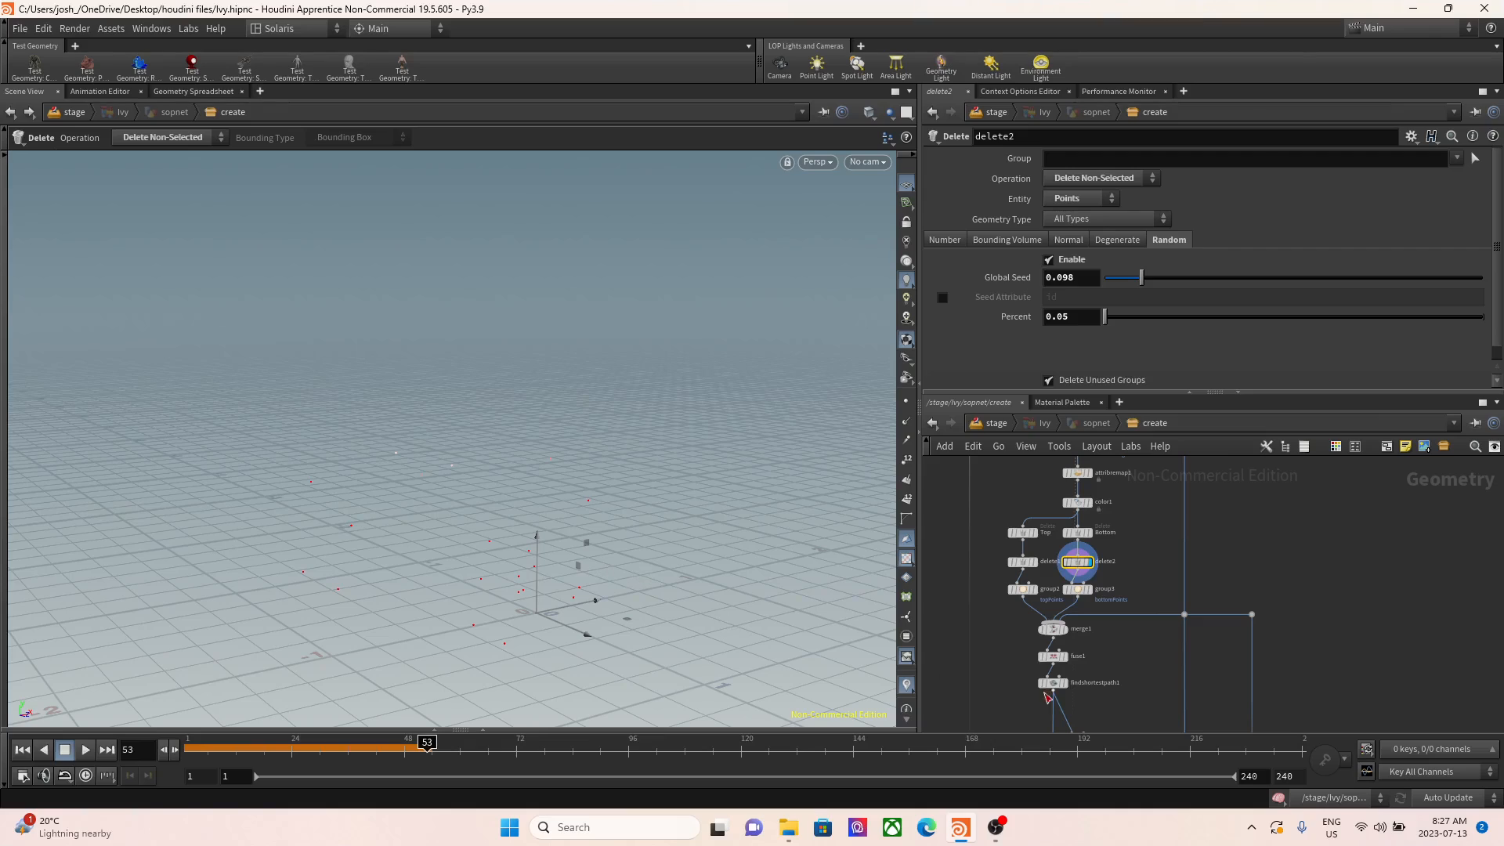
pyautogui.moveTo(1100, 601)
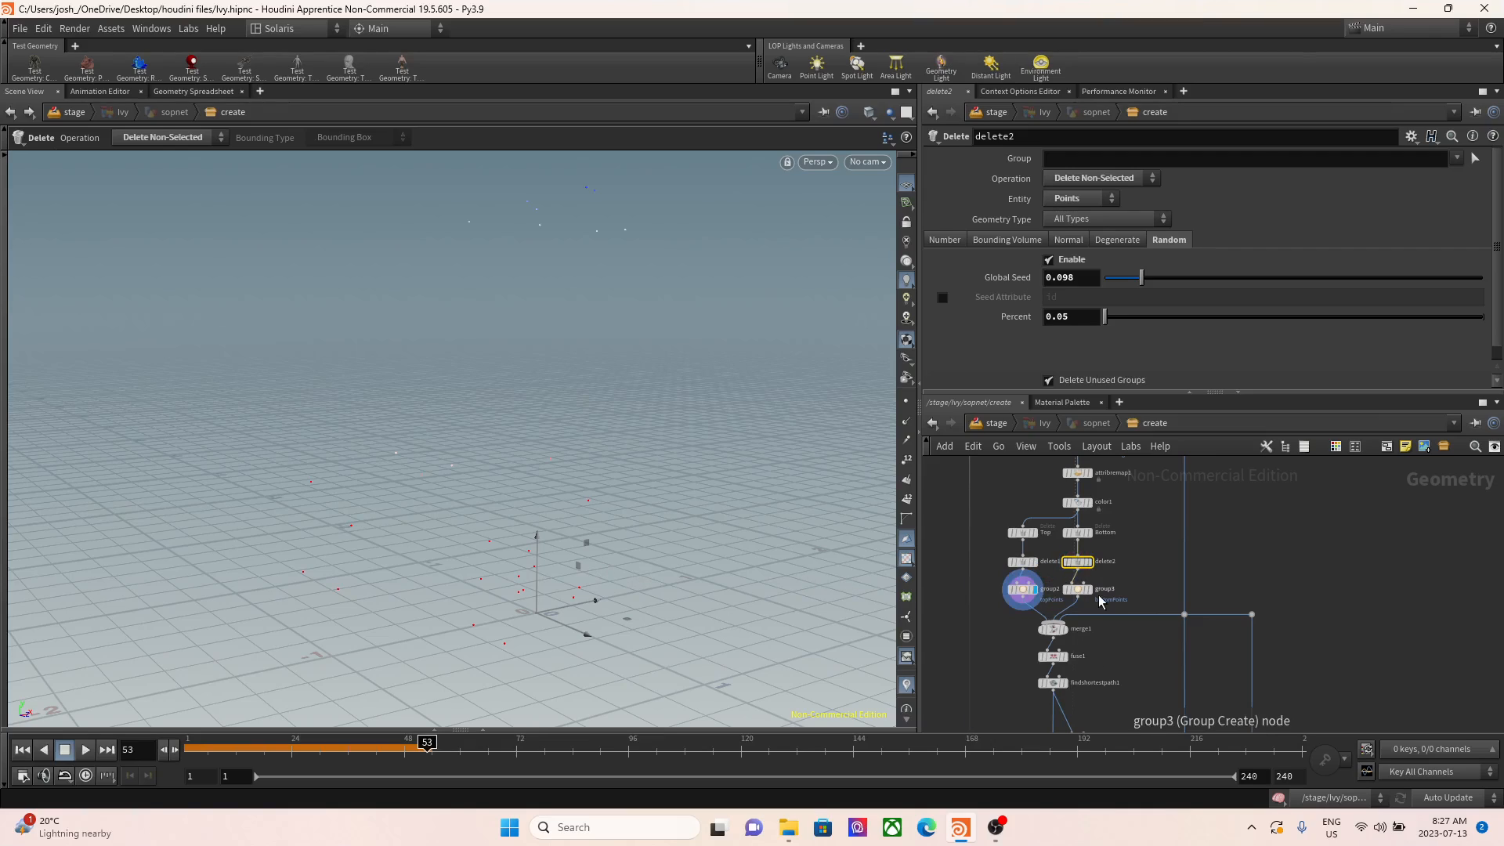
pyautogui.click(1053, 629)
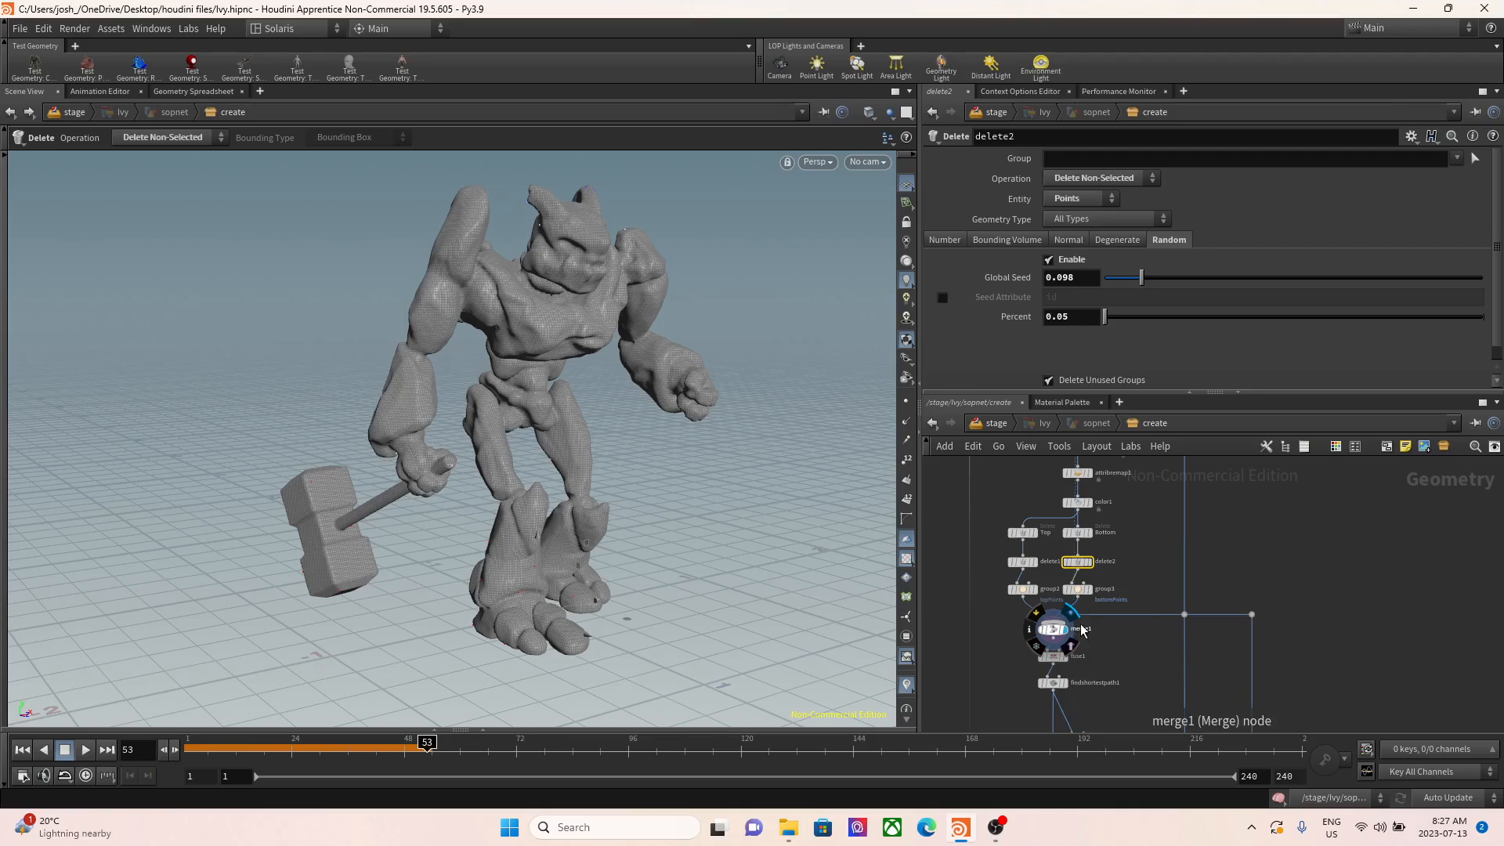
# - Display fuse1, findshortestpath1's bottom-to-top paths and group1's random branch1Start points
pyautogui.click(1053, 630)
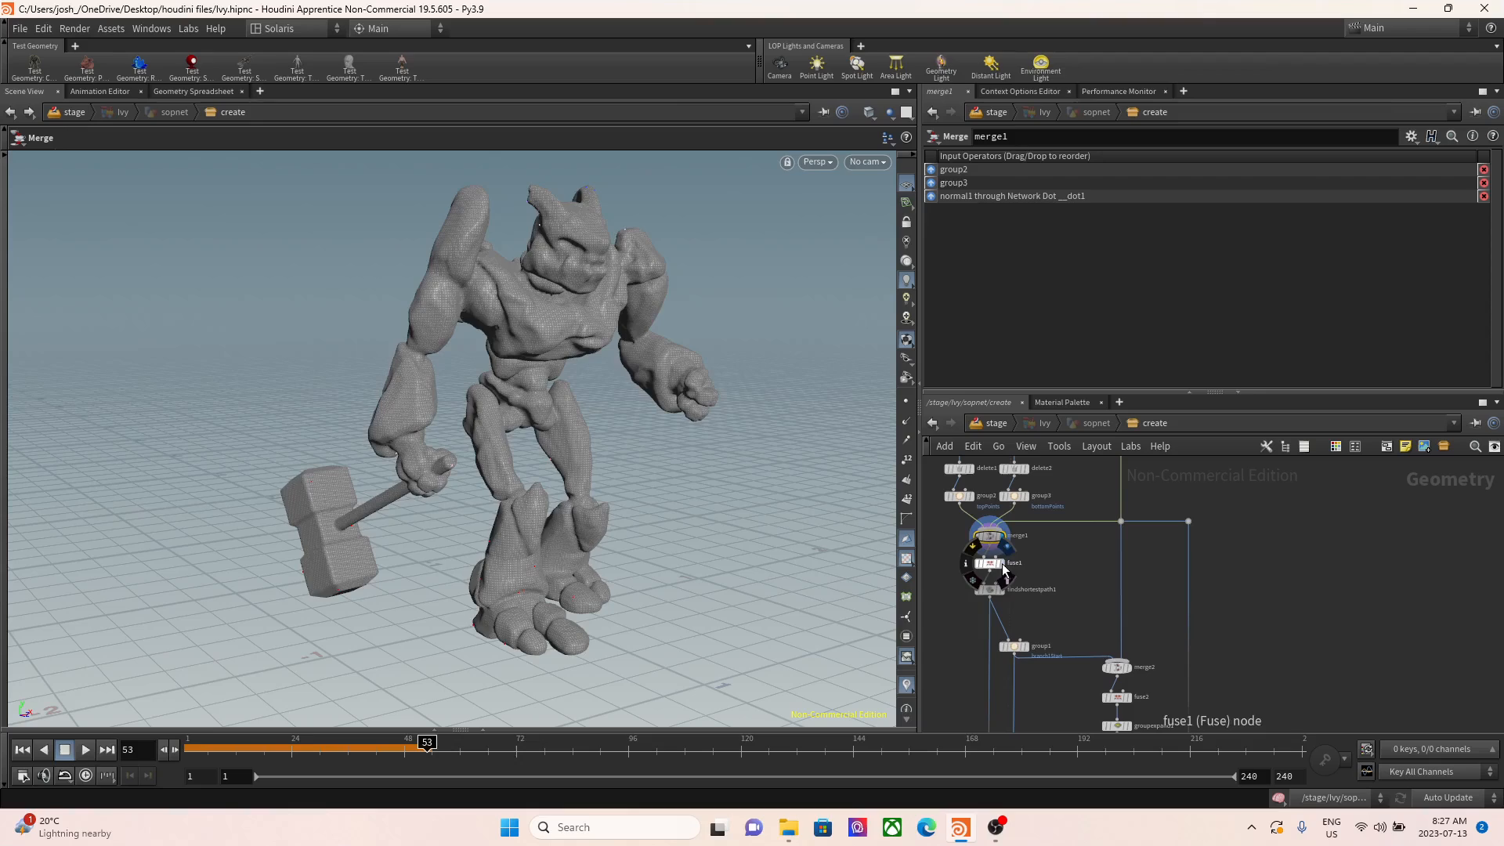
pyautogui.click(989, 589)
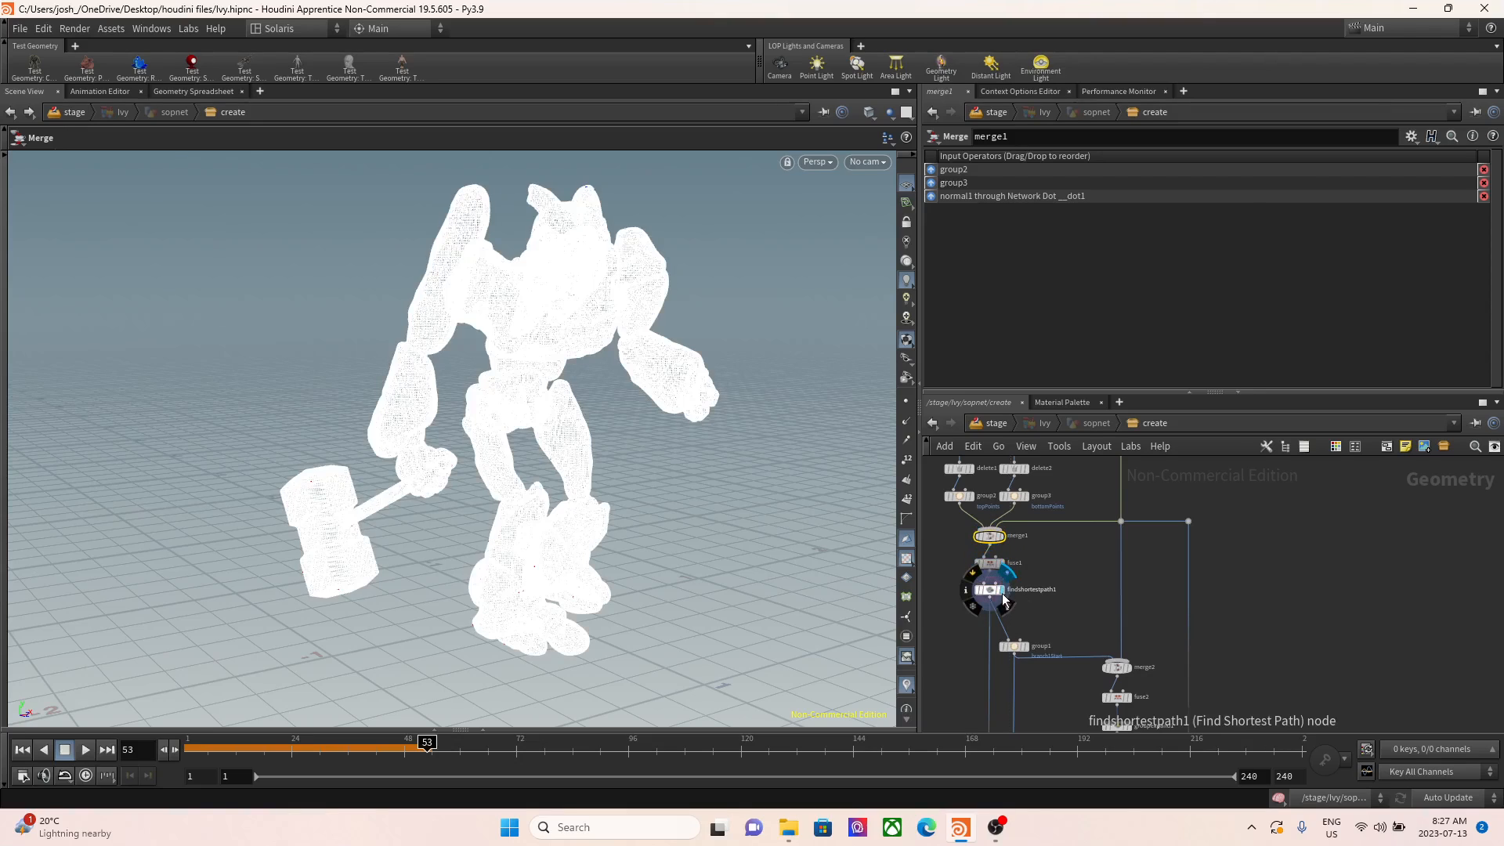
pyautogui.click(988, 589)
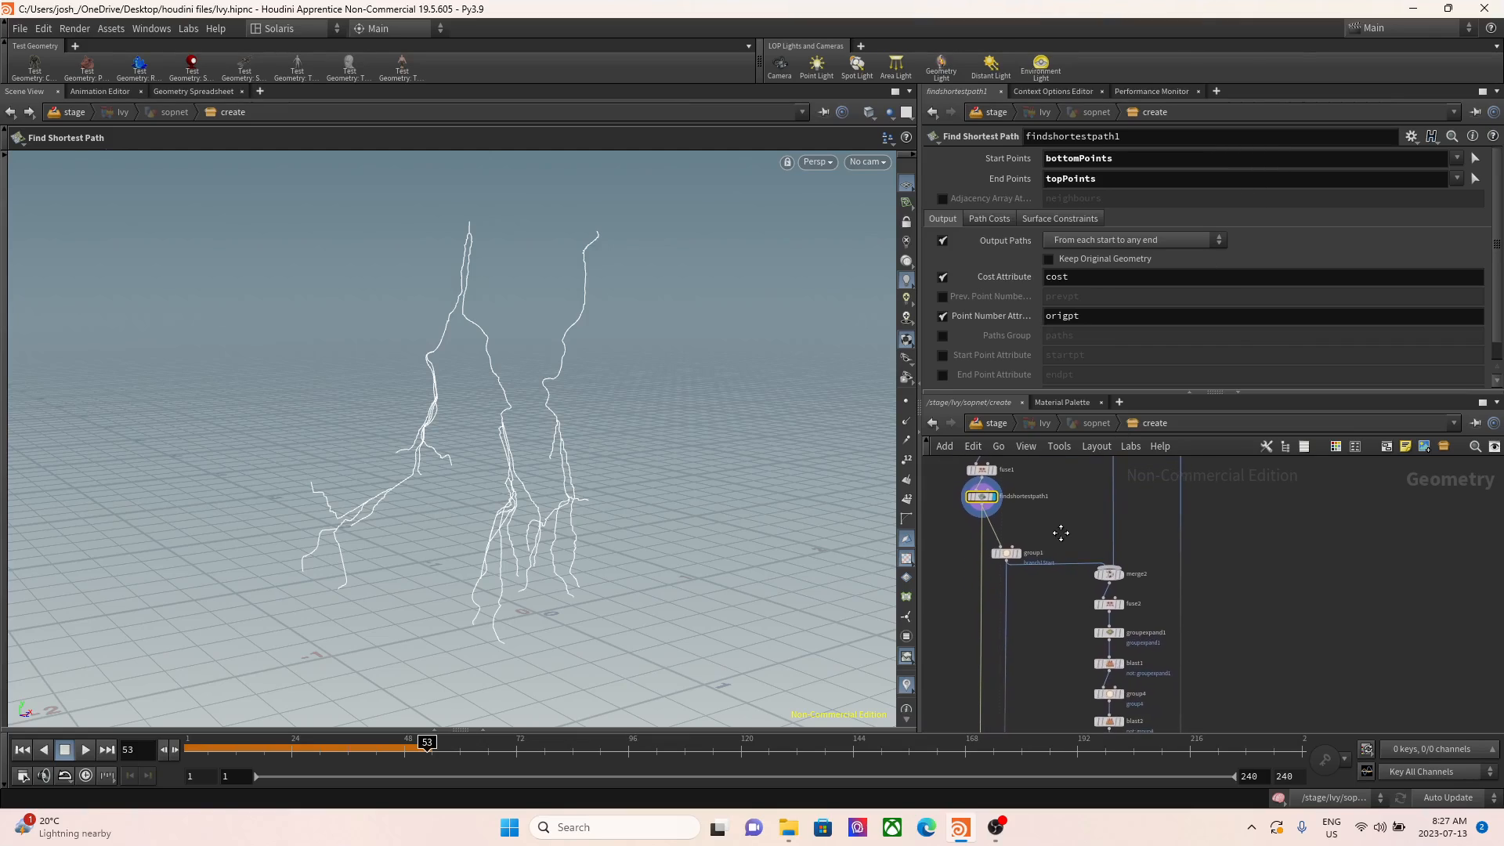
pyautogui.click(1005, 553)
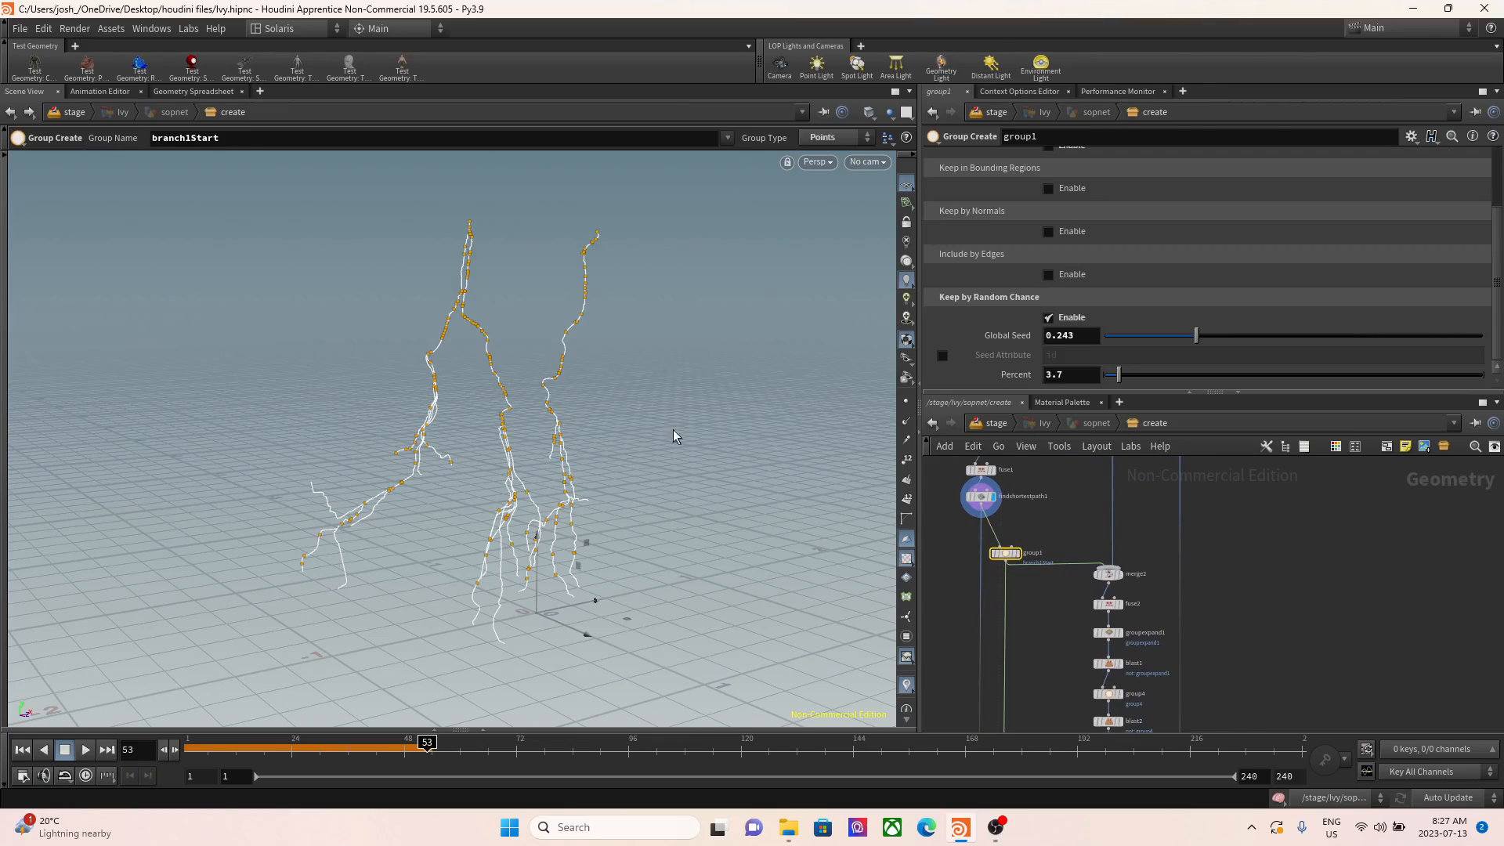
pyautogui.moveTo(437, 348)
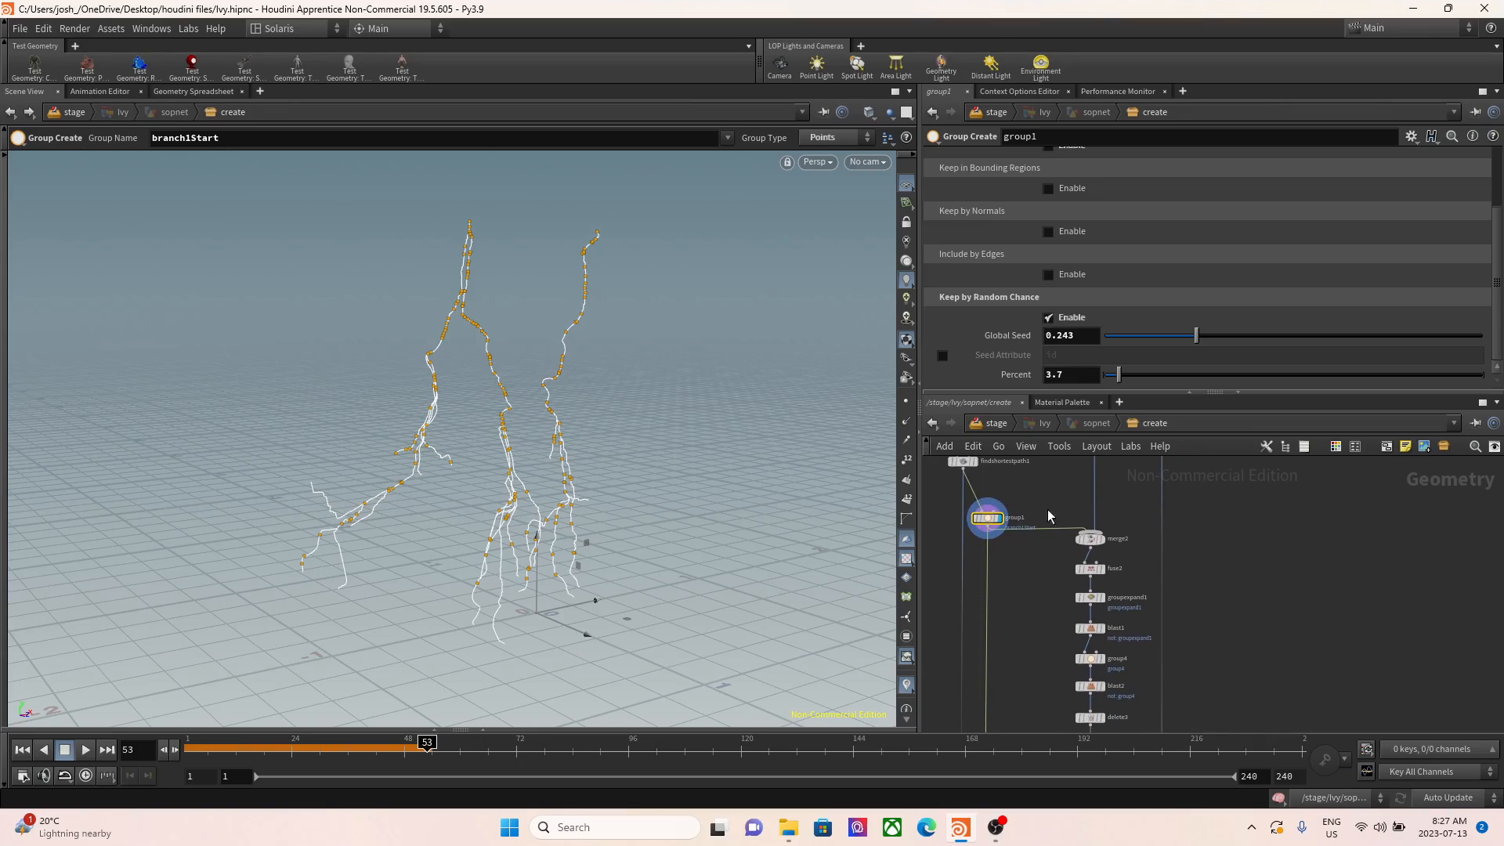
pyautogui.moveTo(1089, 537)
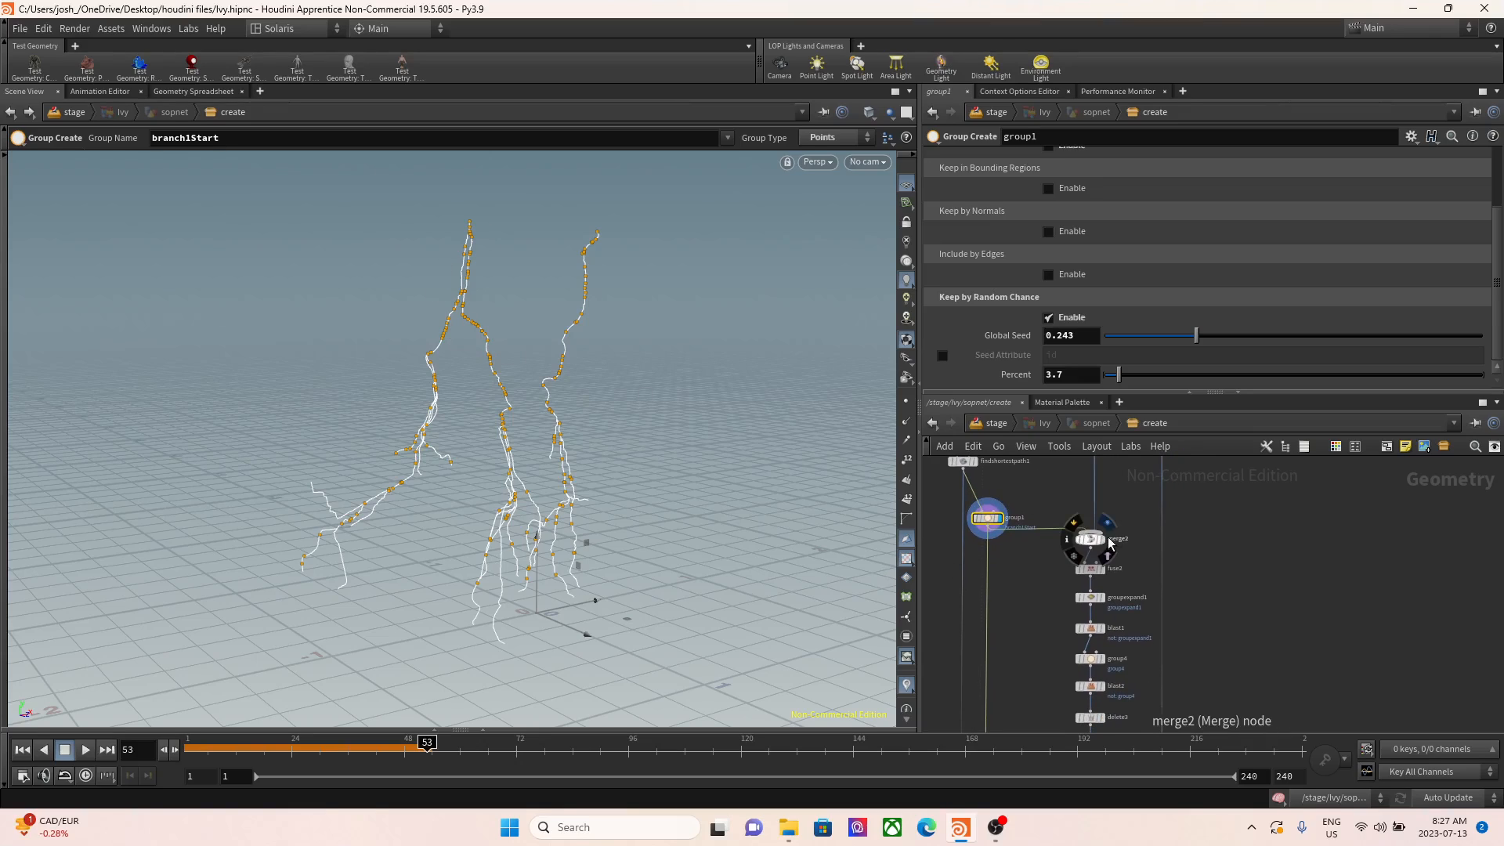
# - Display groupexpand1's branch1Start patches, blast1's cut model and group4's surface edge group
pyautogui.click(1075, 567)
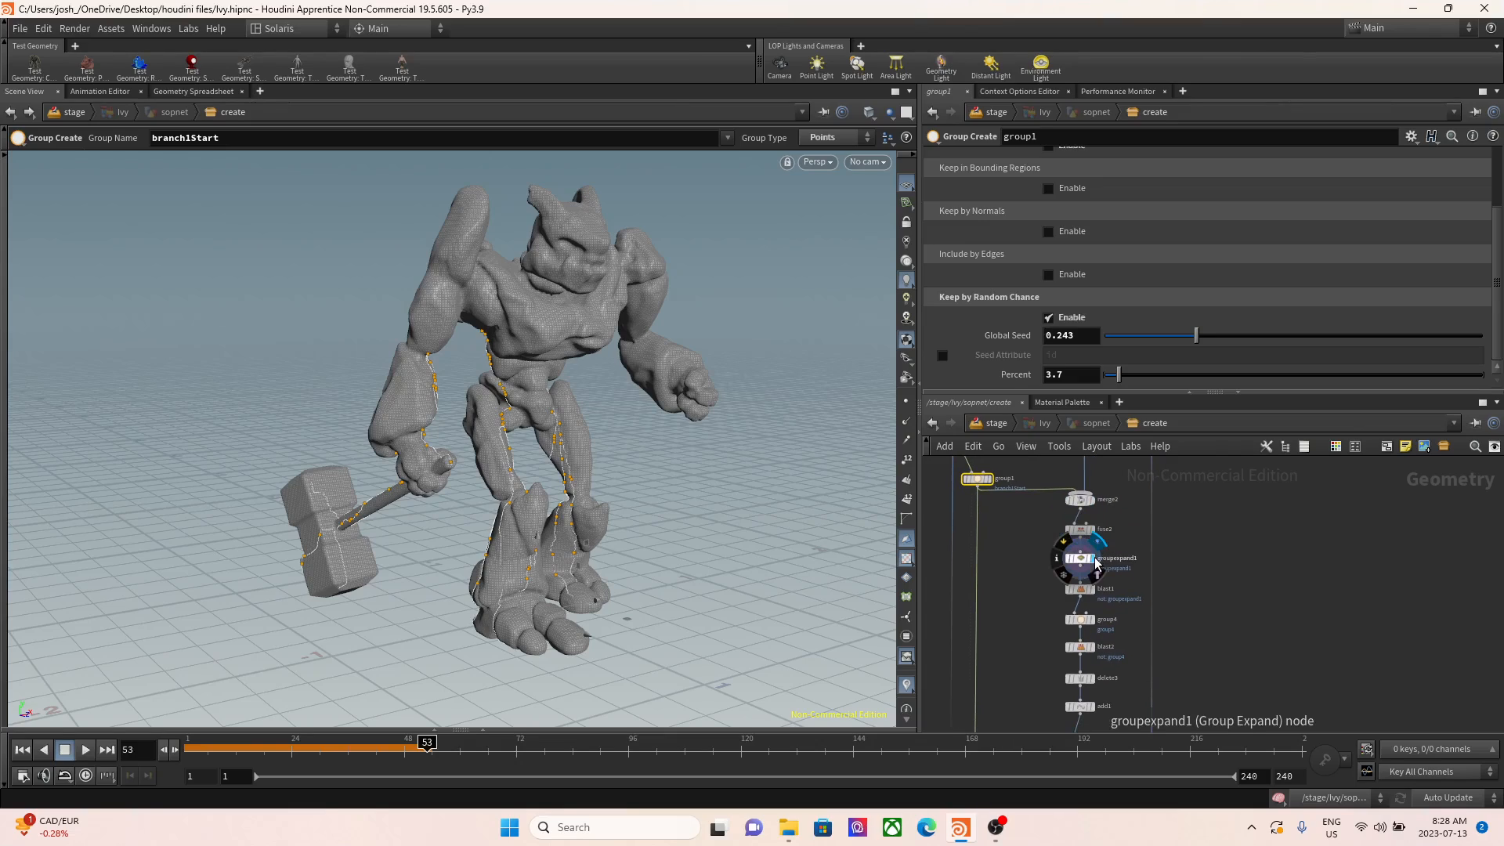
pyautogui.click(1078, 558)
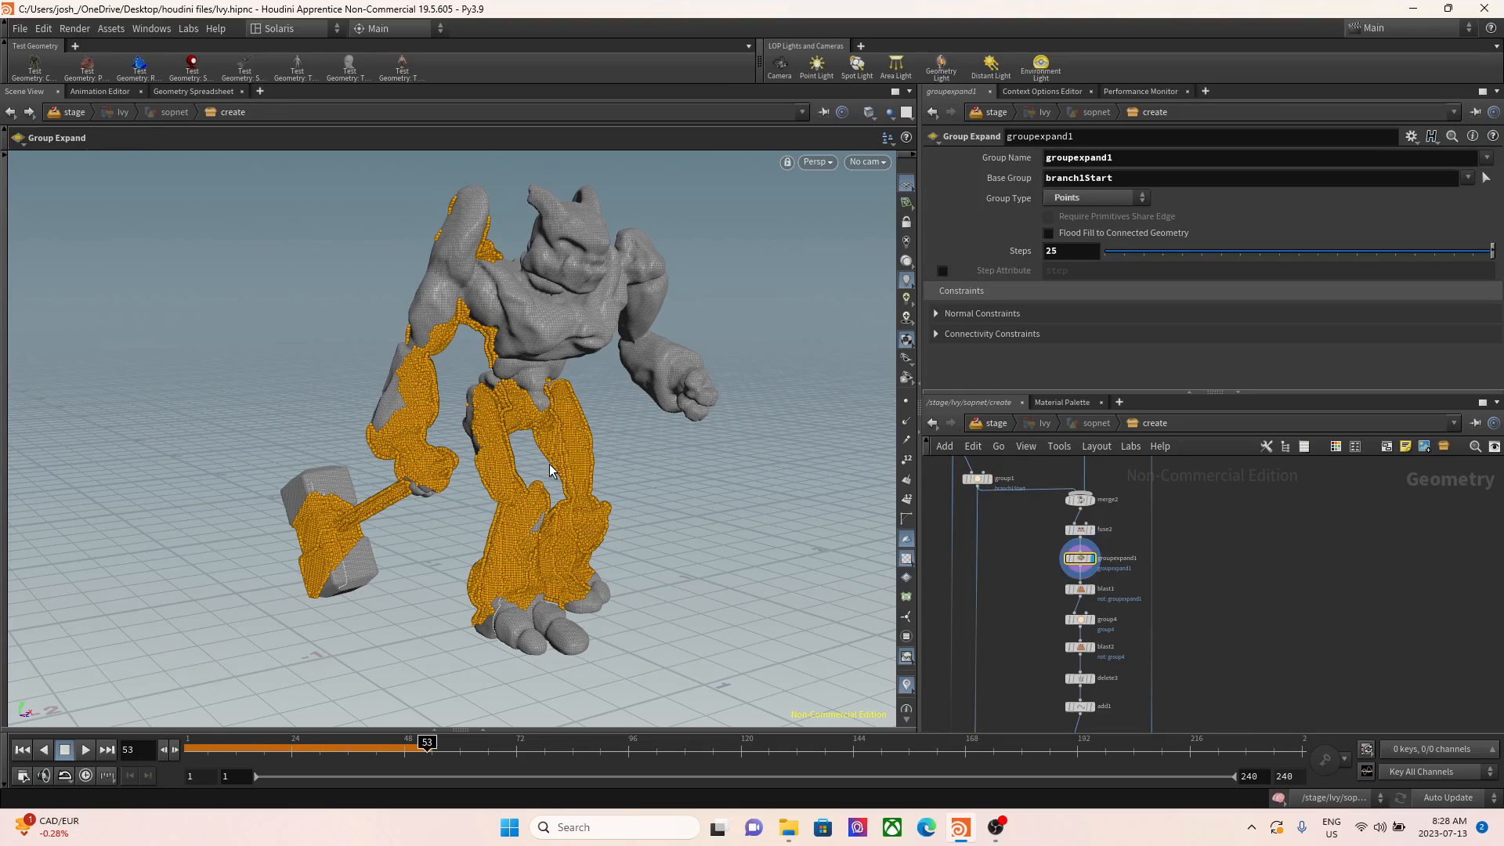
pyautogui.moveTo(1080, 588)
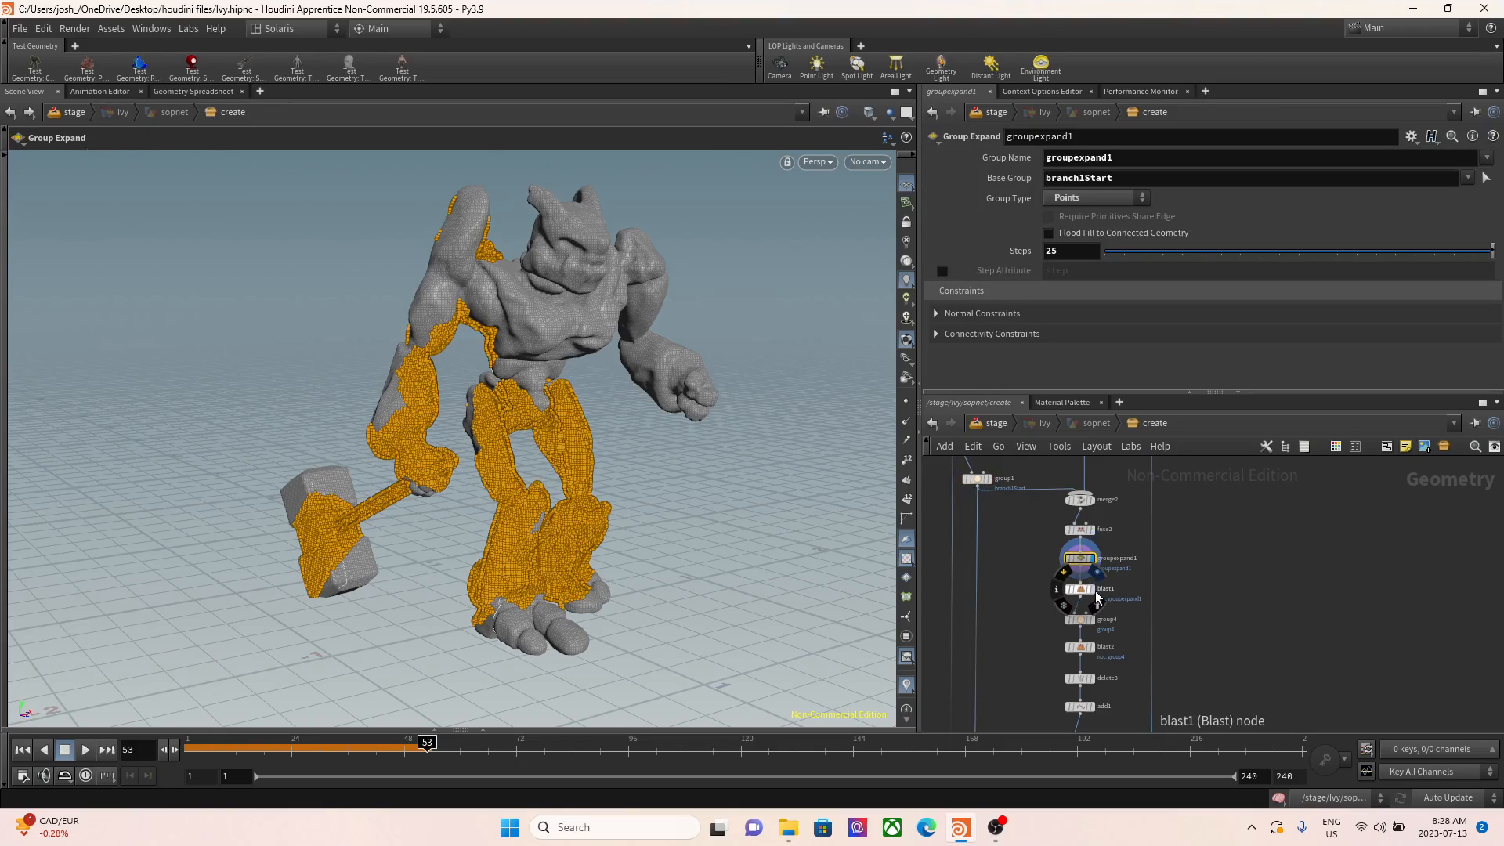
pyautogui.click(1078, 587)
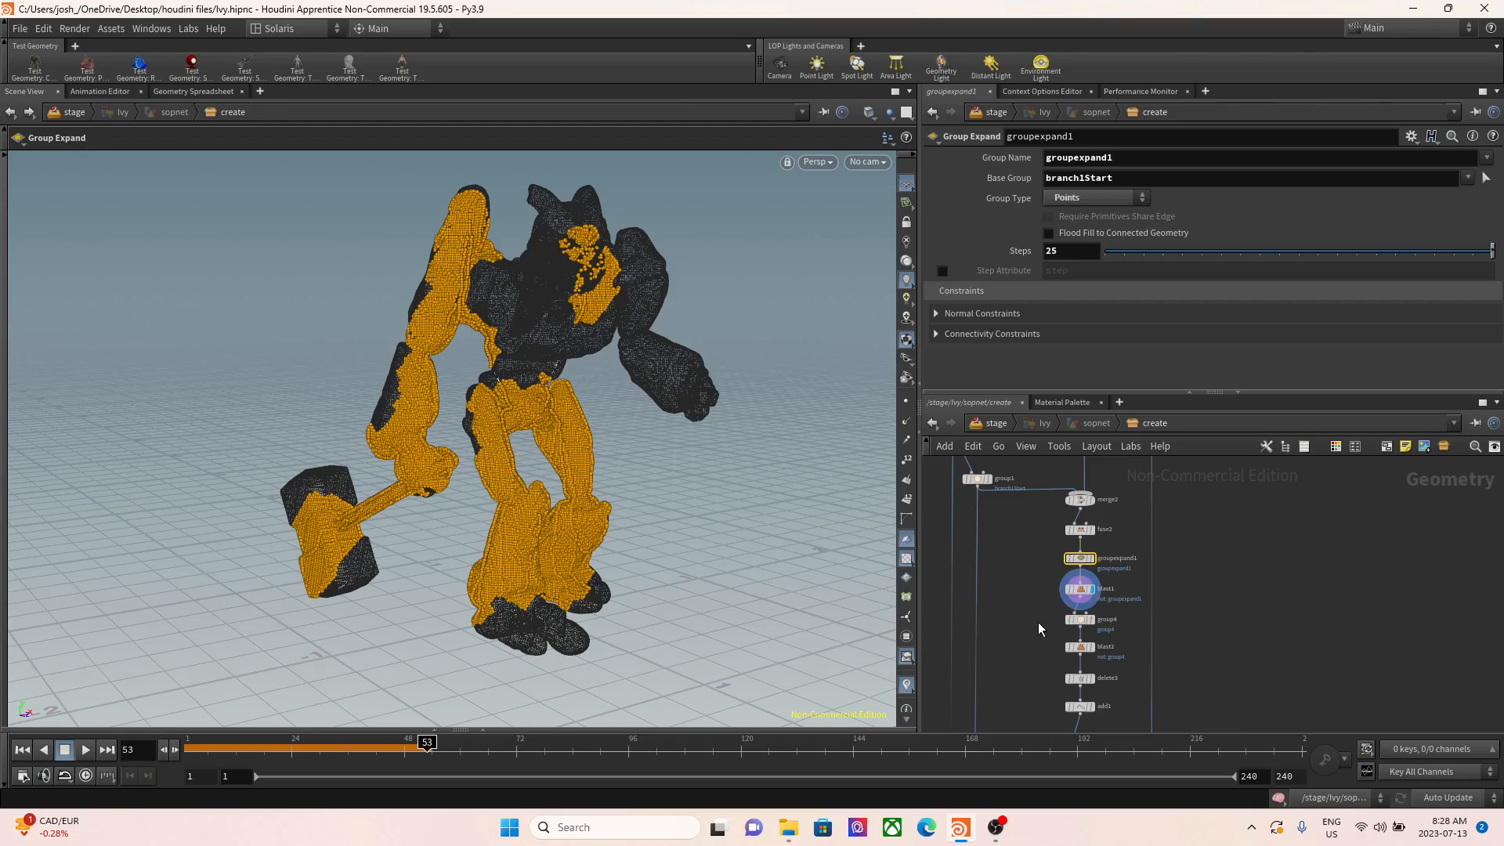
pyautogui.moveTo(1080, 624)
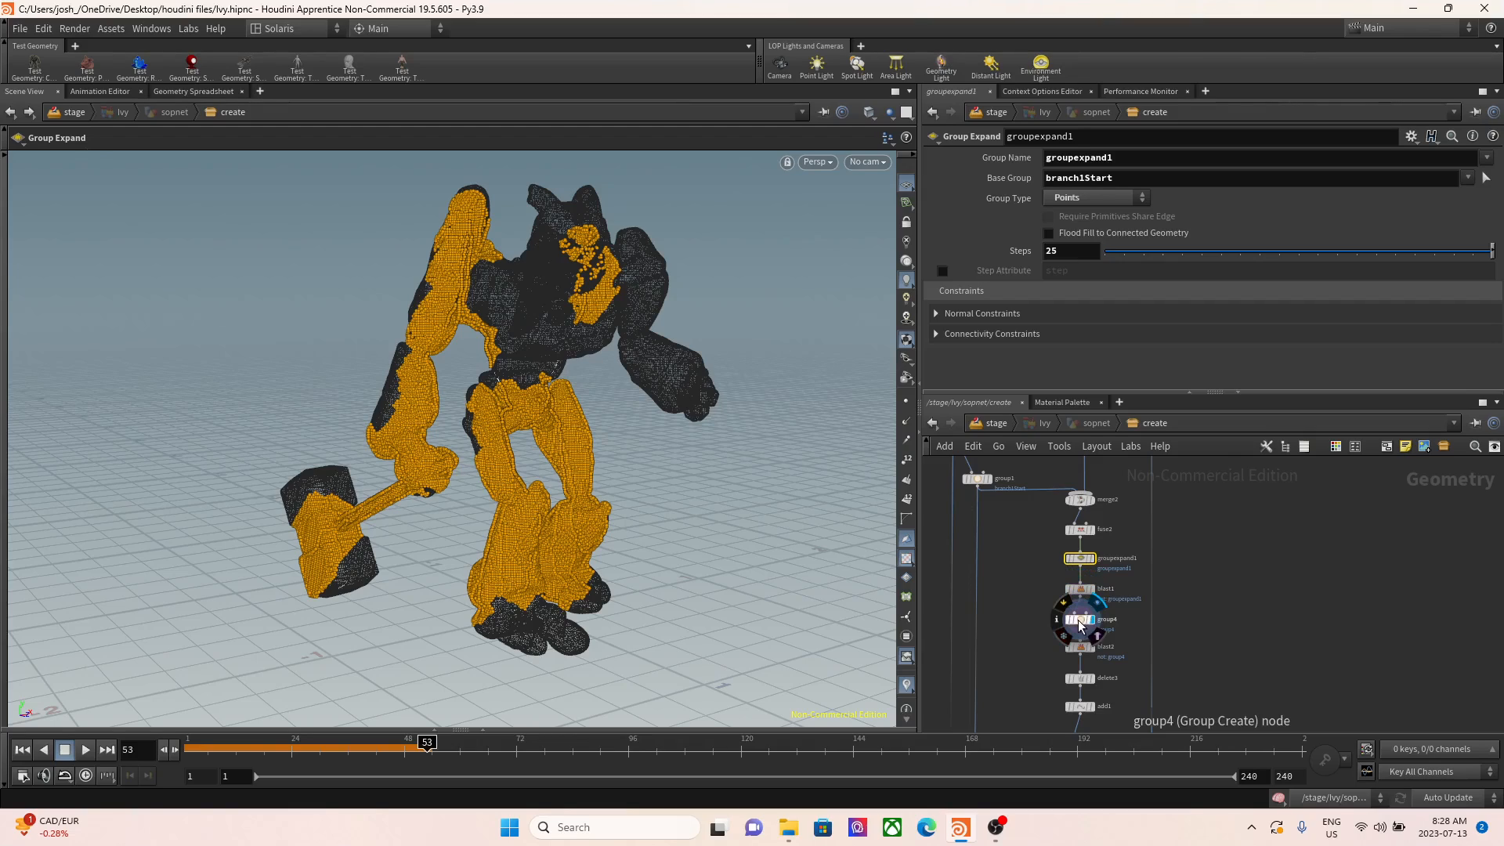
pyautogui.click(1081, 619)
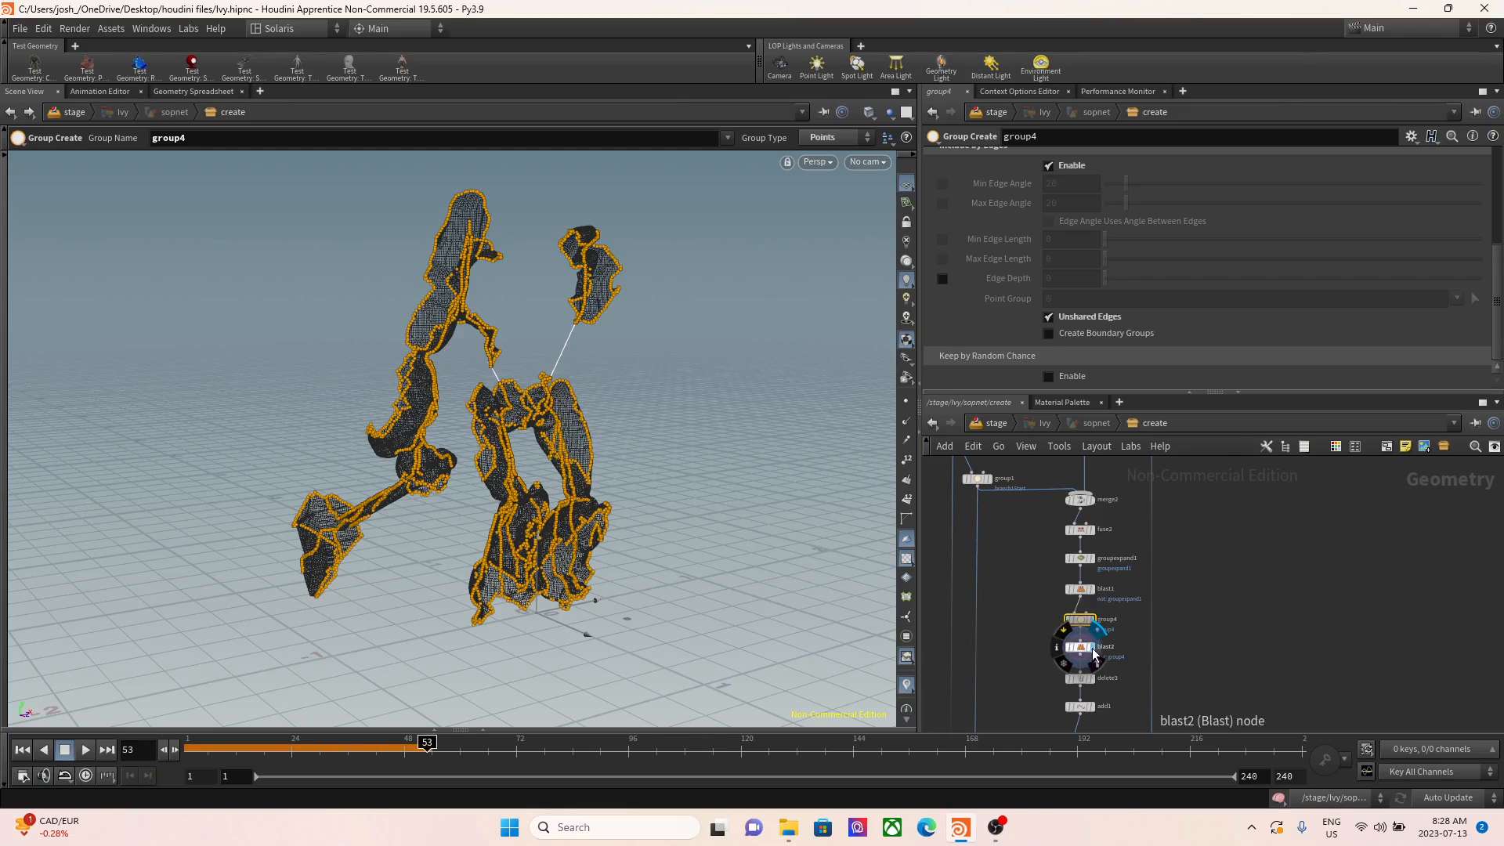
# - Display blast2's kept points, group5's branch1Ends and group1's random start points on the curves
pyautogui.scroll(-3)
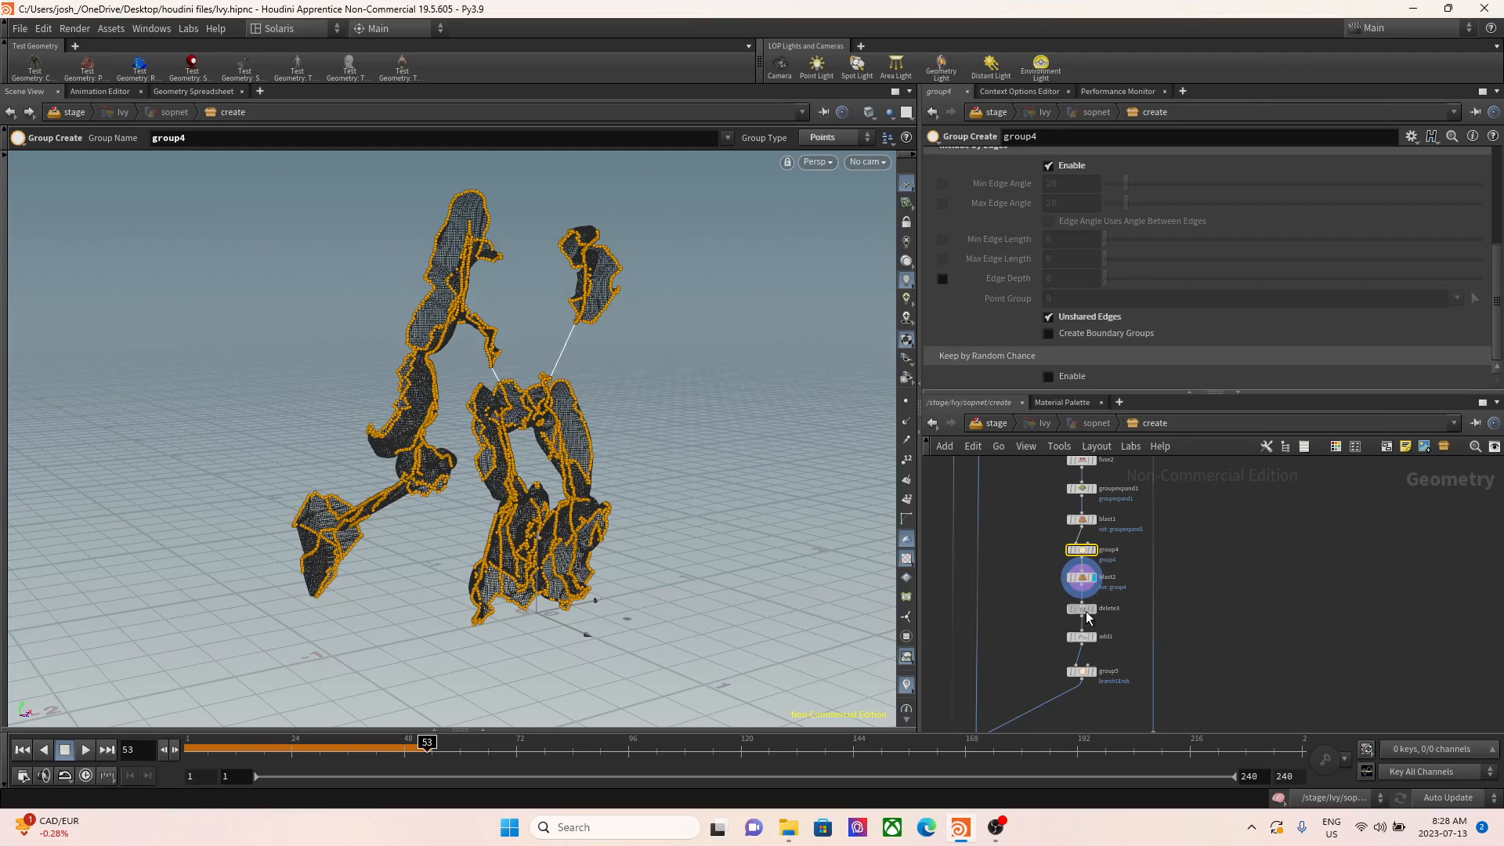
pyautogui.click(1082, 608)
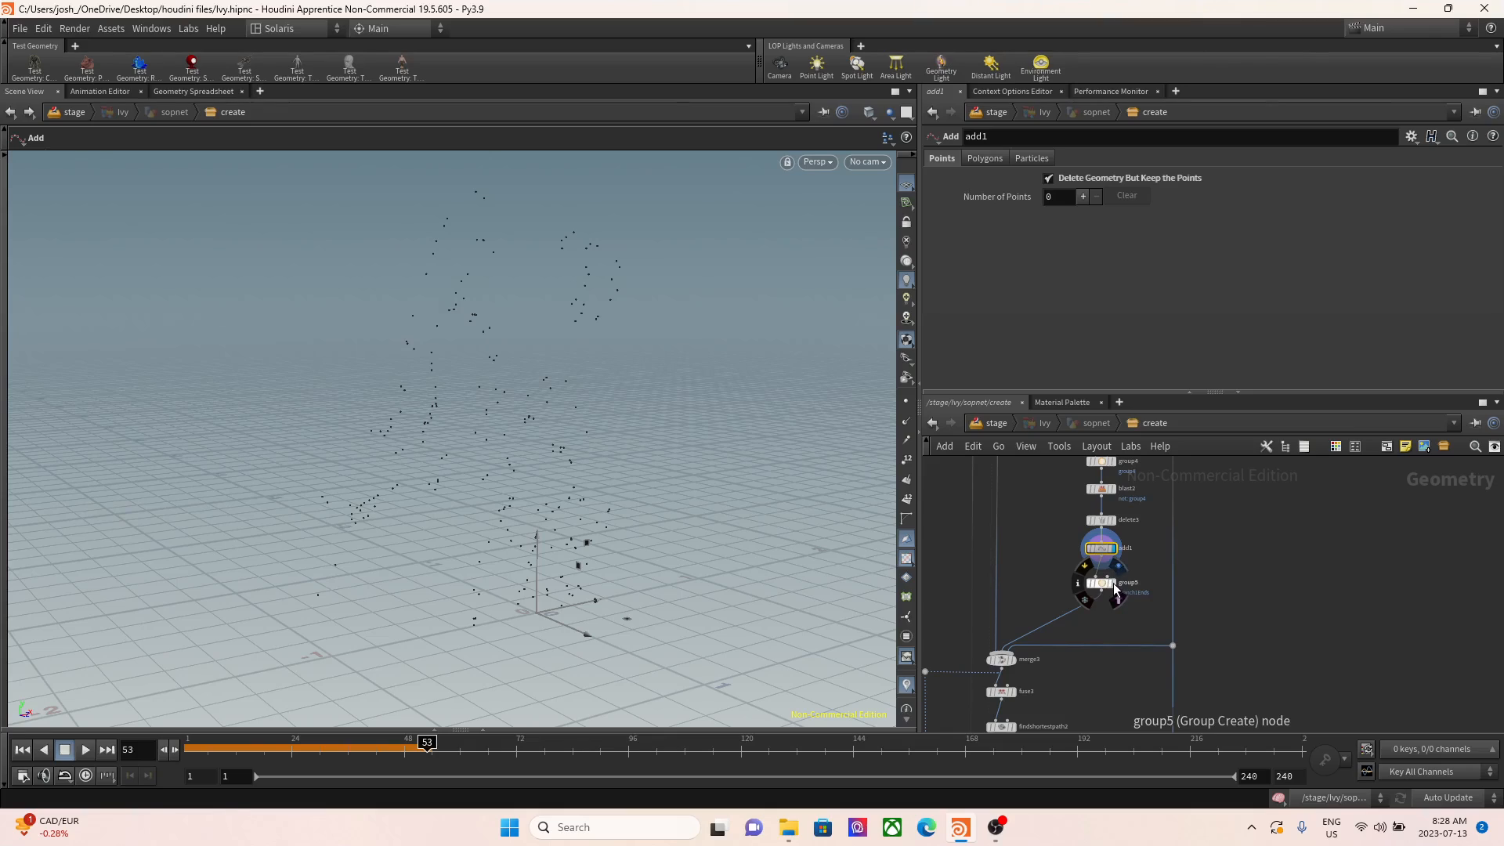
pyautogui.click(1100, 583)
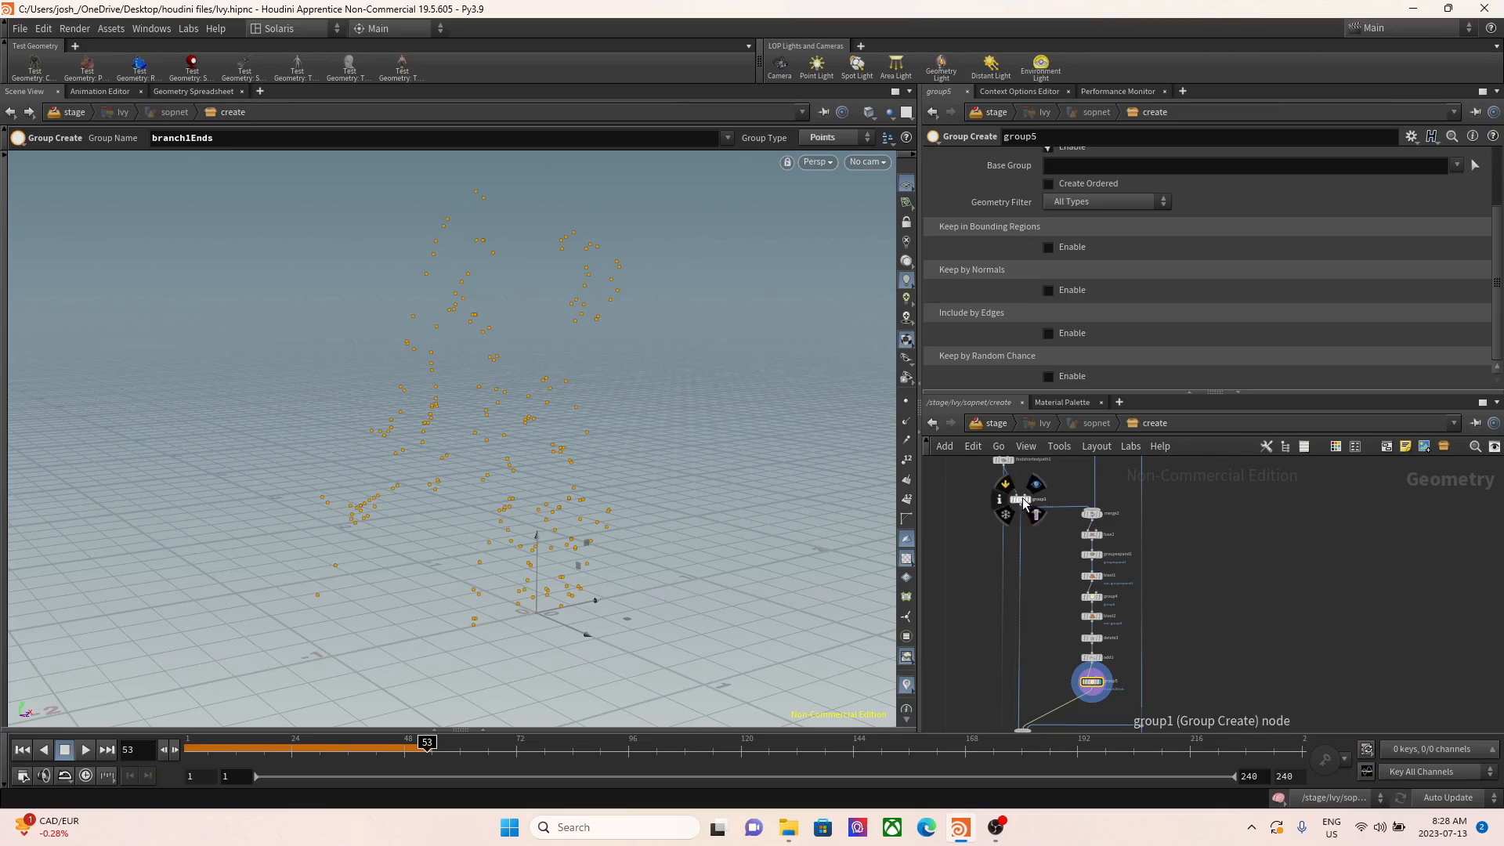
pyautogui.click(1020, 498)
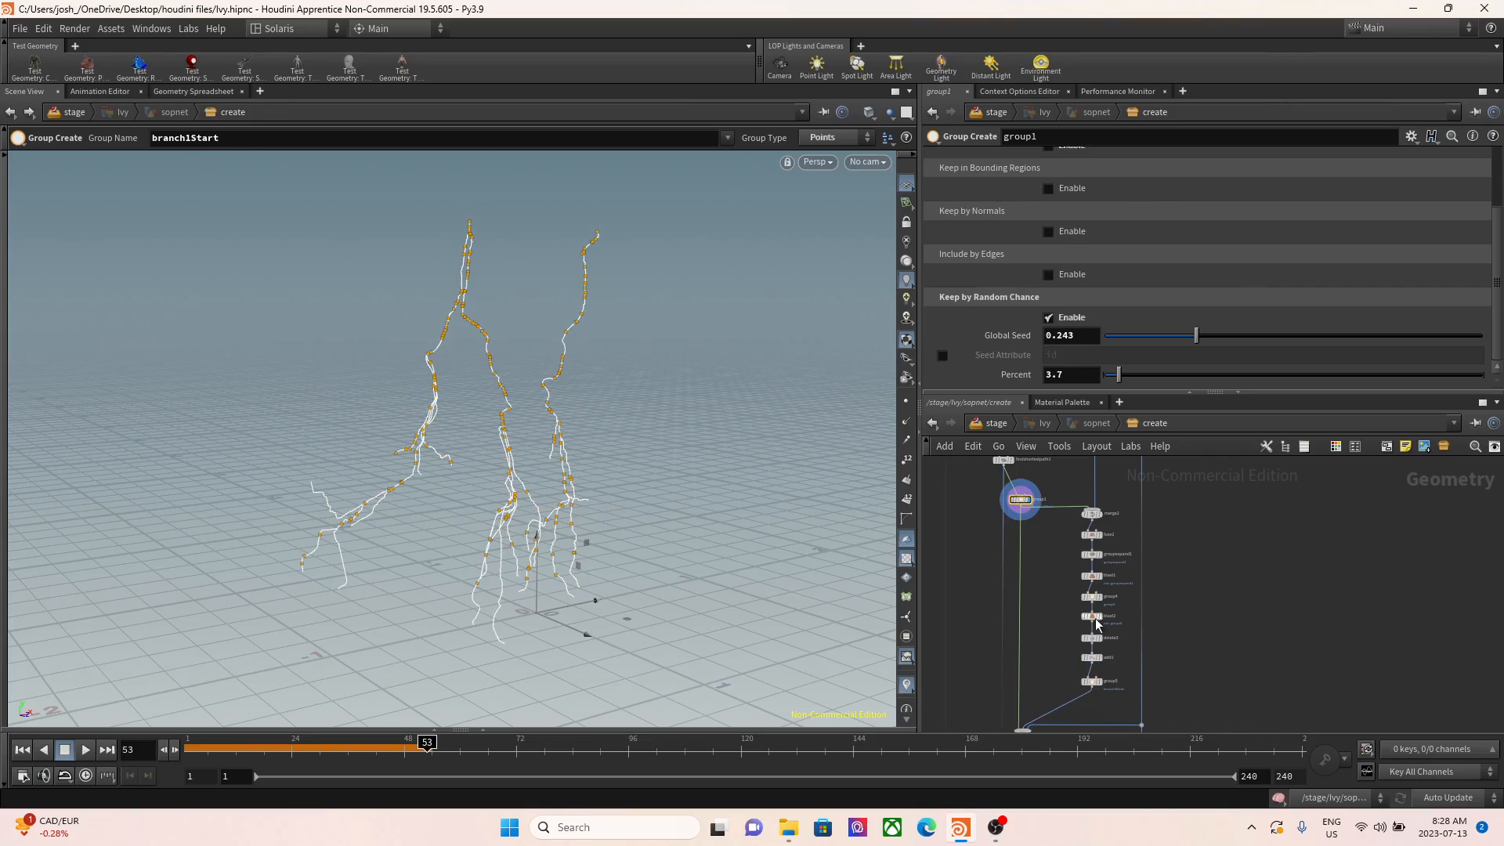
# - Display group5's branch ends, findshortestpath2's branch curves and group8's merged vine curves
pyautogui.click(1092, 680)
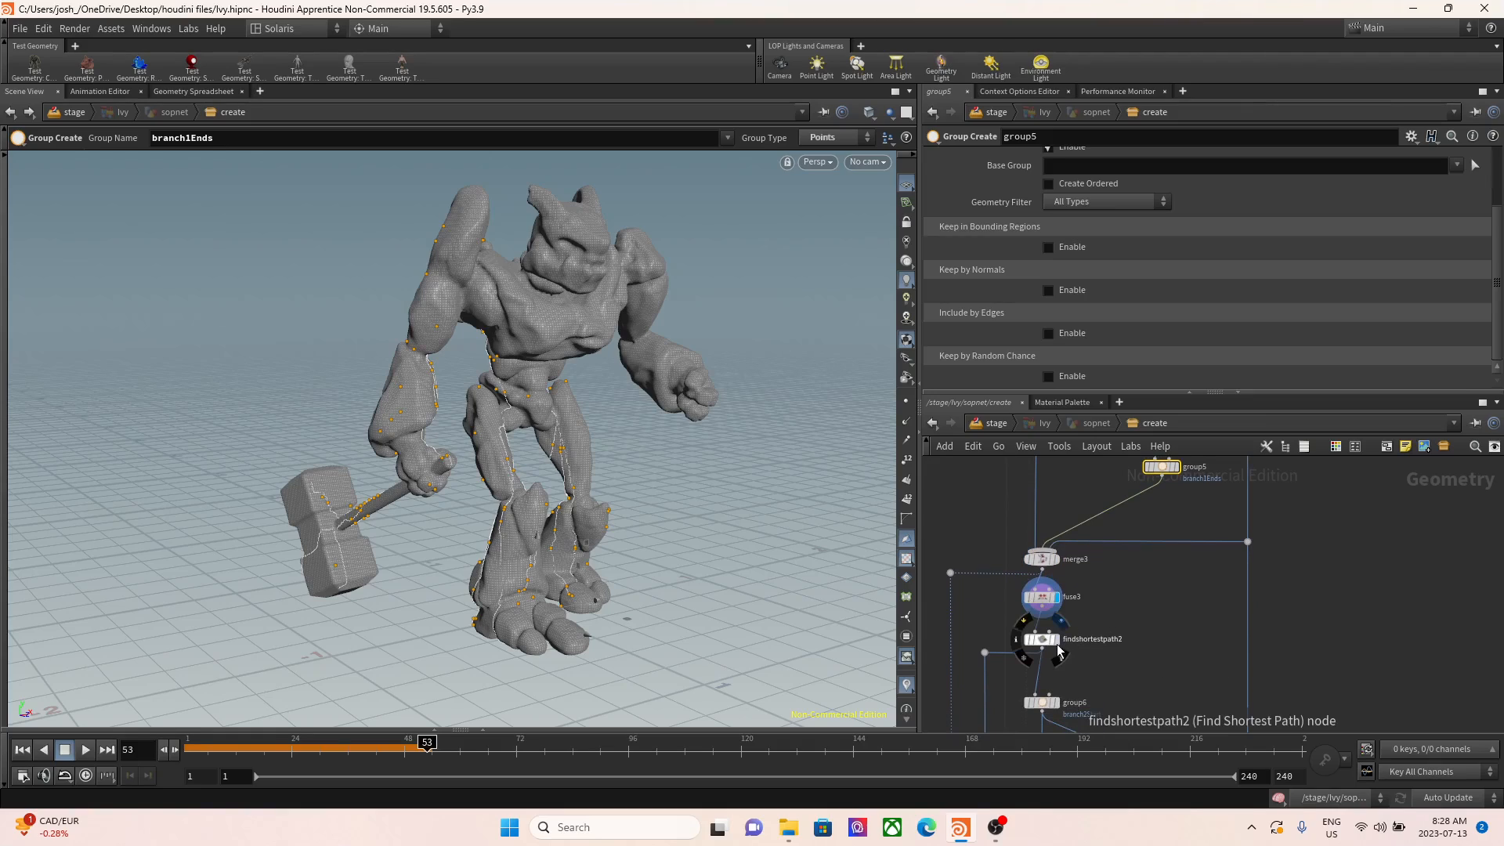
pyautogui.click(1039, 639)
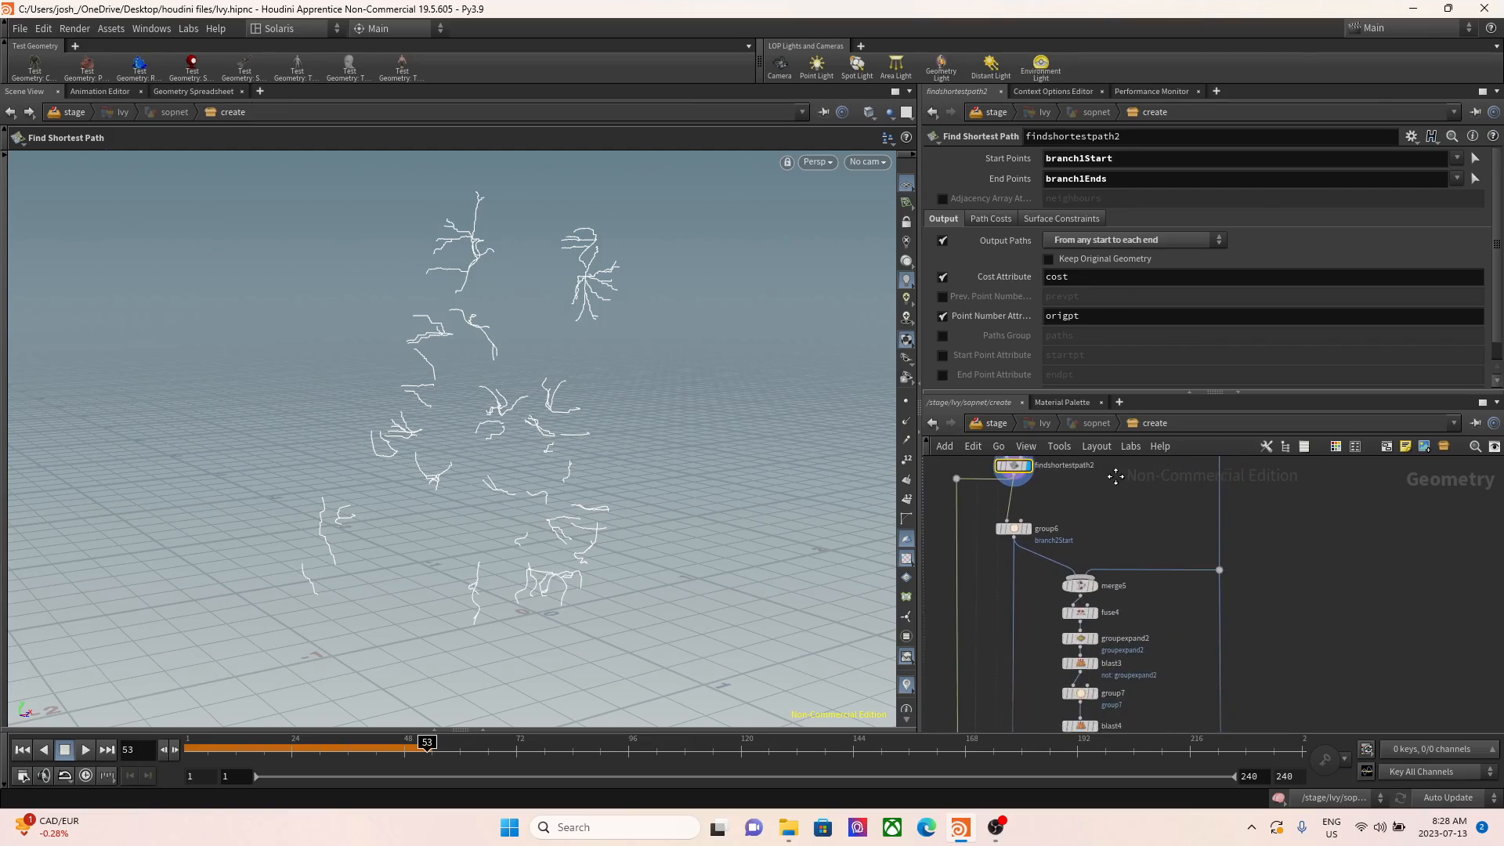
pyautogui.scroll(-3)
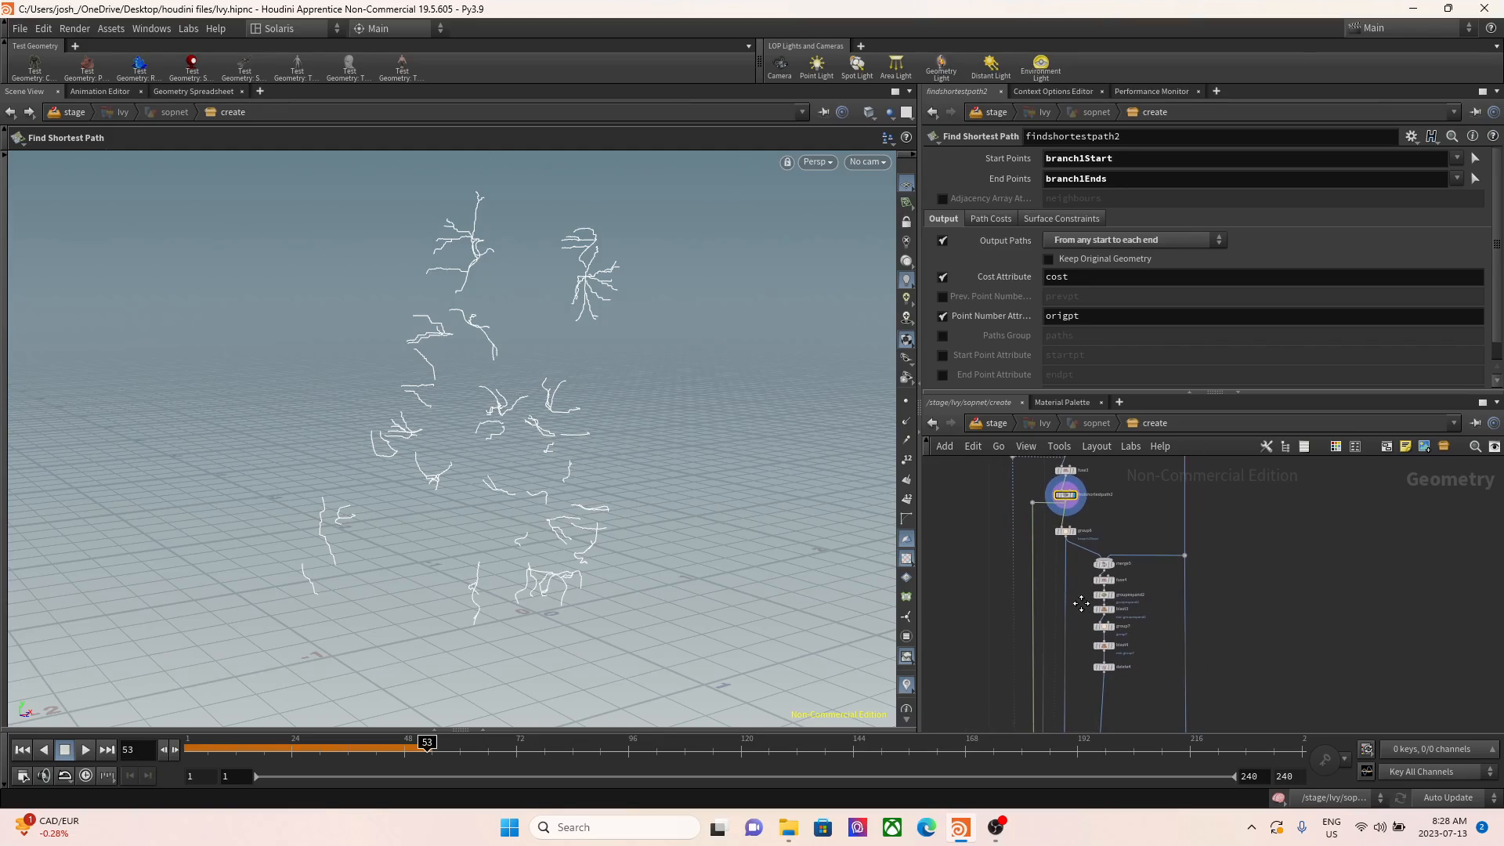
pyautogui.scroll(-3)
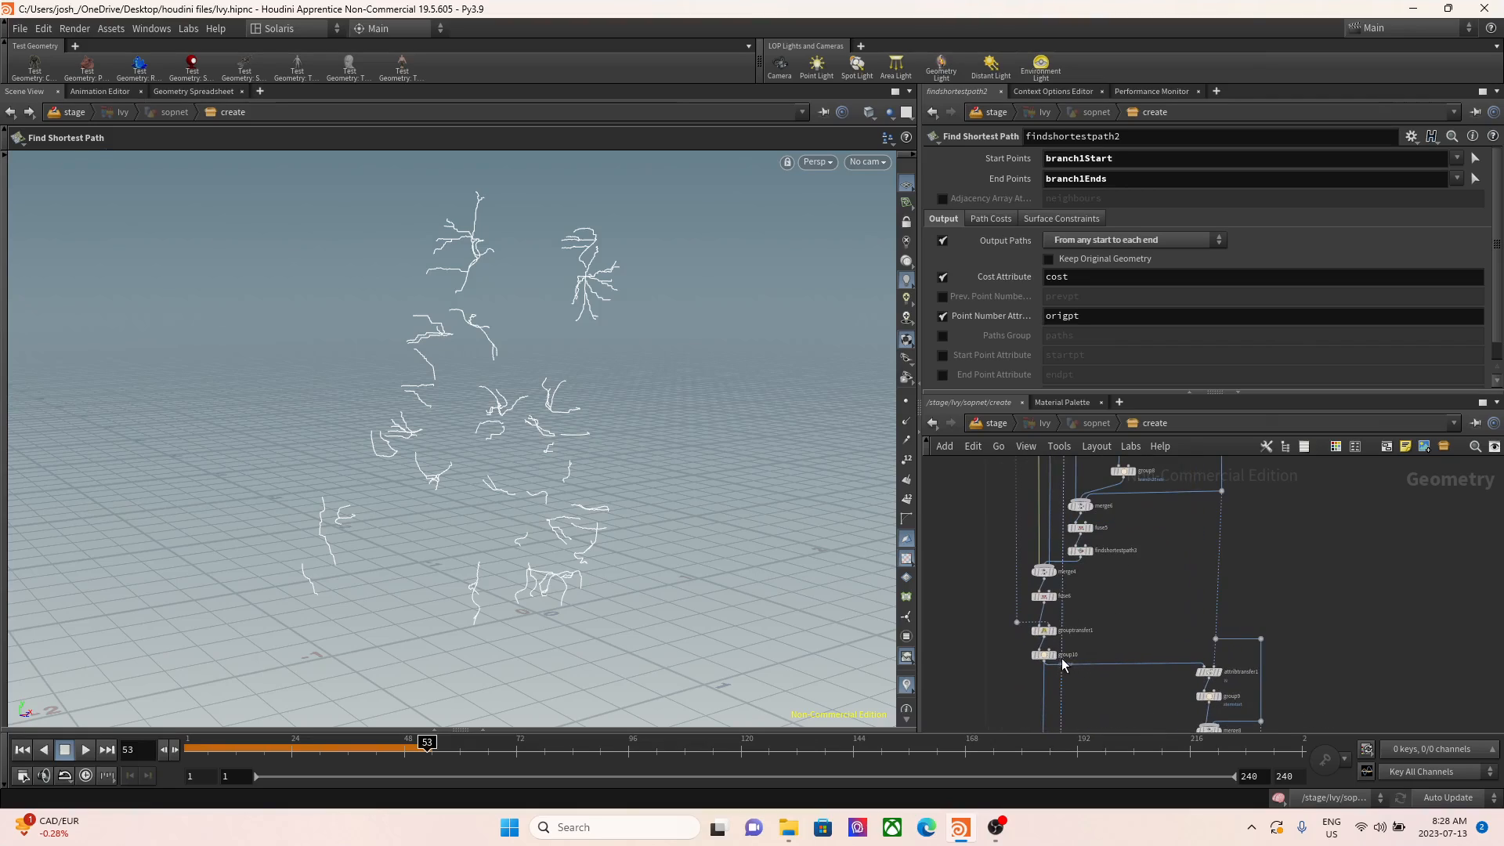
pyautogui.click(1043, 655)
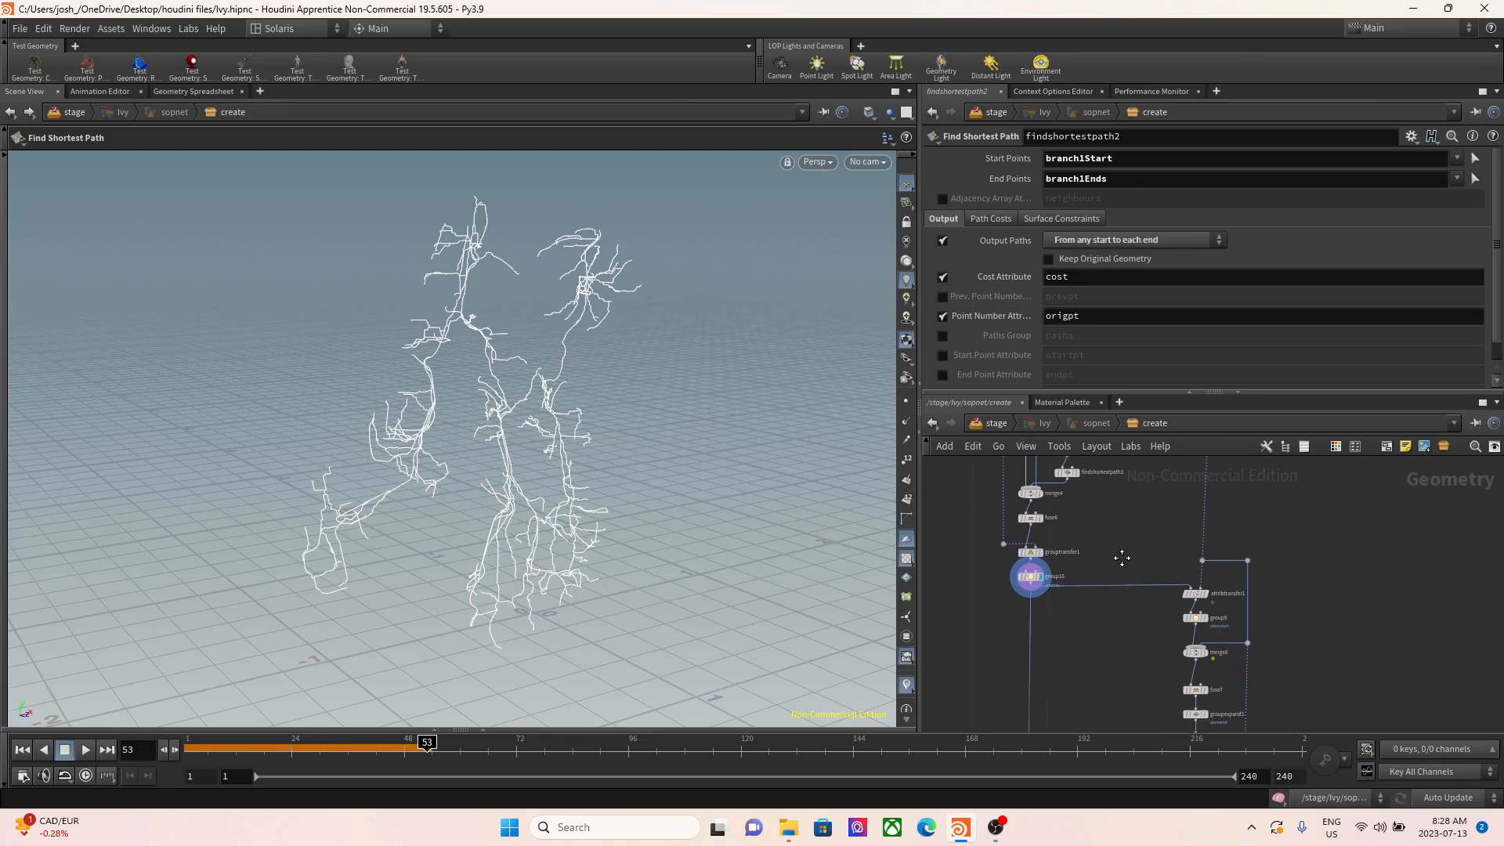
pyautogui.moveTo(1207, 596)
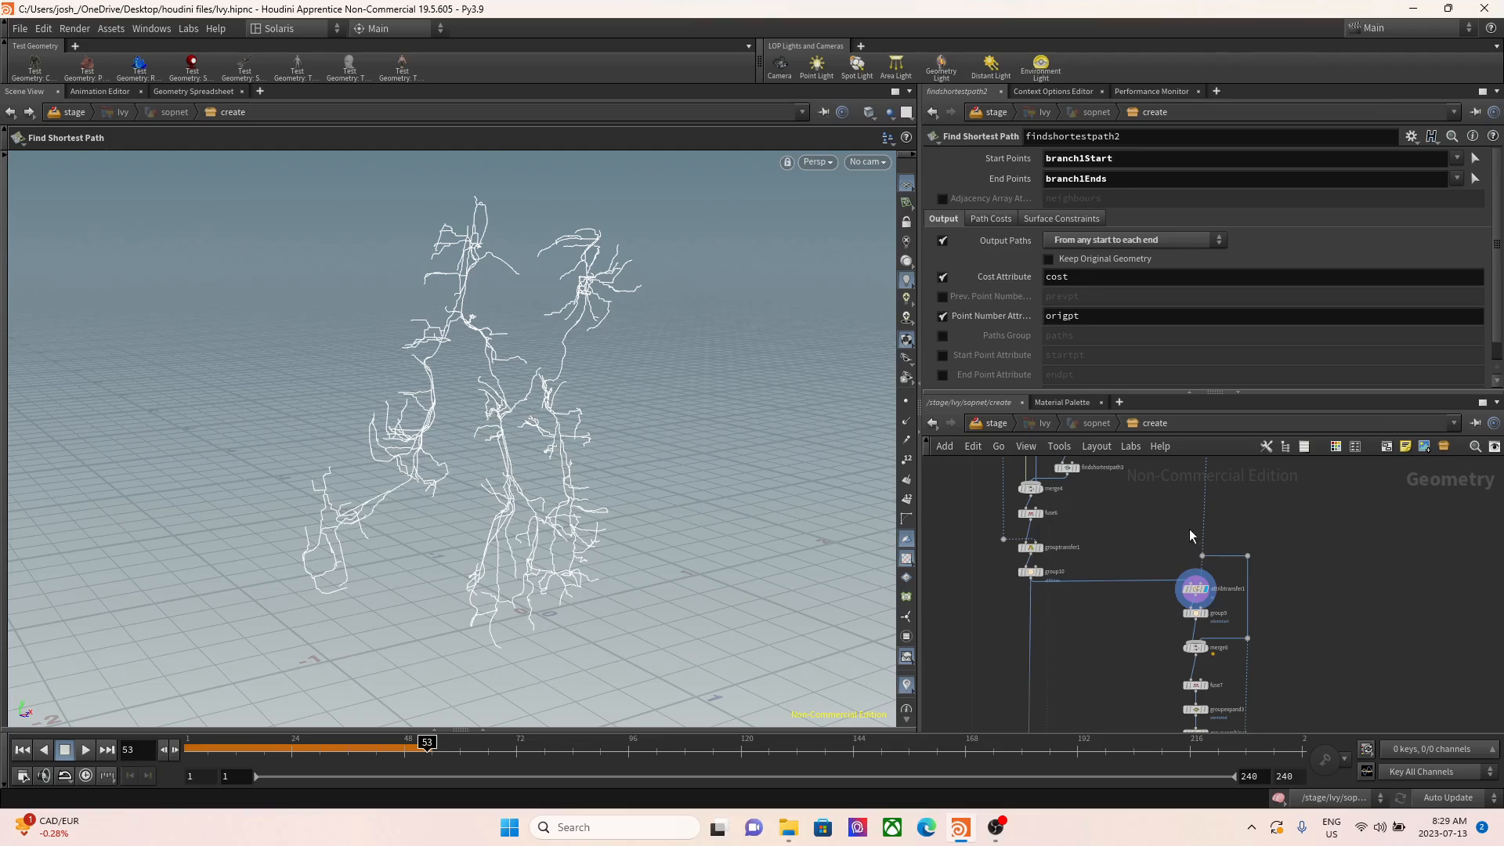
pyautogui.moveTo(434, 323)
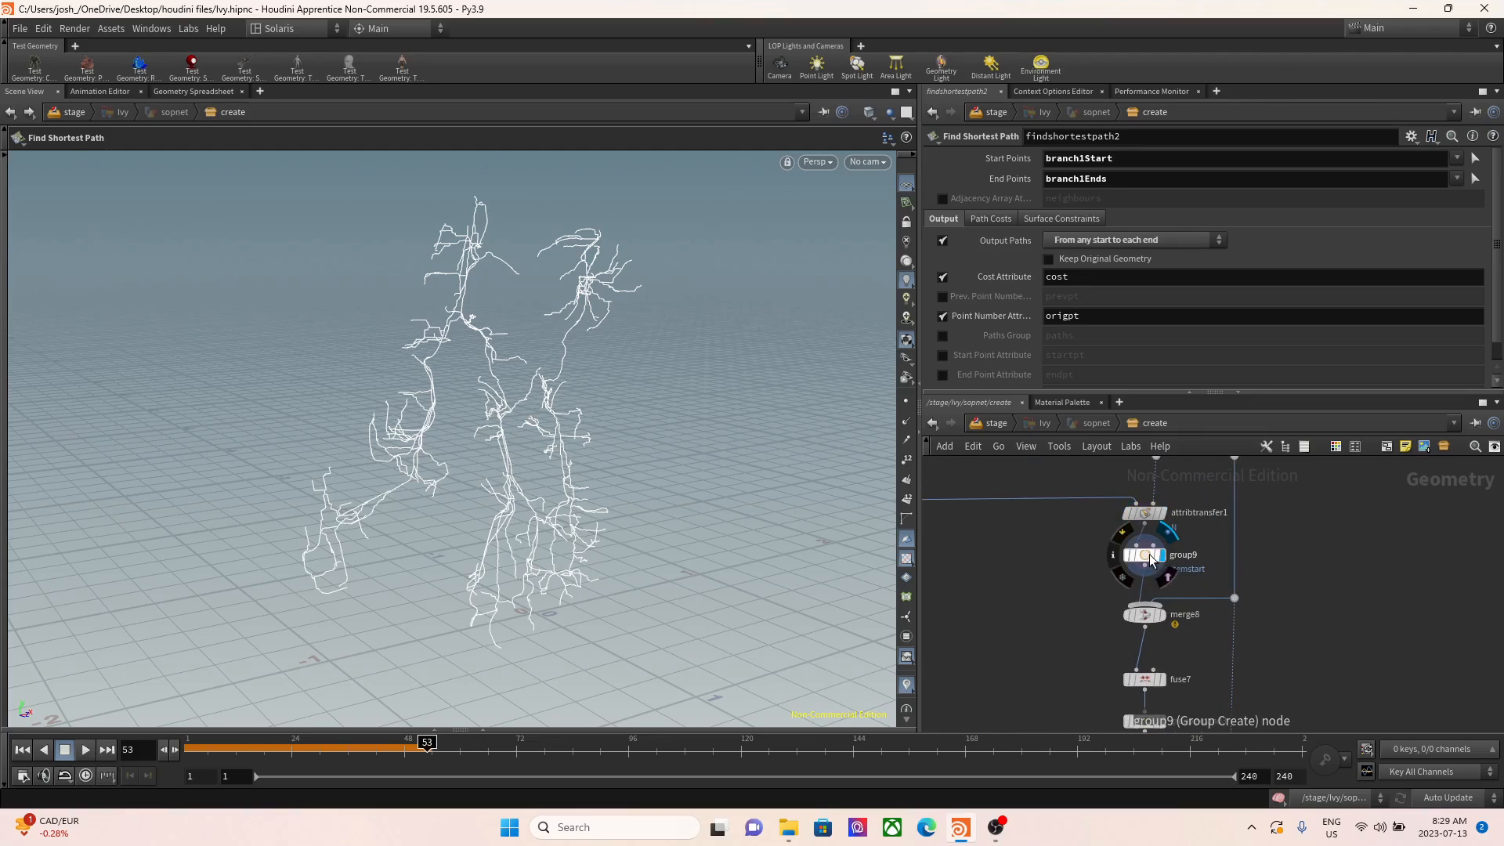
# - Display the stemstart points, the grown stemend group and the combined leafpoints group
pyautogui.click(1144, 555)
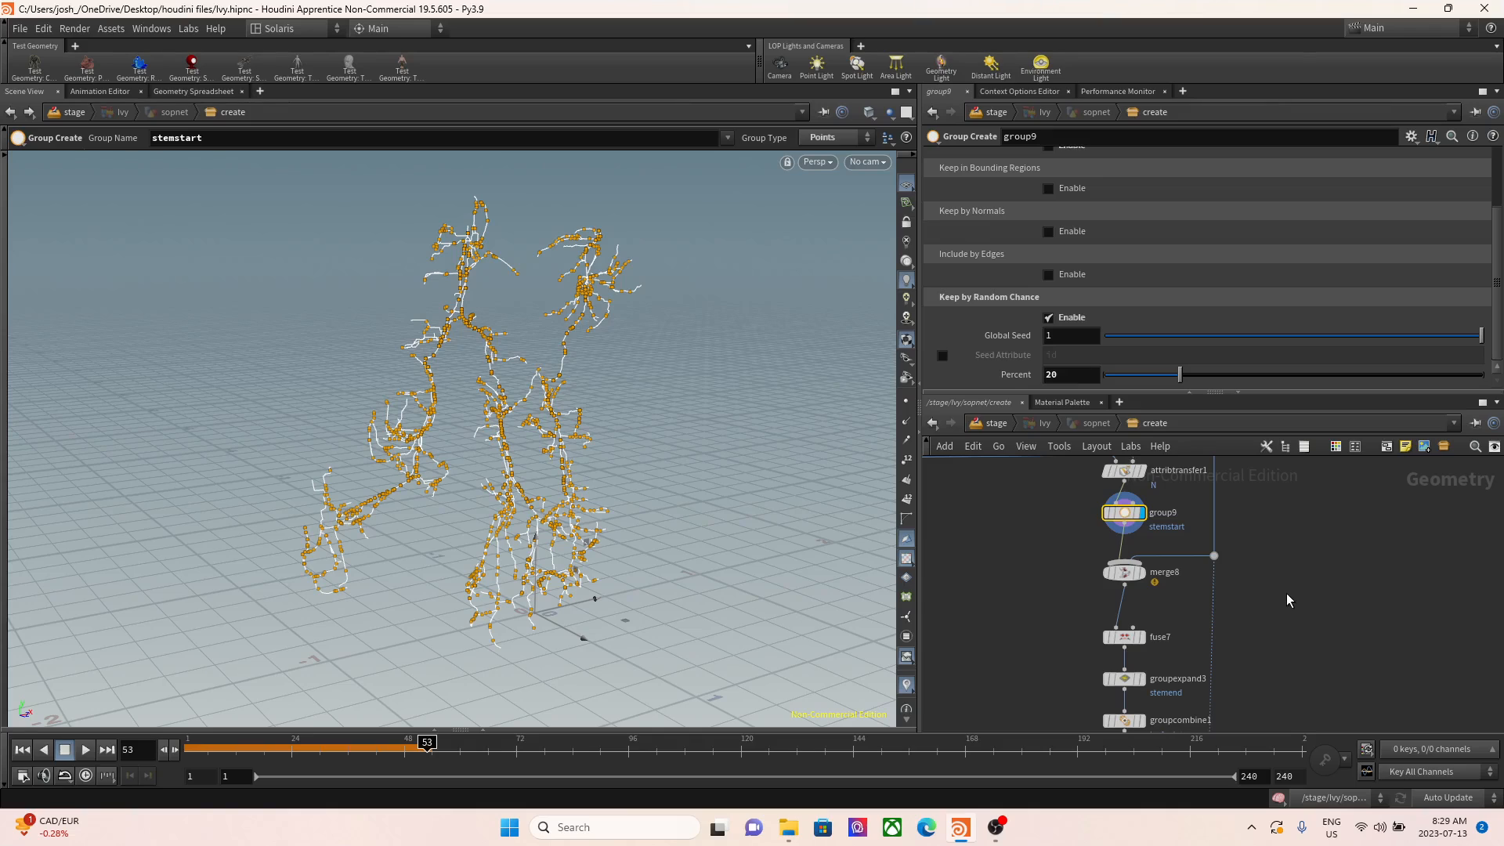
pyautogui.moveTo(593, 426)
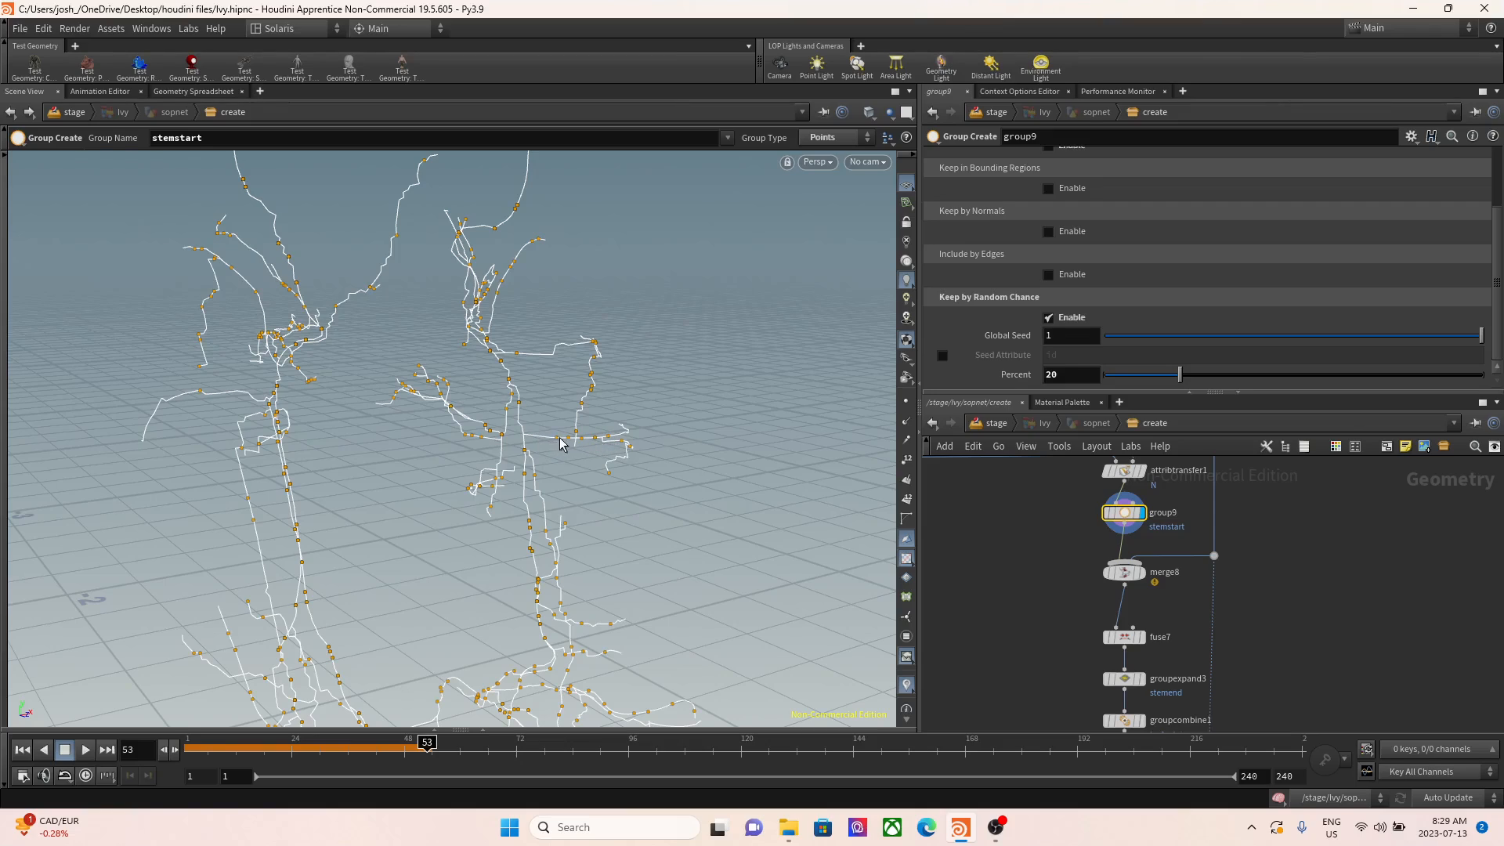
pyautogui.moveTo(542, 442)
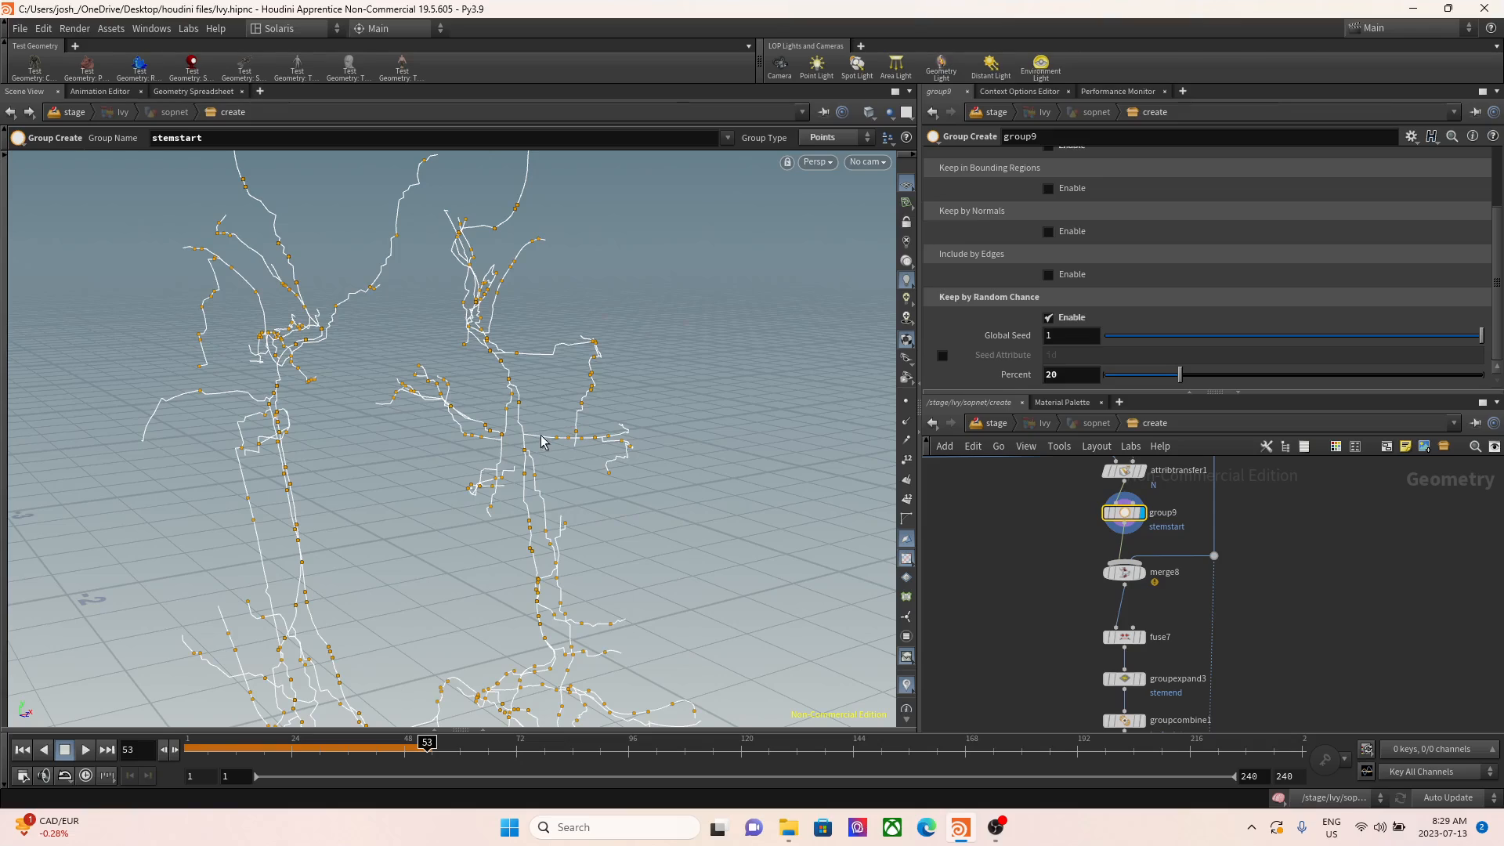
pyautogui.moveTo(516, 443)
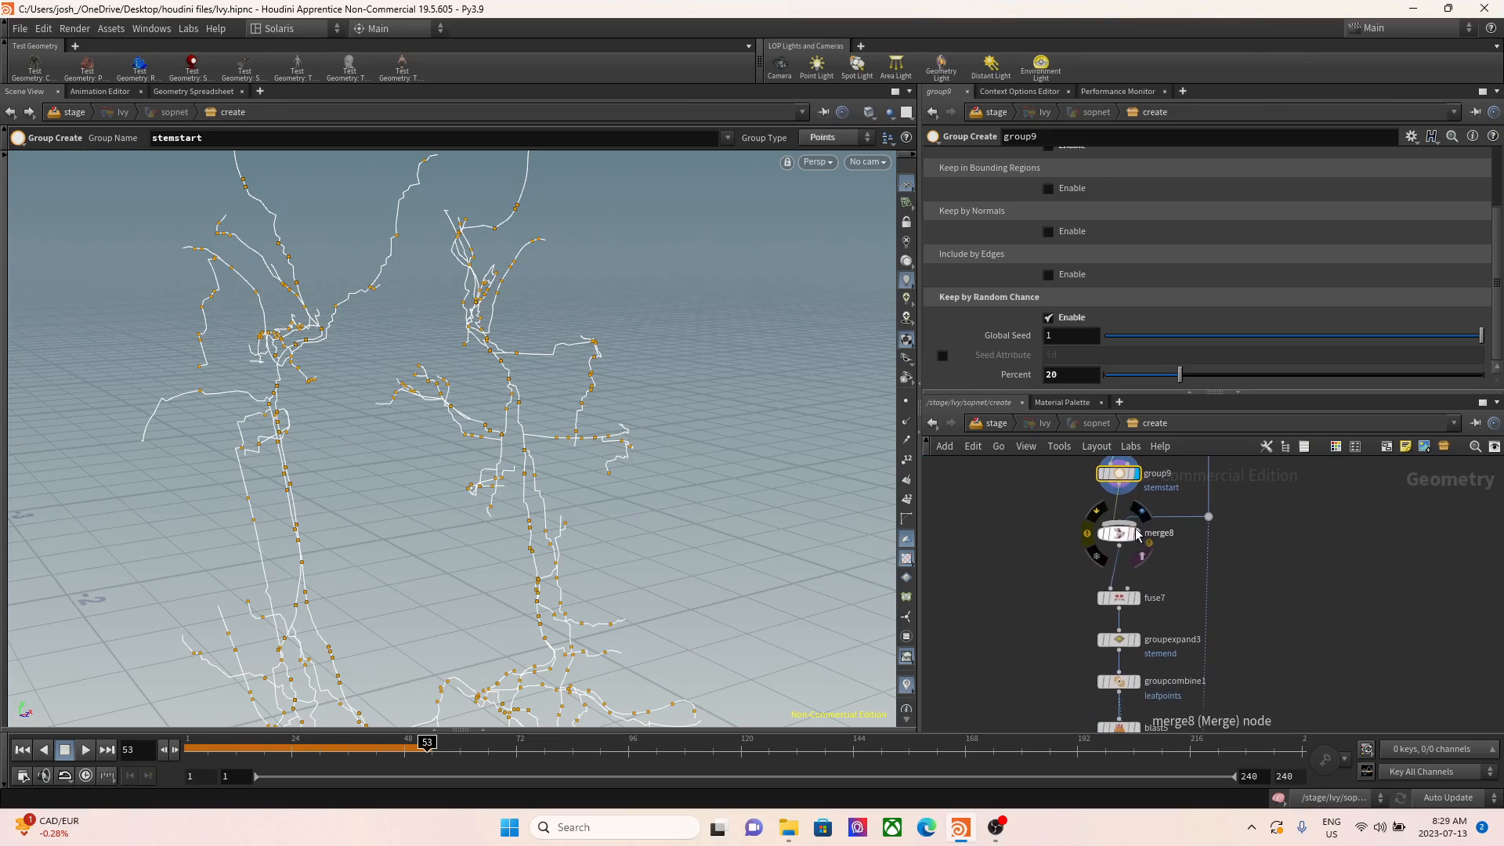
pyautogui.click(1118, 597)
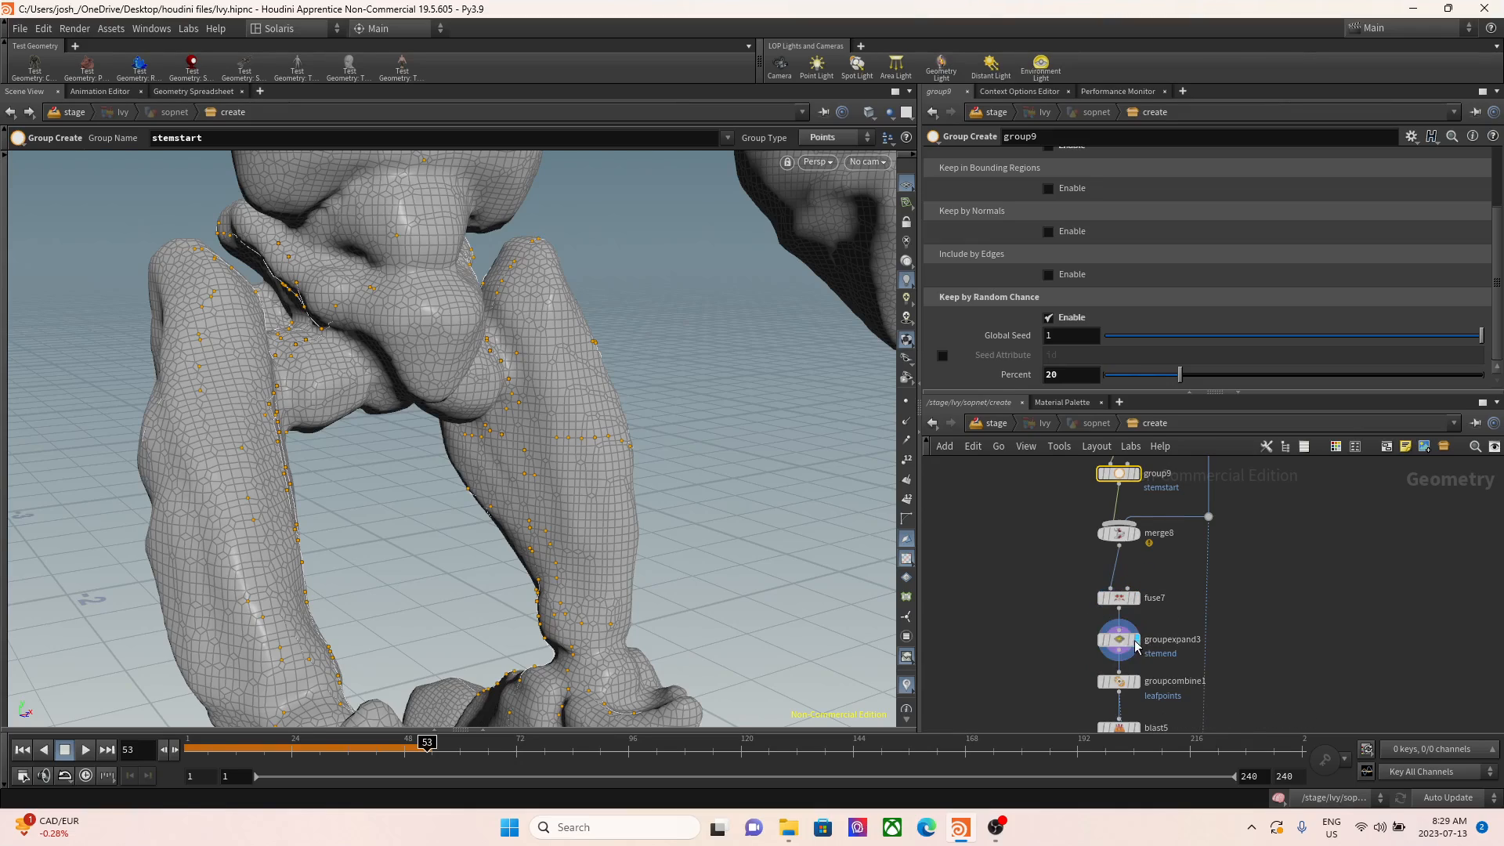
pyautogui.click(1117, 640)
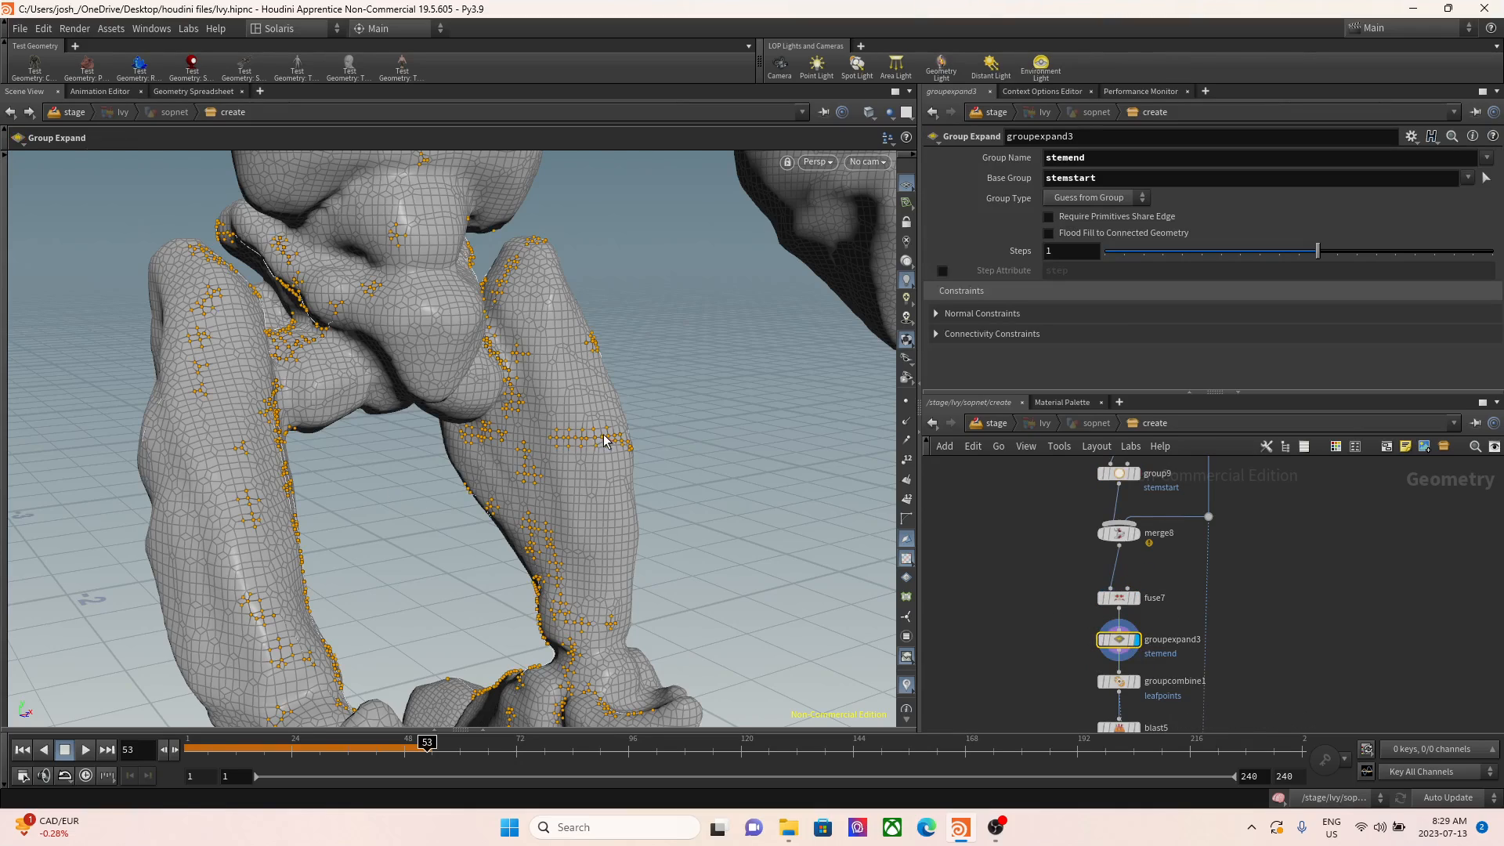
pyautogui.moveTo(550, 459)
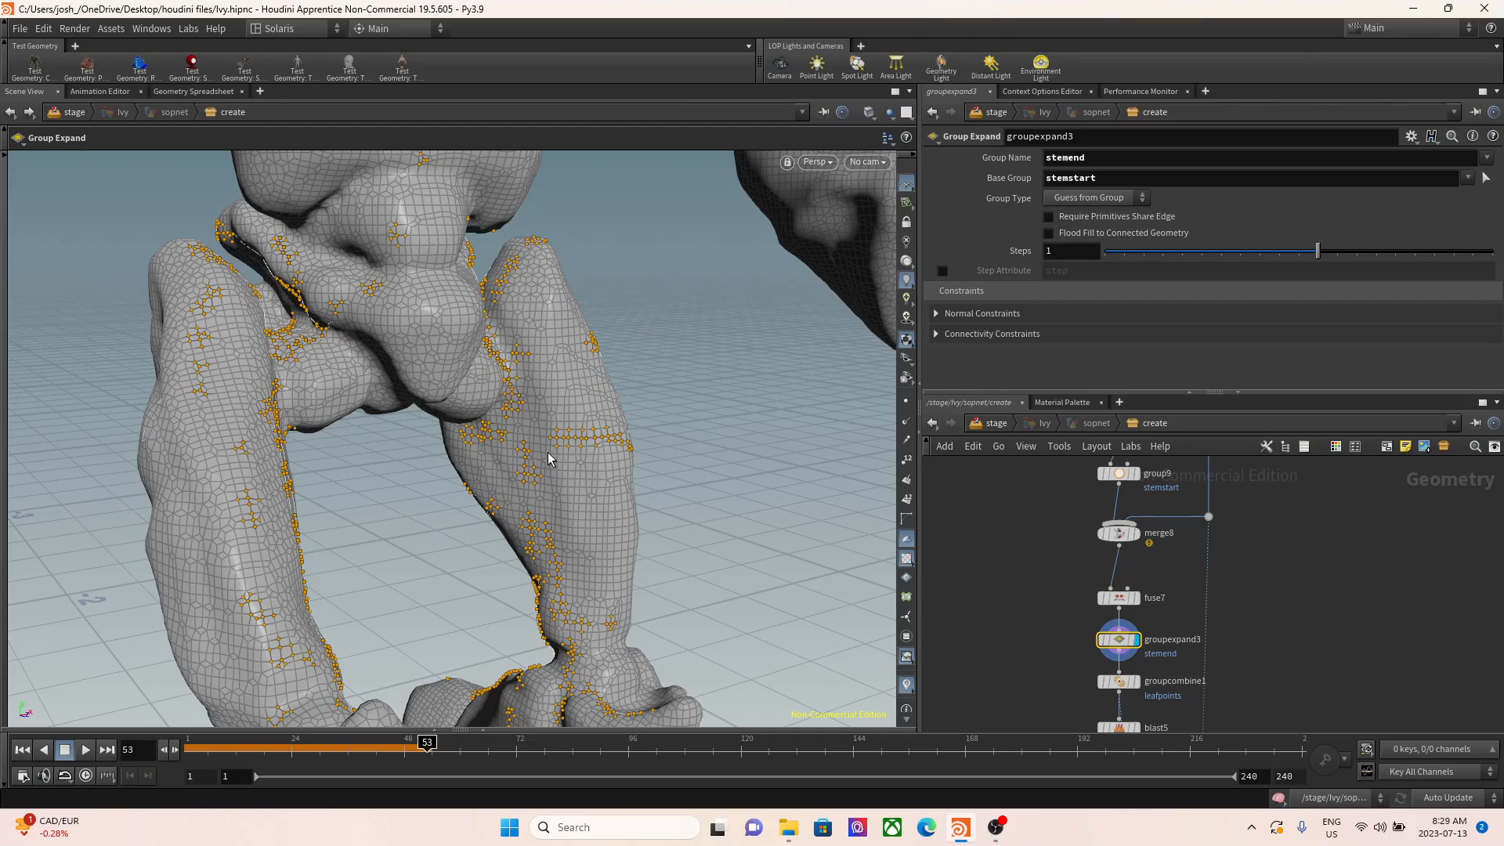
pyautogui.scroll(-3)
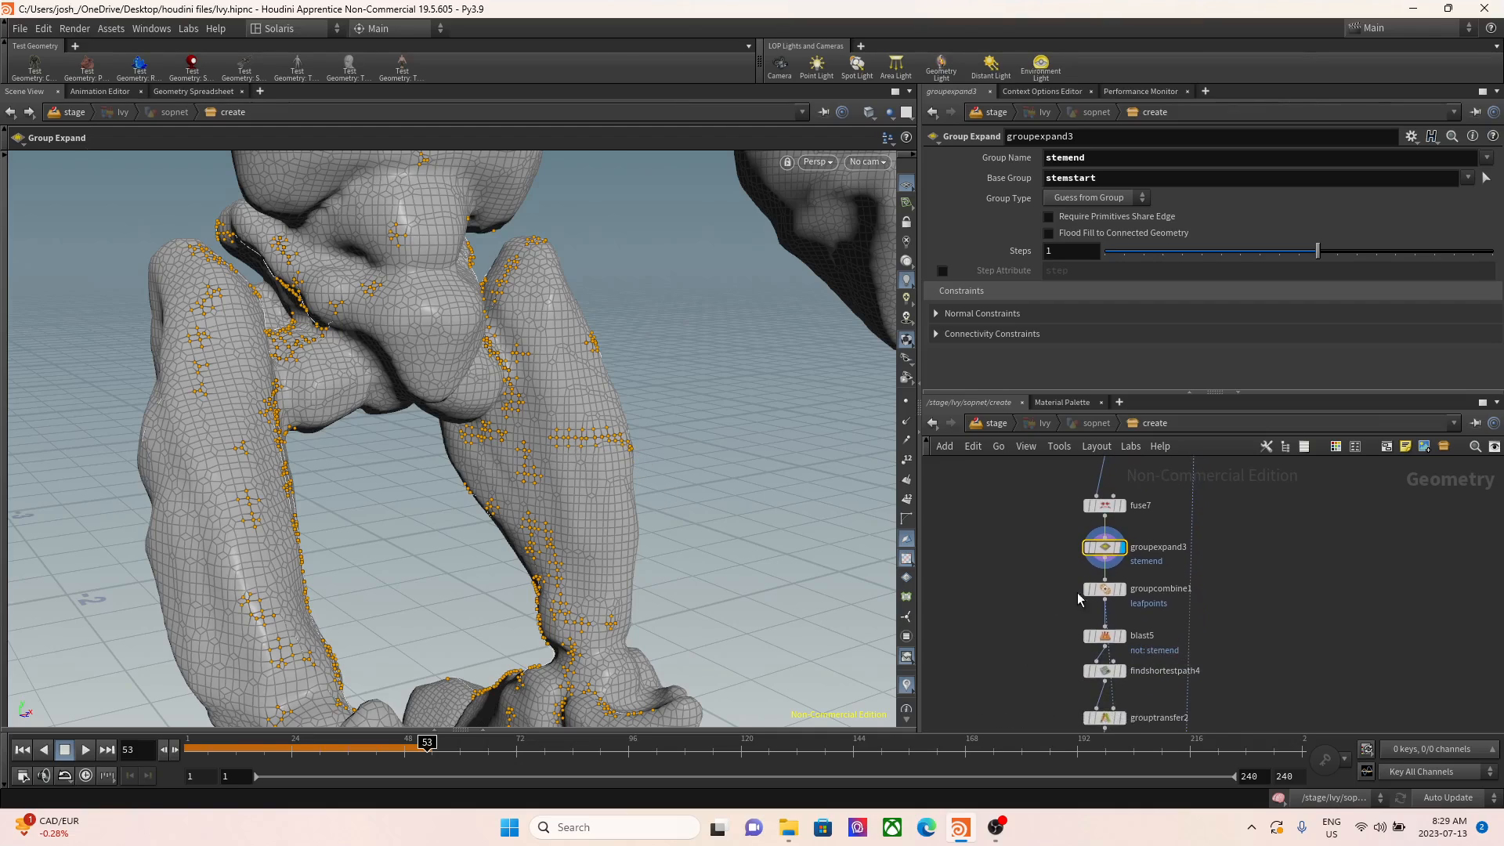
pyautogui.moveTo(1103, 589)
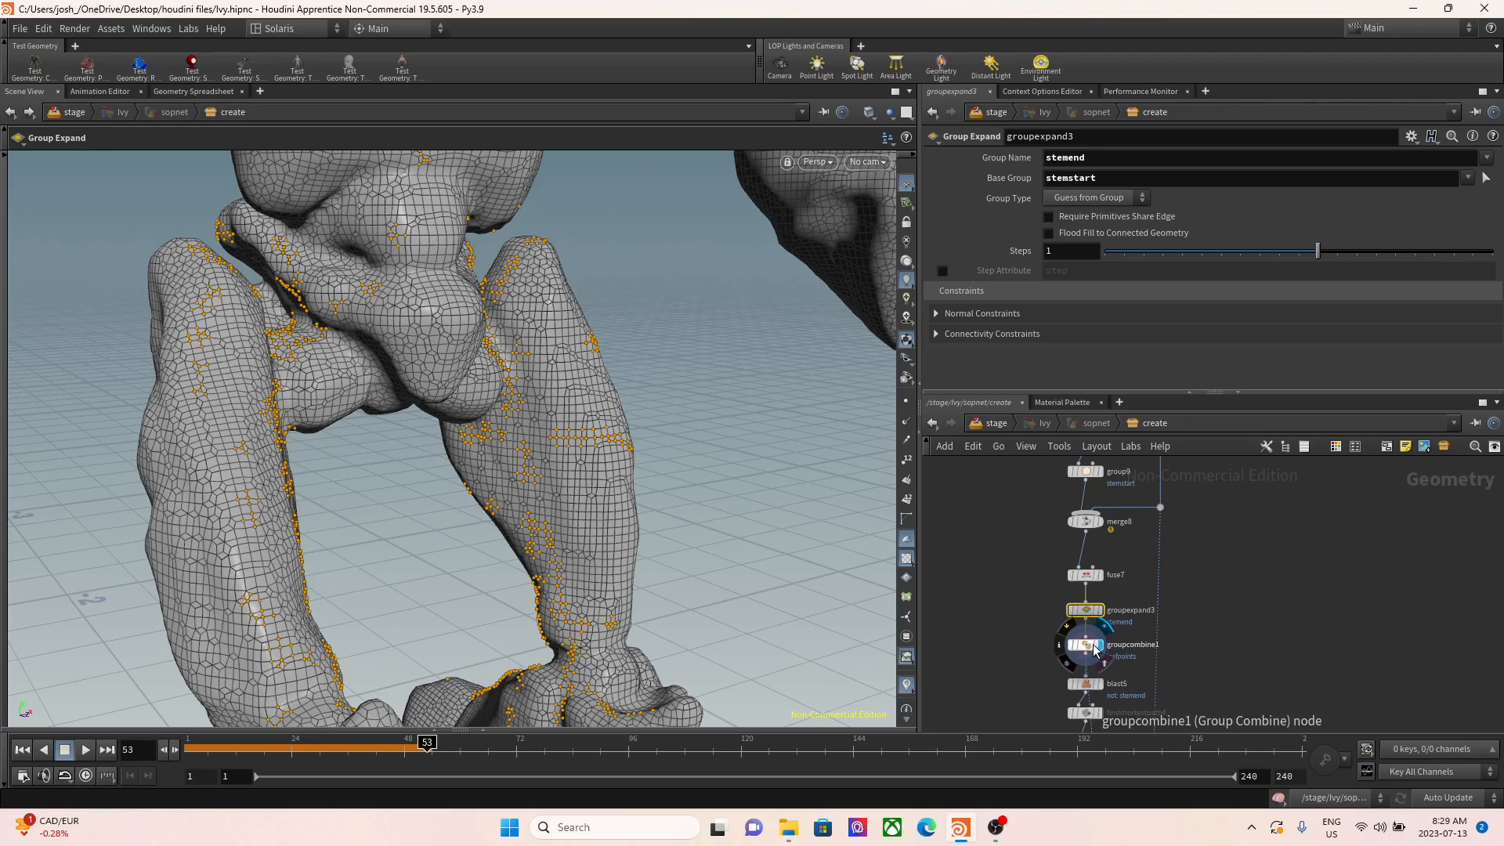
pyautogui.click(1085, 644)
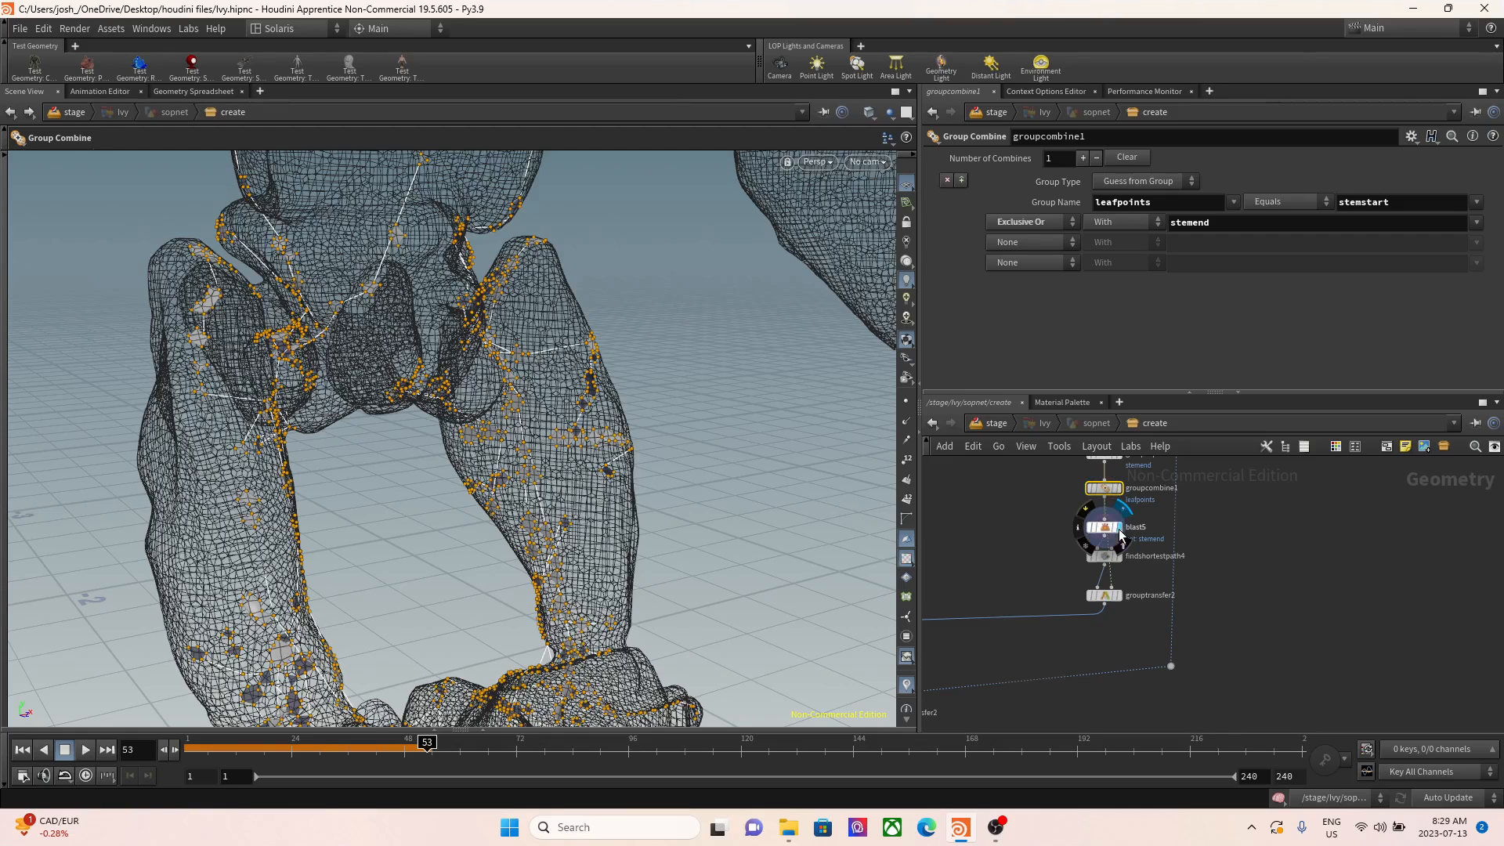
# - Display blast5's isolated stem ends and findshortestpath4's stemstart-to-stemend curves
pyautogui.click(1104, 527)
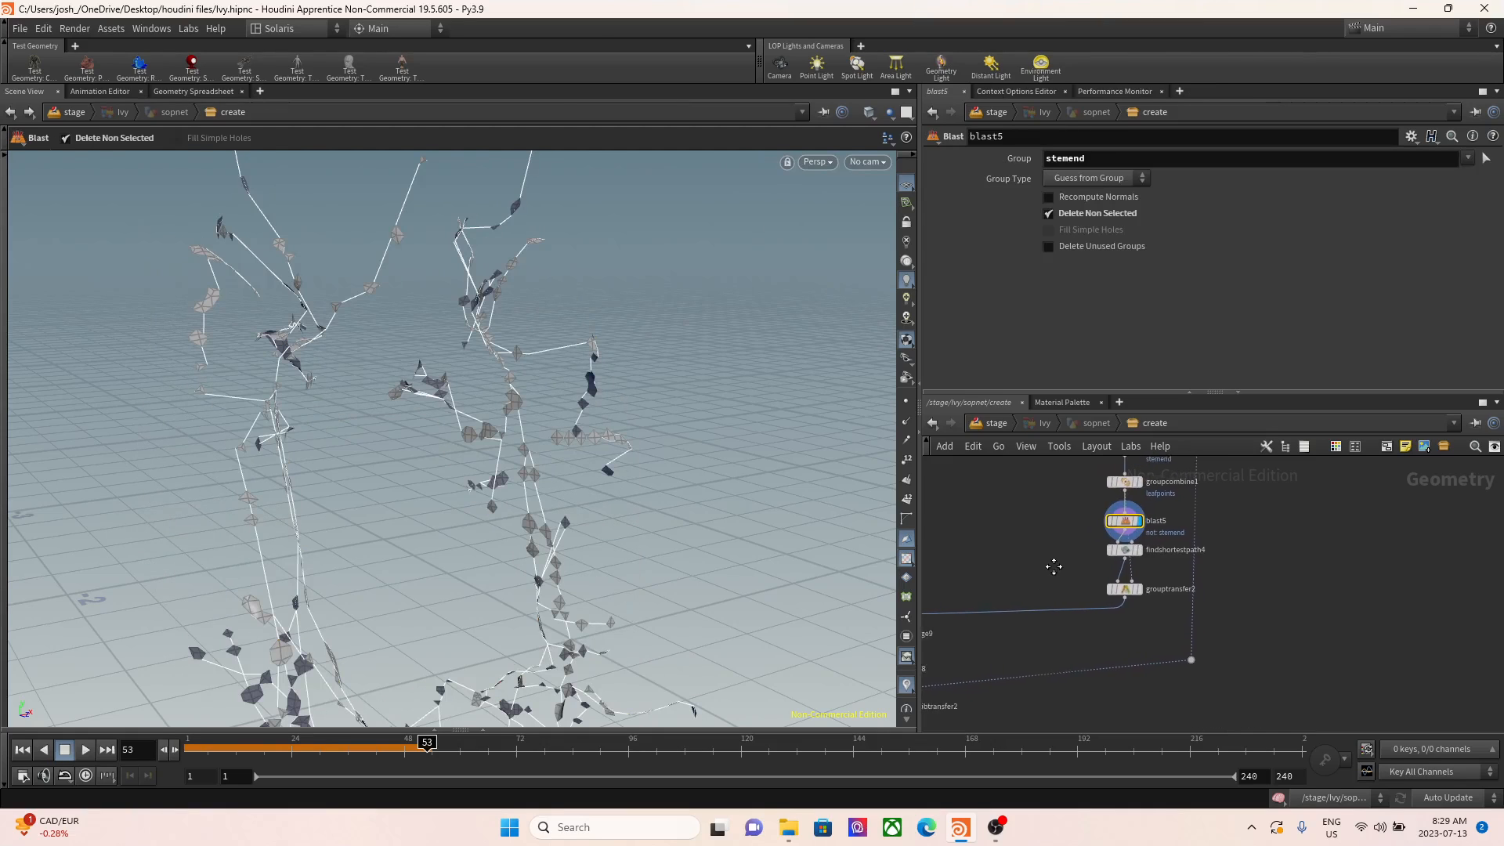
pyautogui.click(1151, 571)
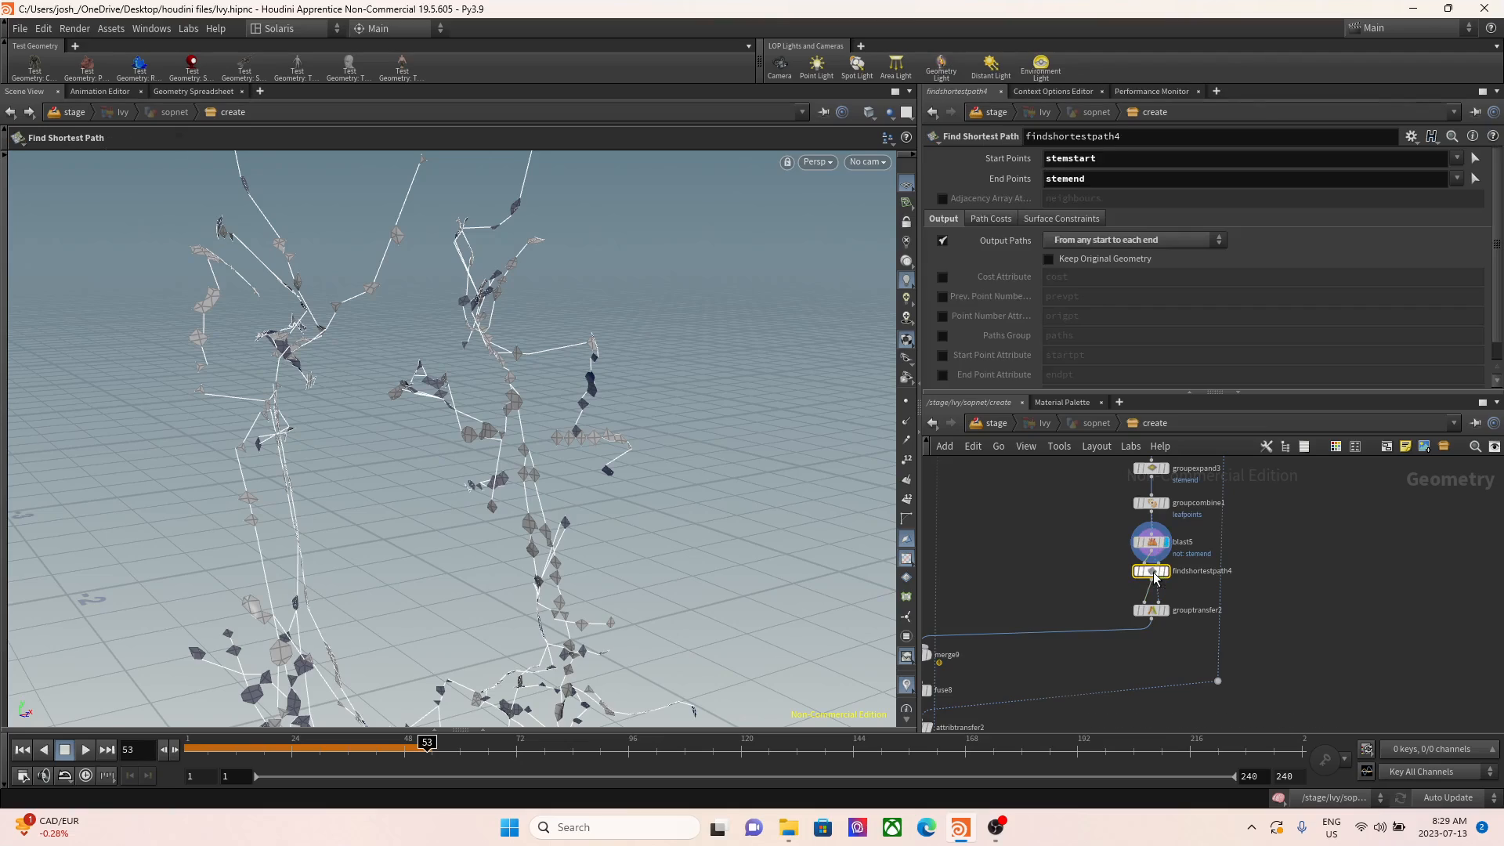
pyautogui.moveTo(1152, 570)
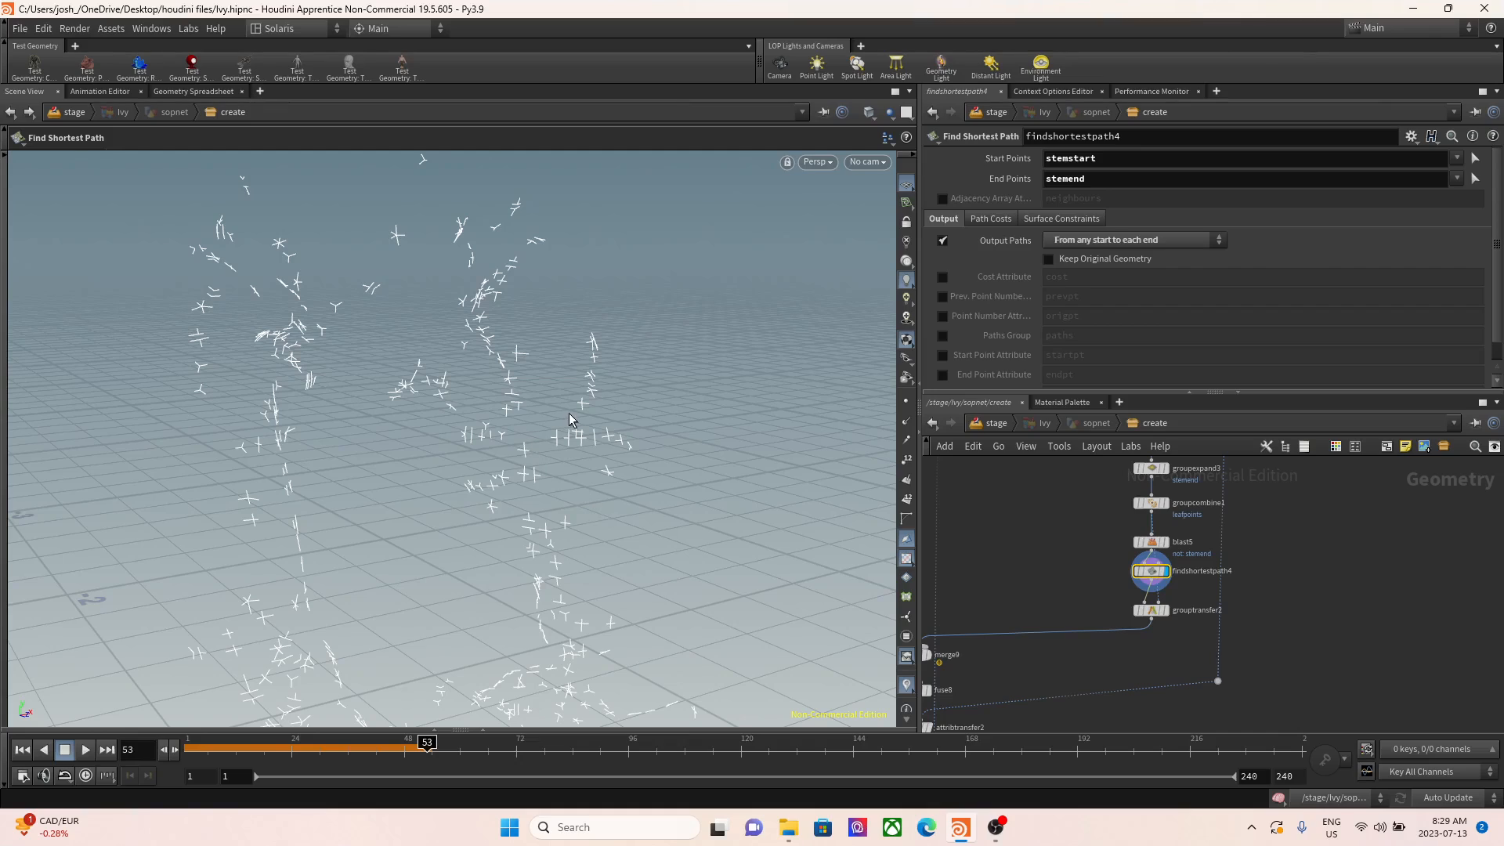
pyautogui.moveTo(365, 506)
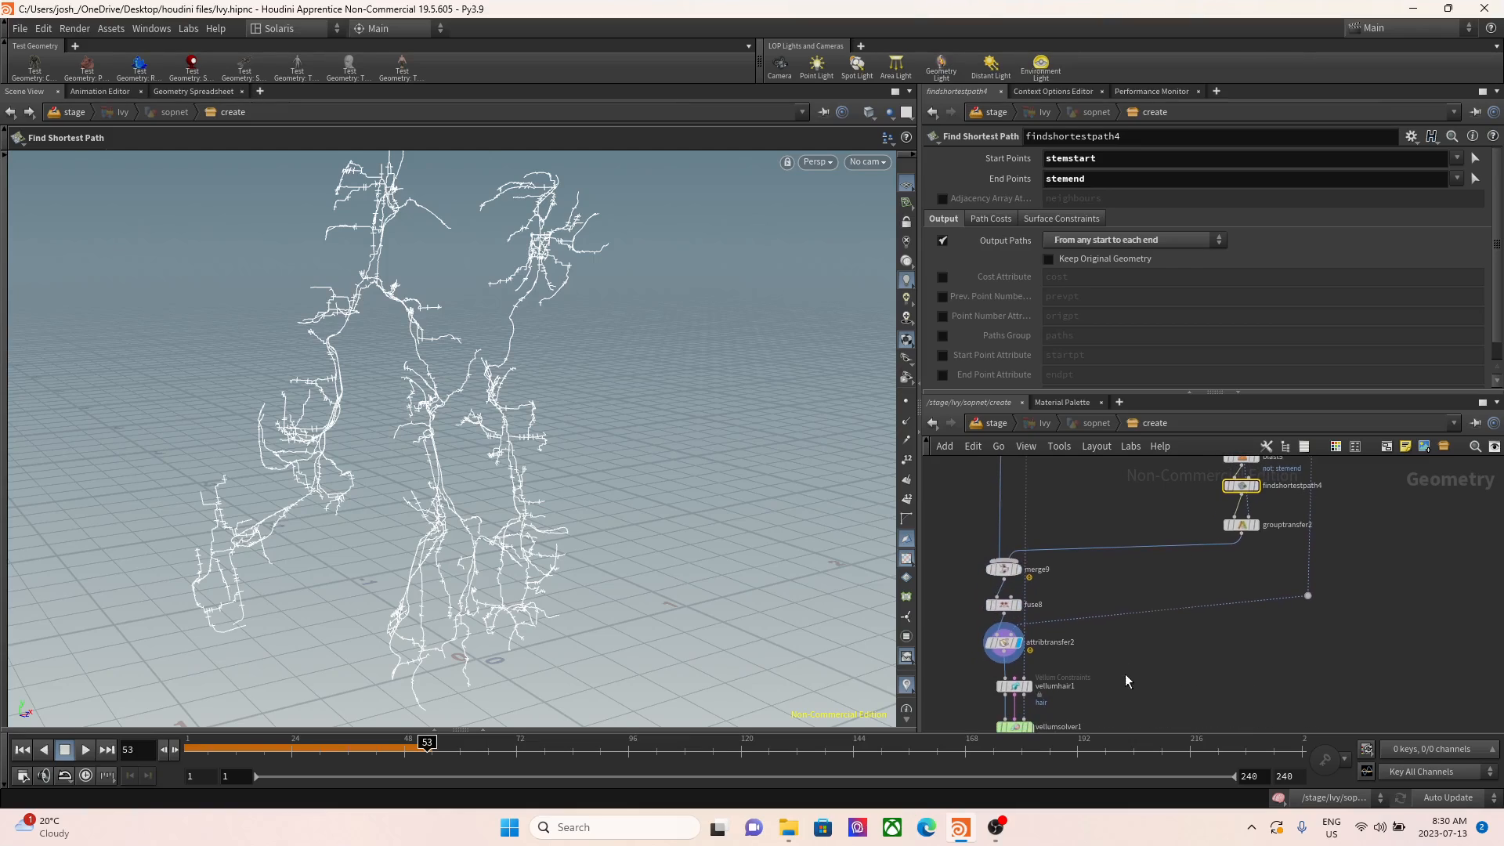
pyautogui.moveTo(1021, 633)
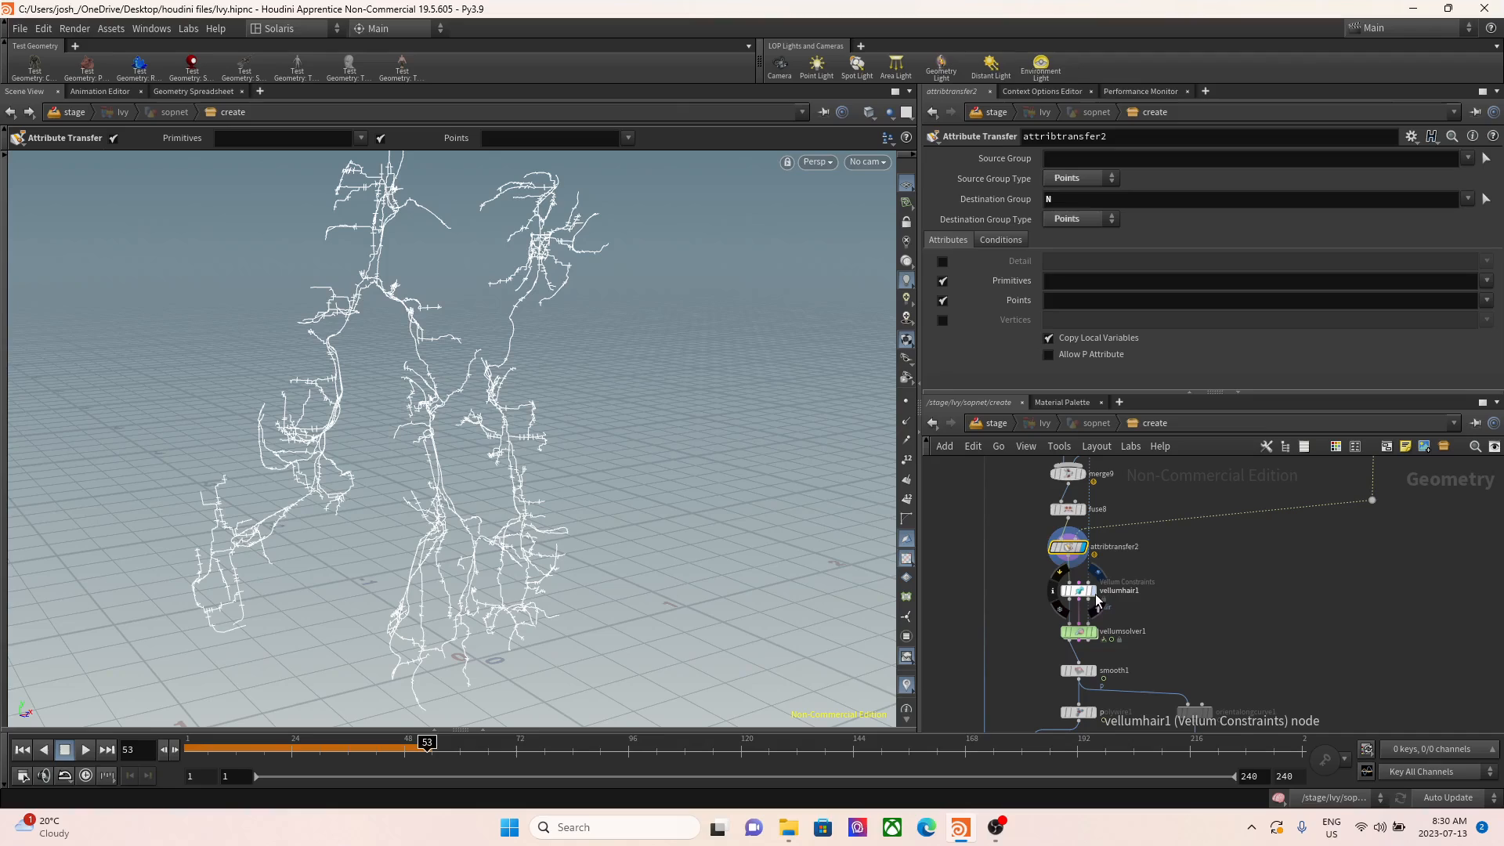
# - Review vellumhair1's Pin Points, then display vellumsolver1 draping the vines over Crag
pyautogui.click(1078, 591)
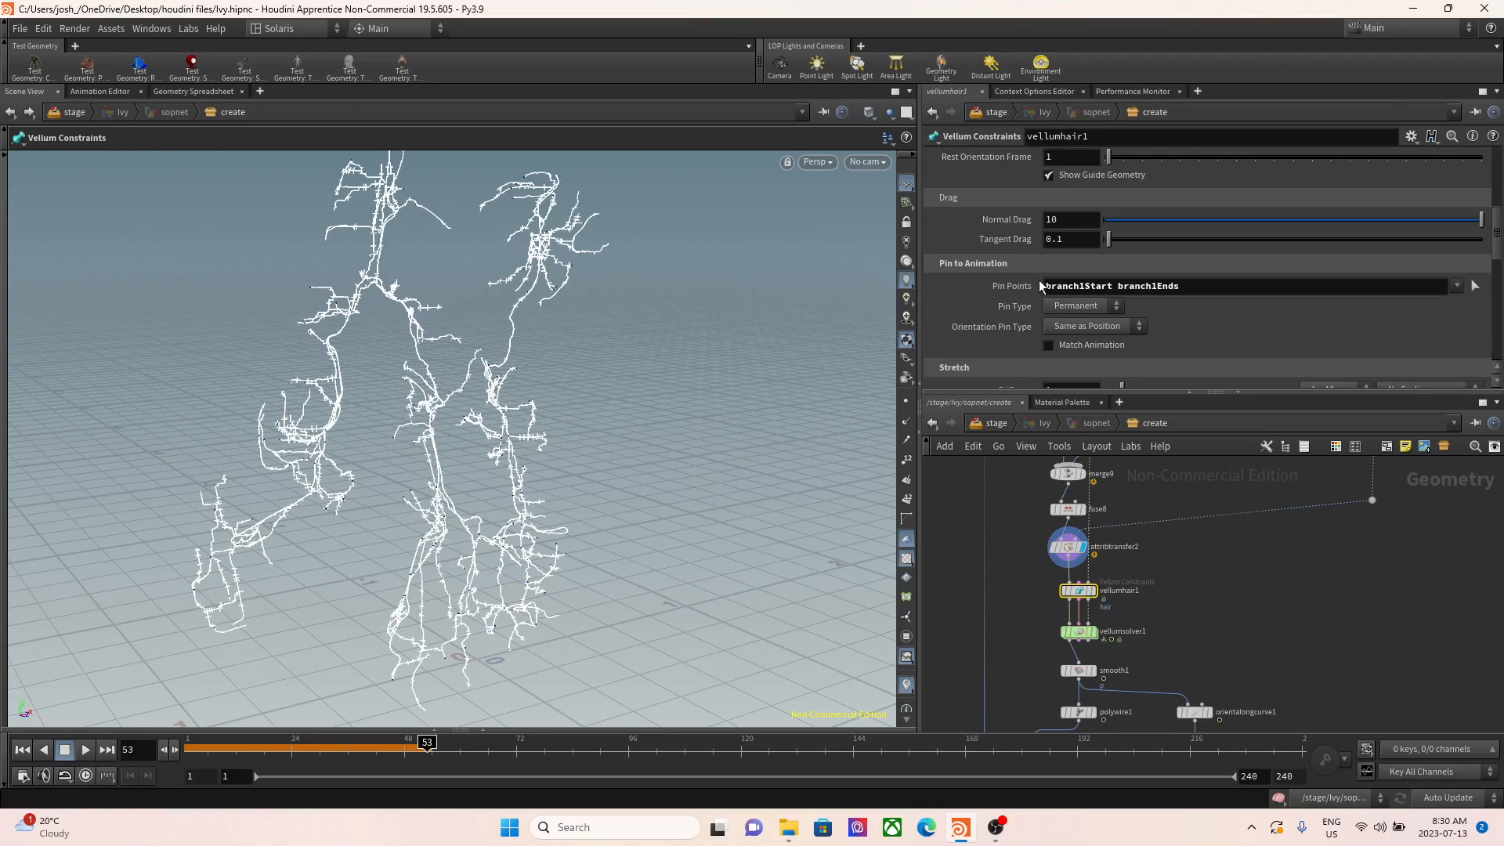
pyautogui.moveTo(506, 204)
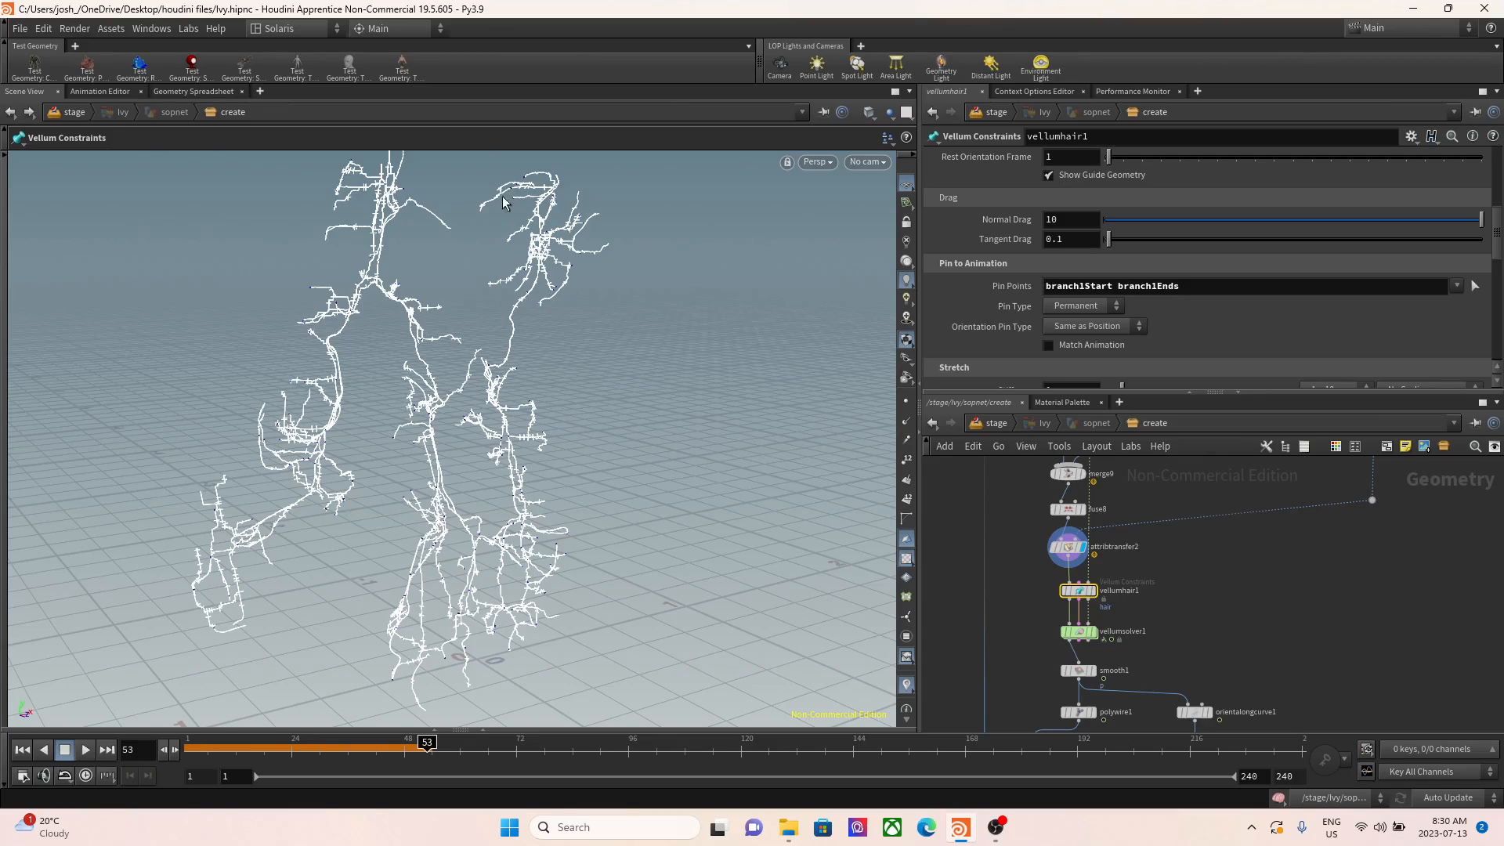
pyautogui.moveTo(1188, 309)
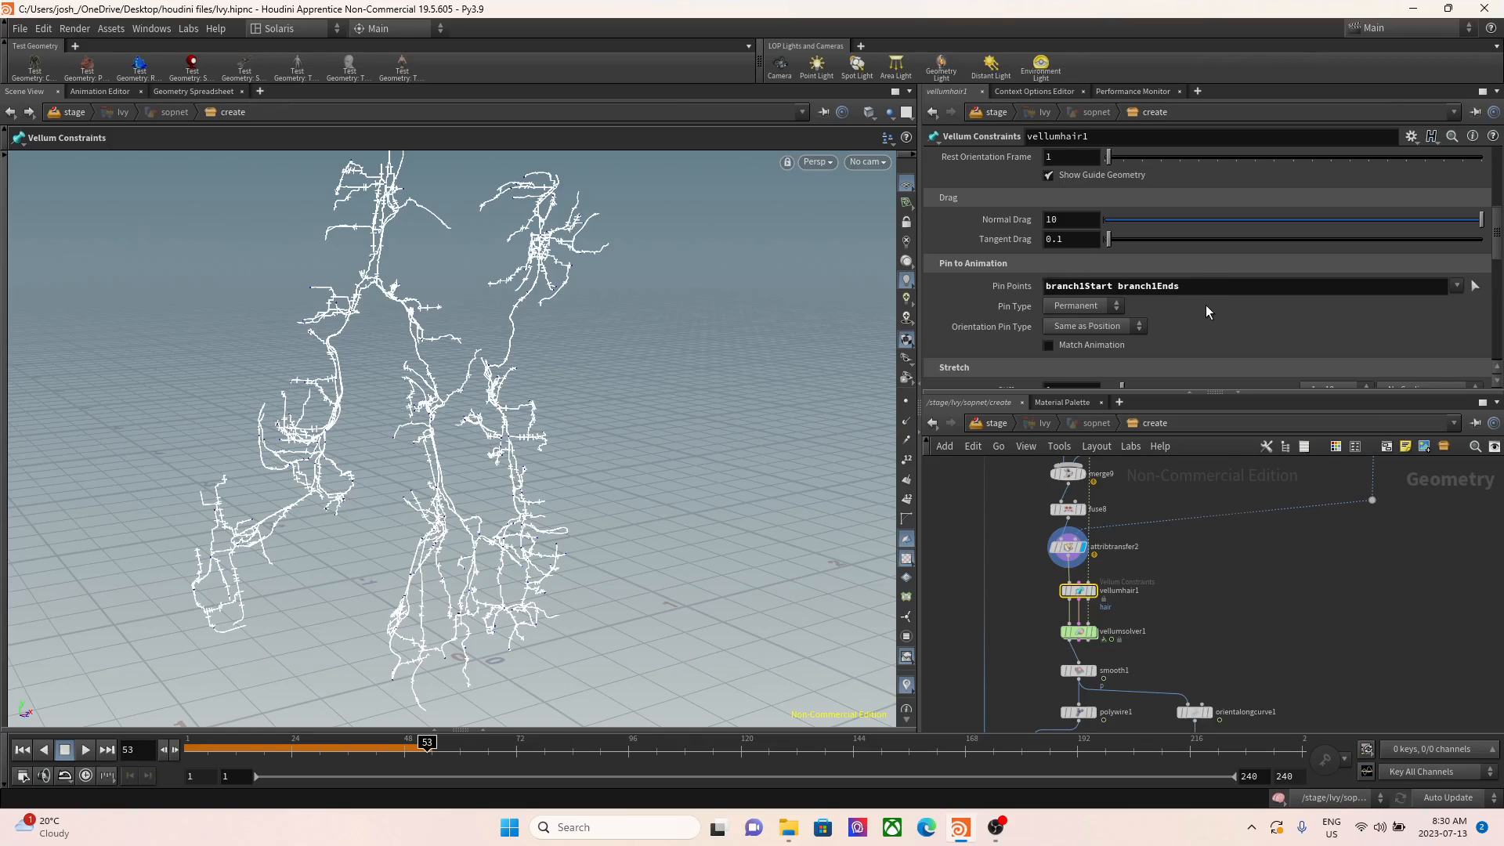
pyautogui.moveTo(1203, 573)
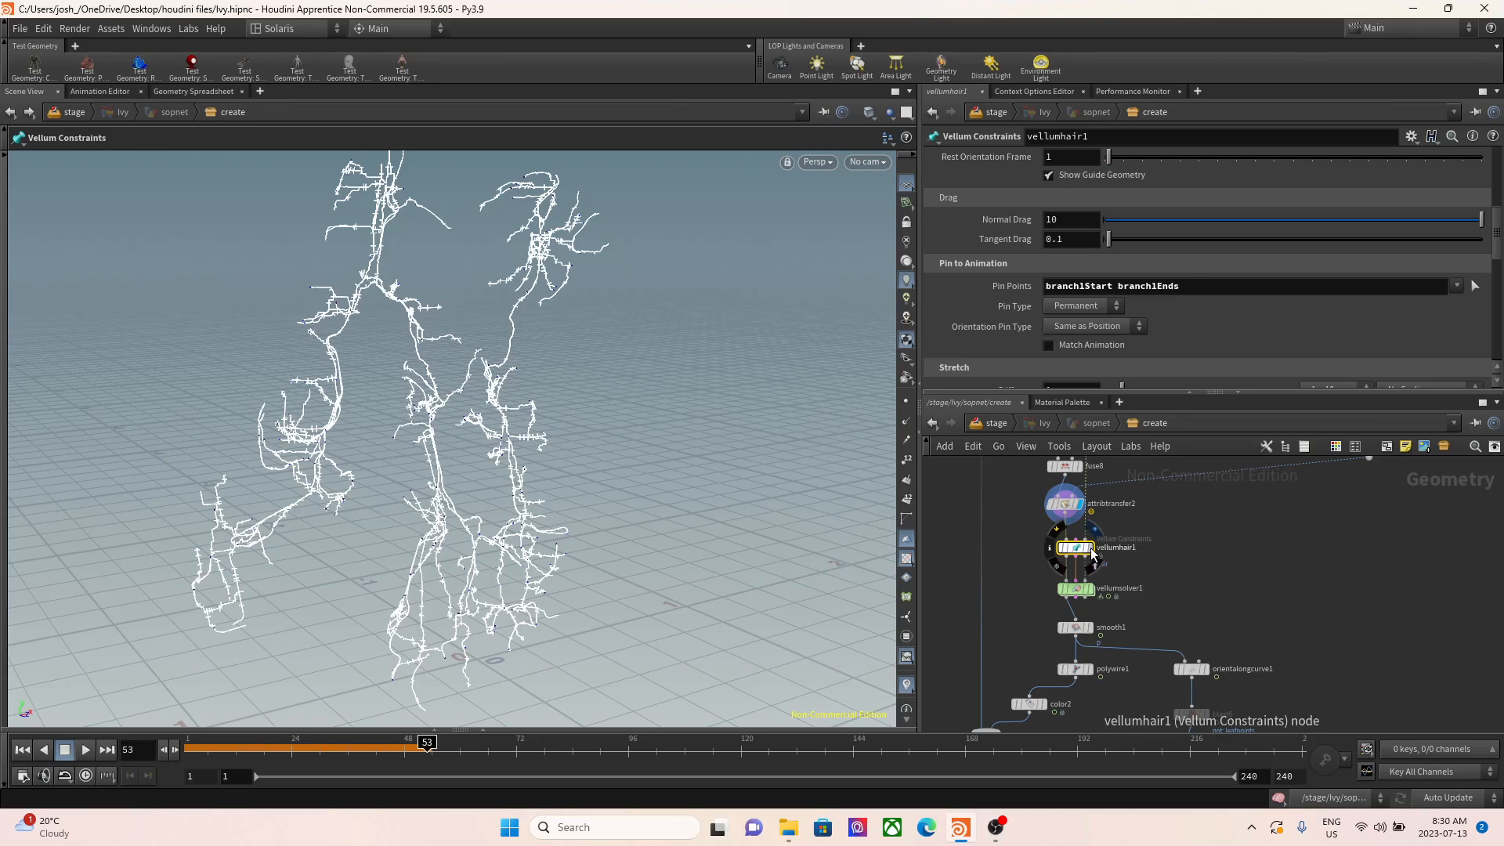
pyautogui.click(1074, 588)
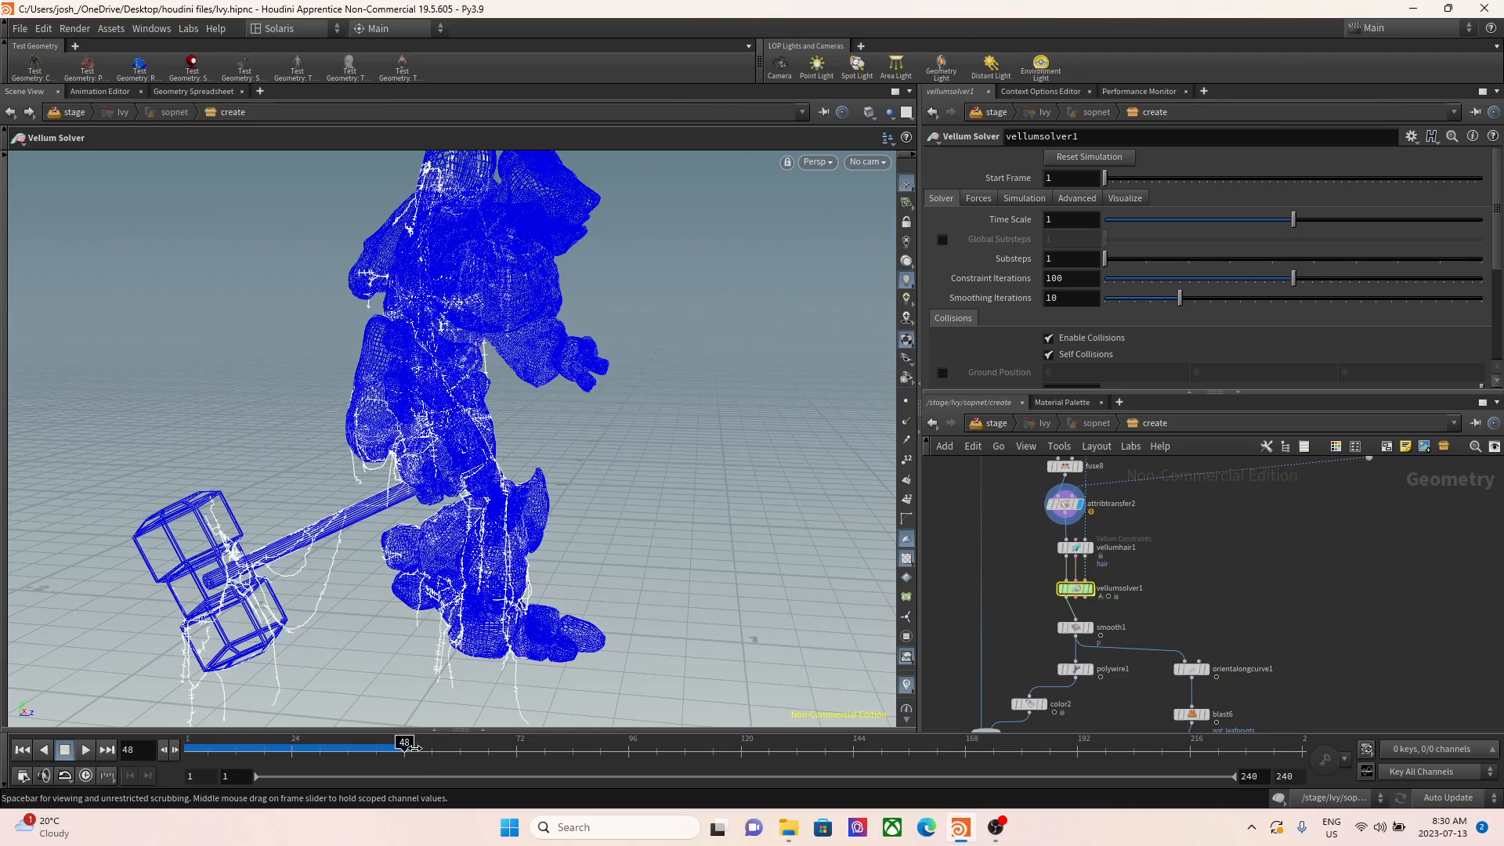
pyautogui.scroll(-3)
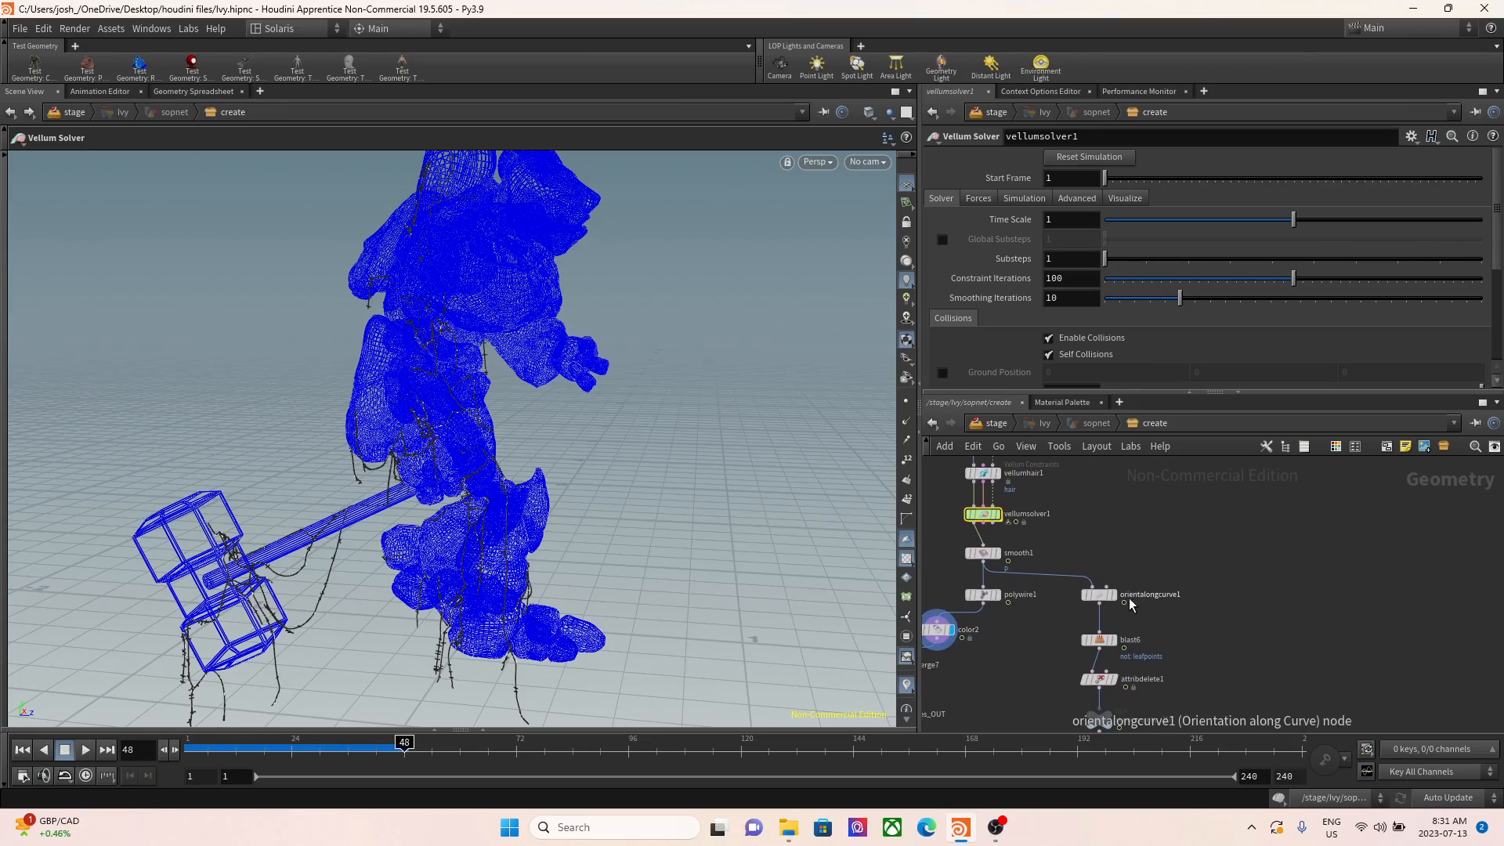
pyautogui.moveTo(1001, 557)
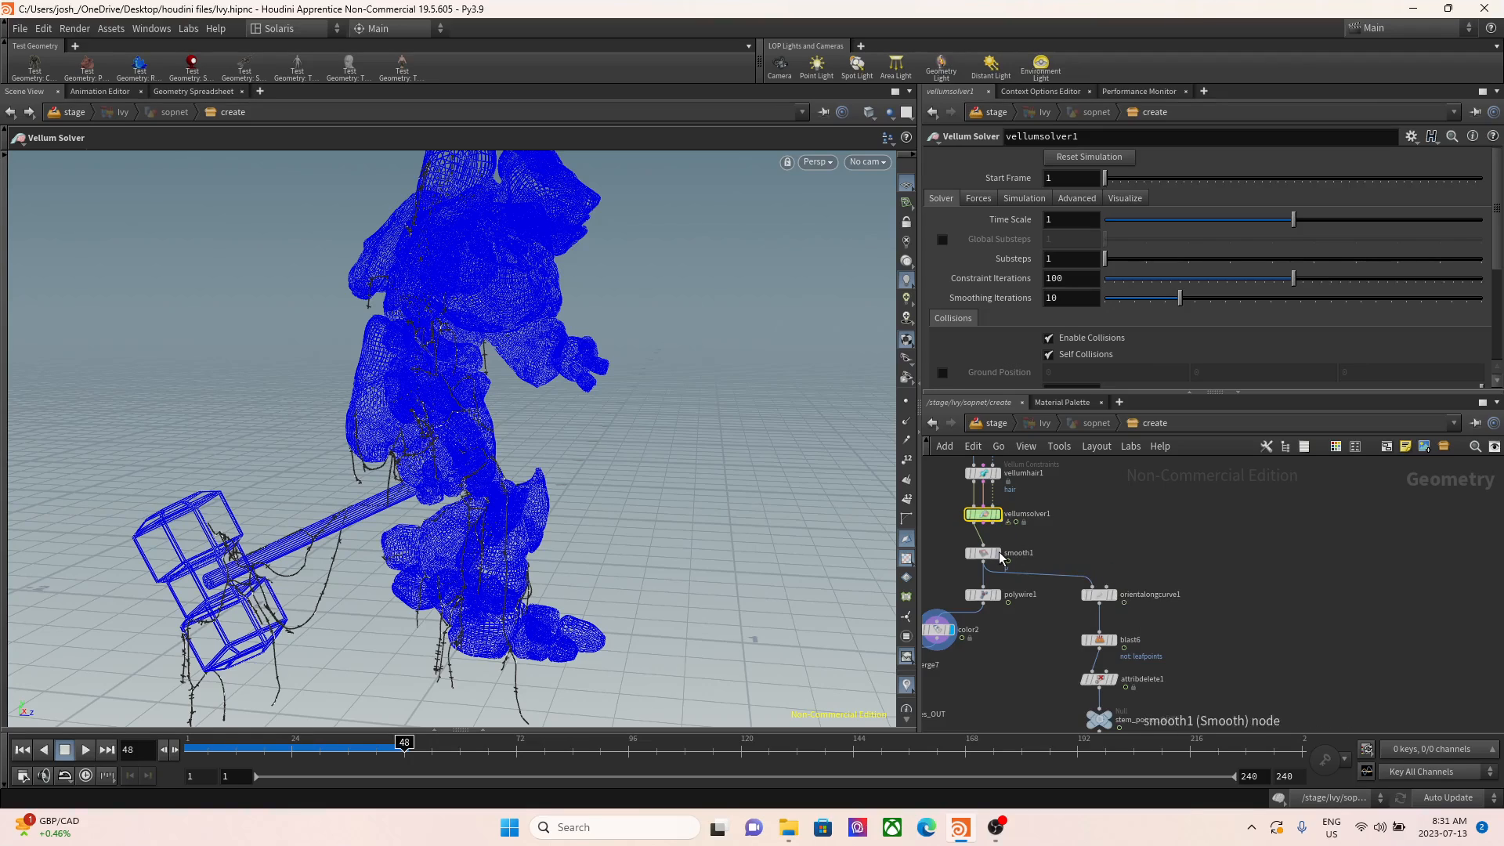
pyautogui.moveTo(1100, 595)
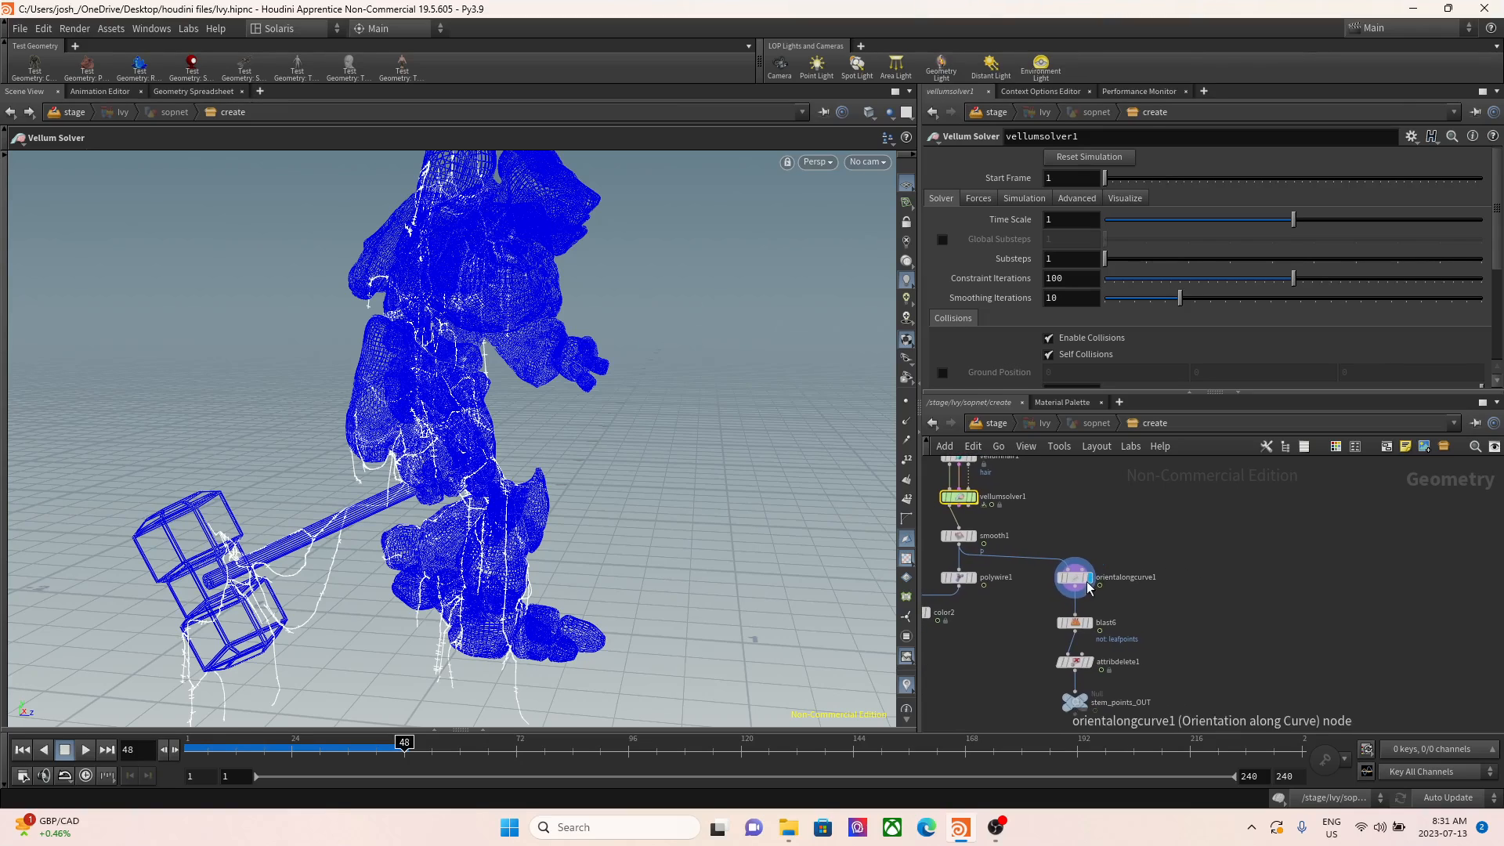
# - Display orientalongcurve1 and scroll to its Output Attributes writing Tangent (Z Axis) to N
pyautogui.click(1074, 576)
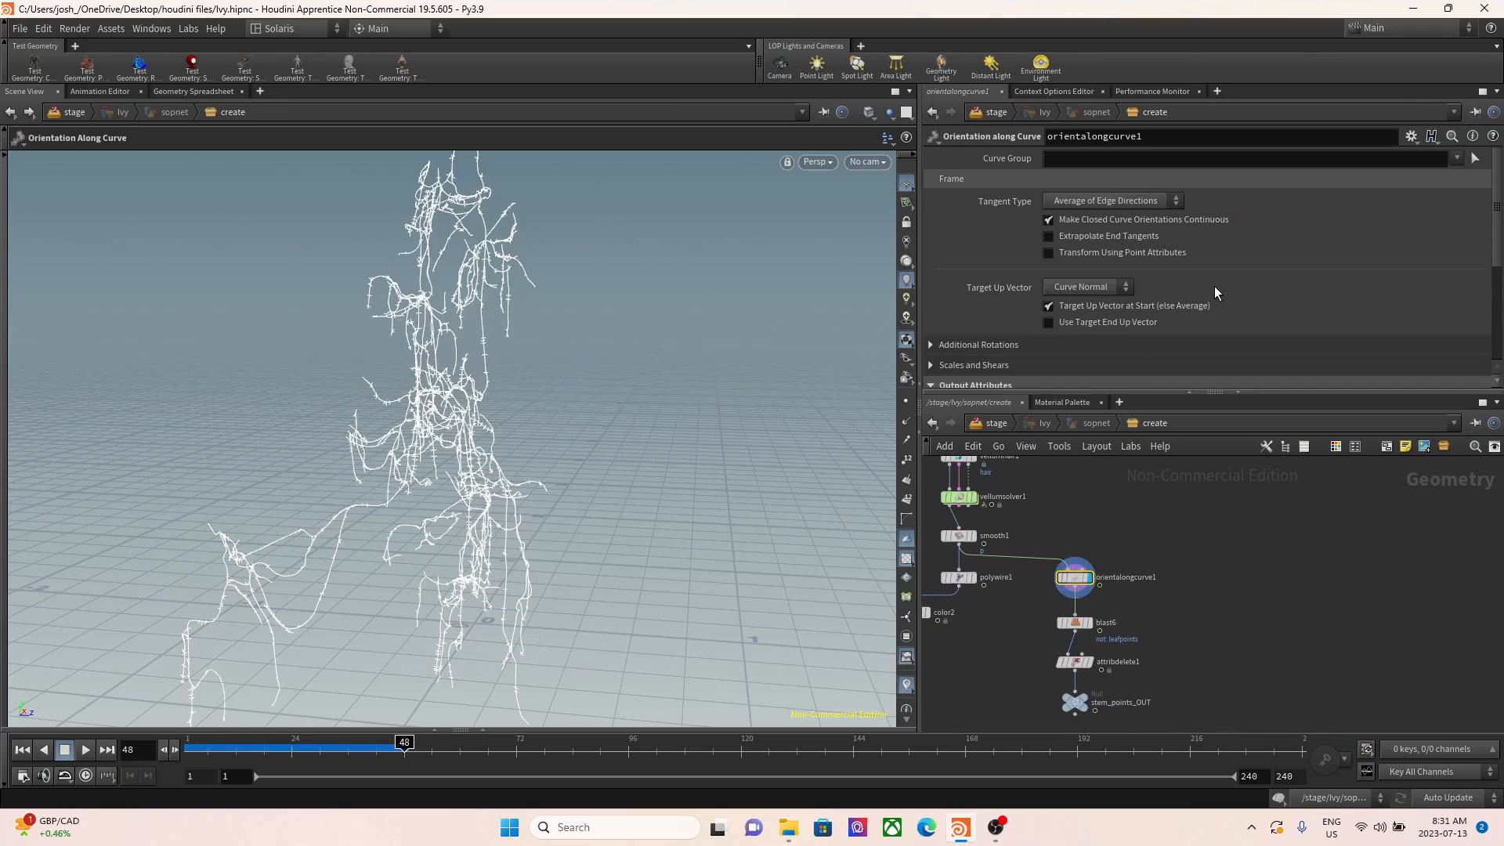
pyautogui.scroll(-3)
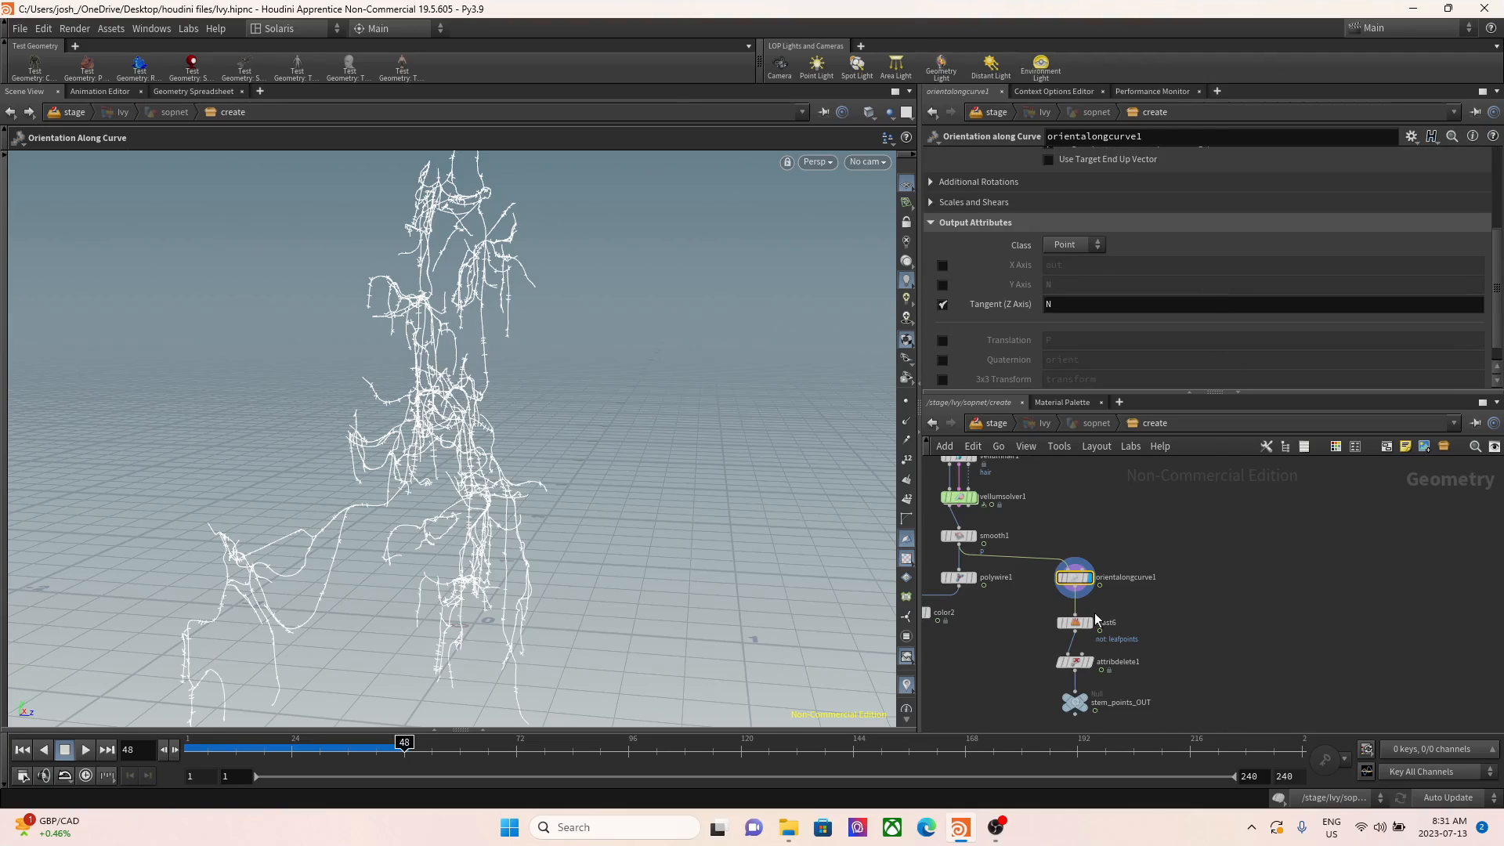
pyautogui.moveTo(1159, 625)
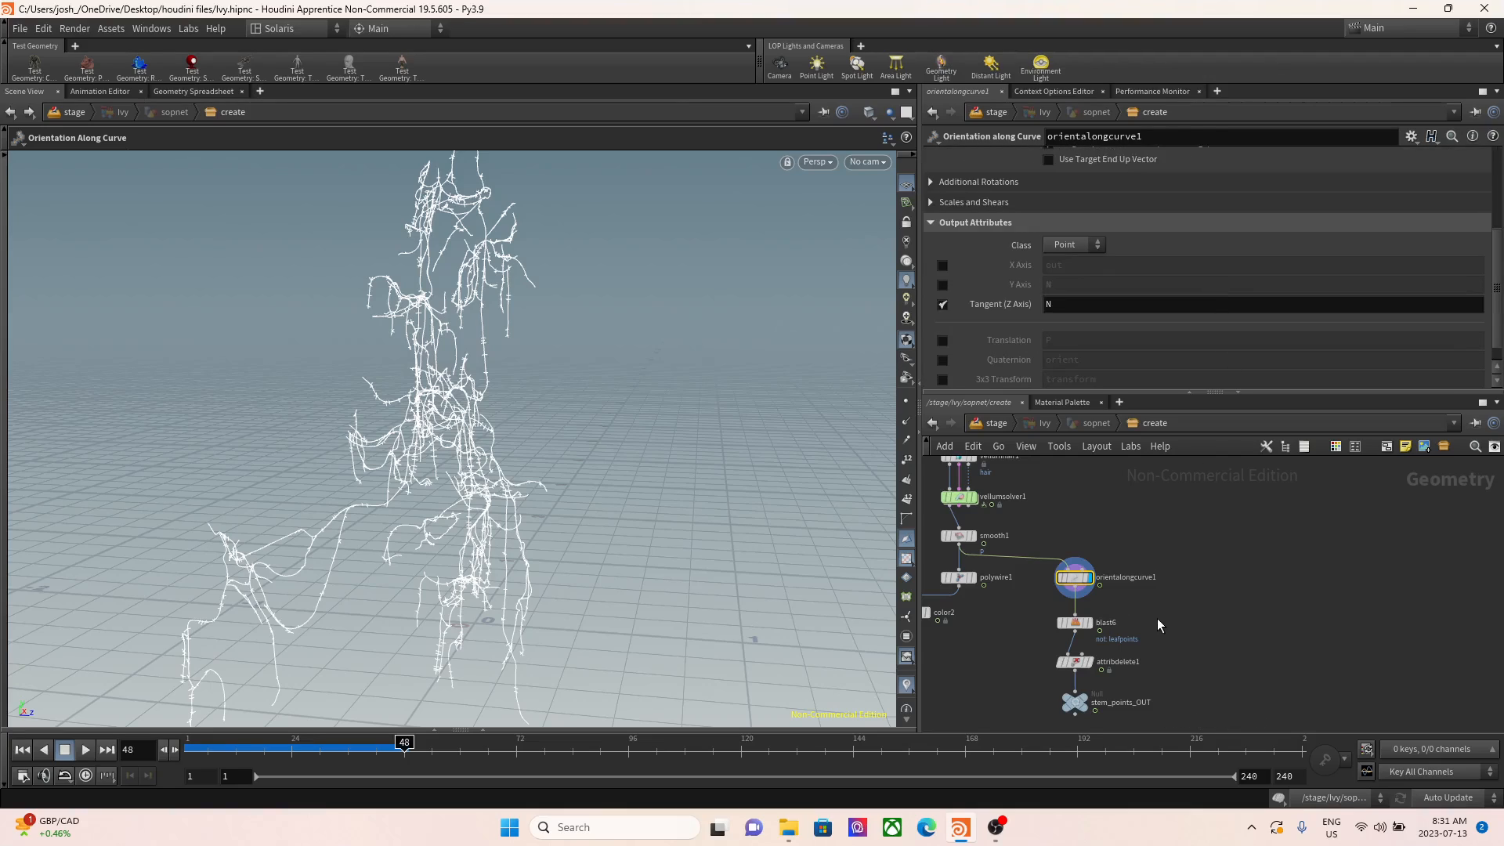
pyautogui.moveTo(1165, 623)
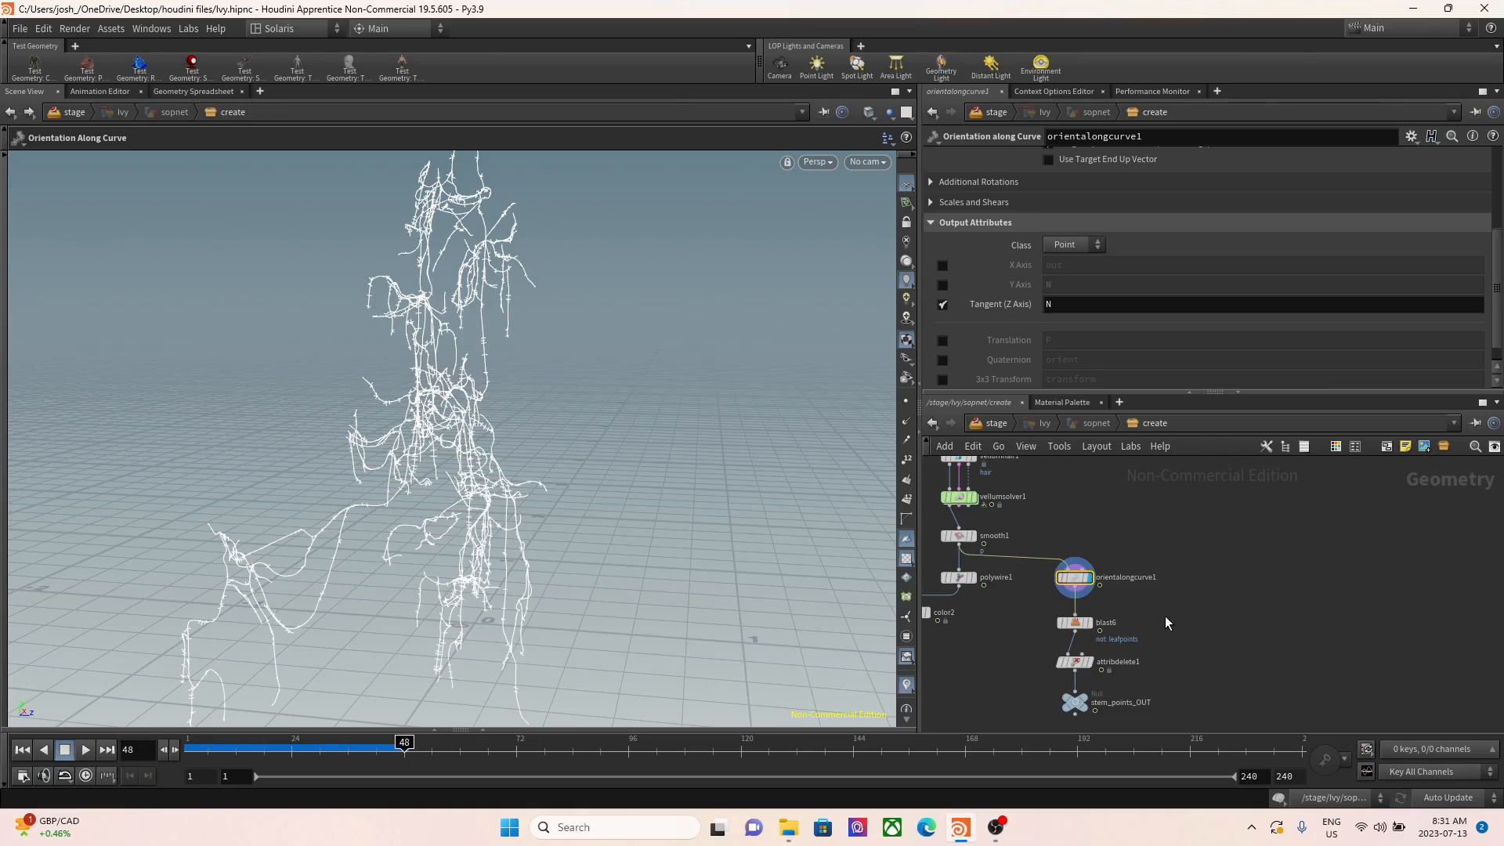
pyautogui.moveTo(1096, 636)
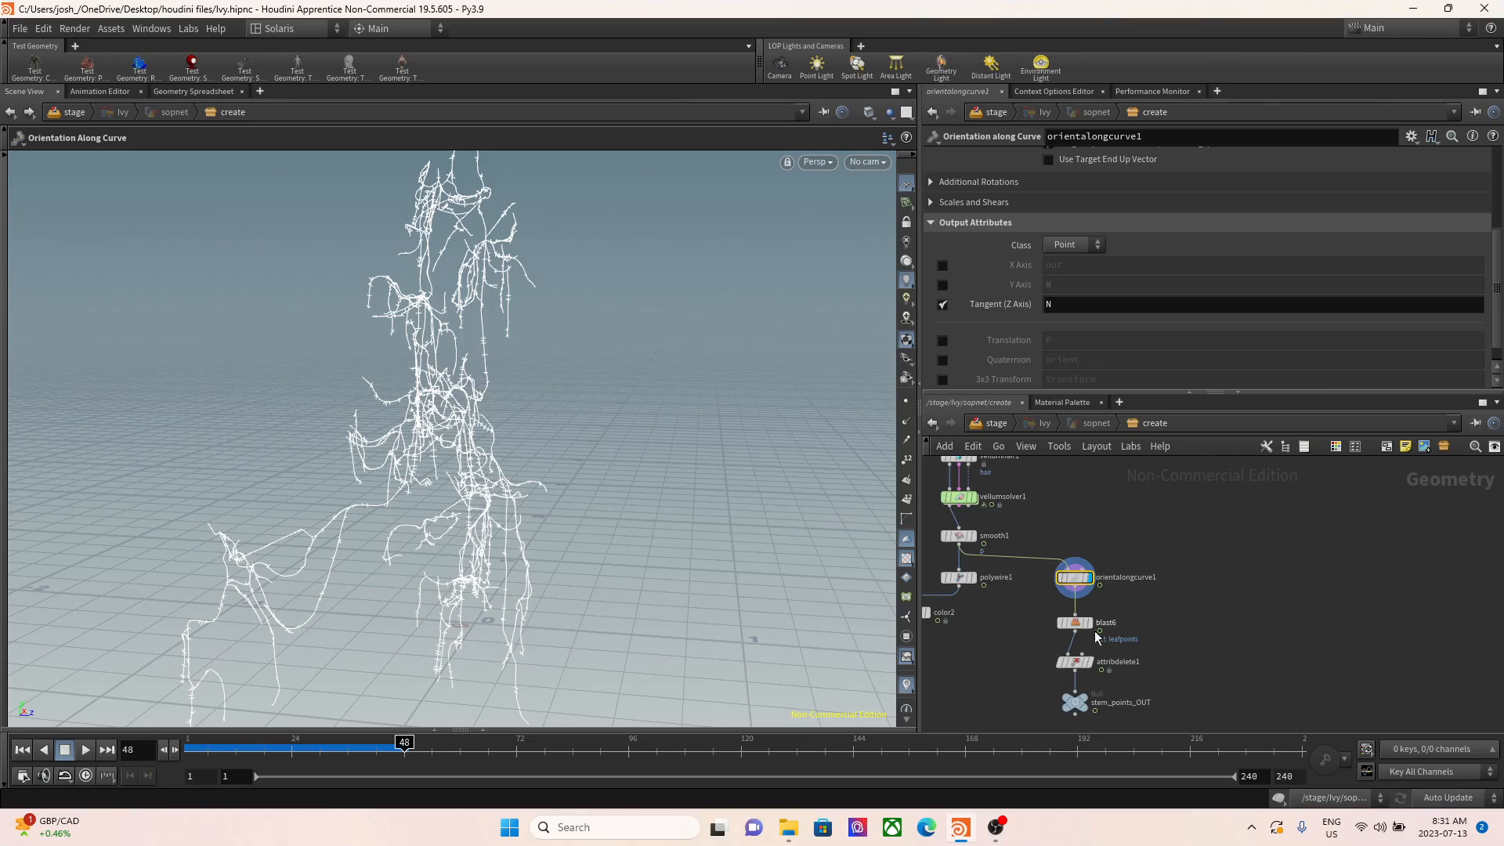
# - Display blast6's kept leafpoints, then stop the OBS screen recording
pyautogui.click(1075, 622)
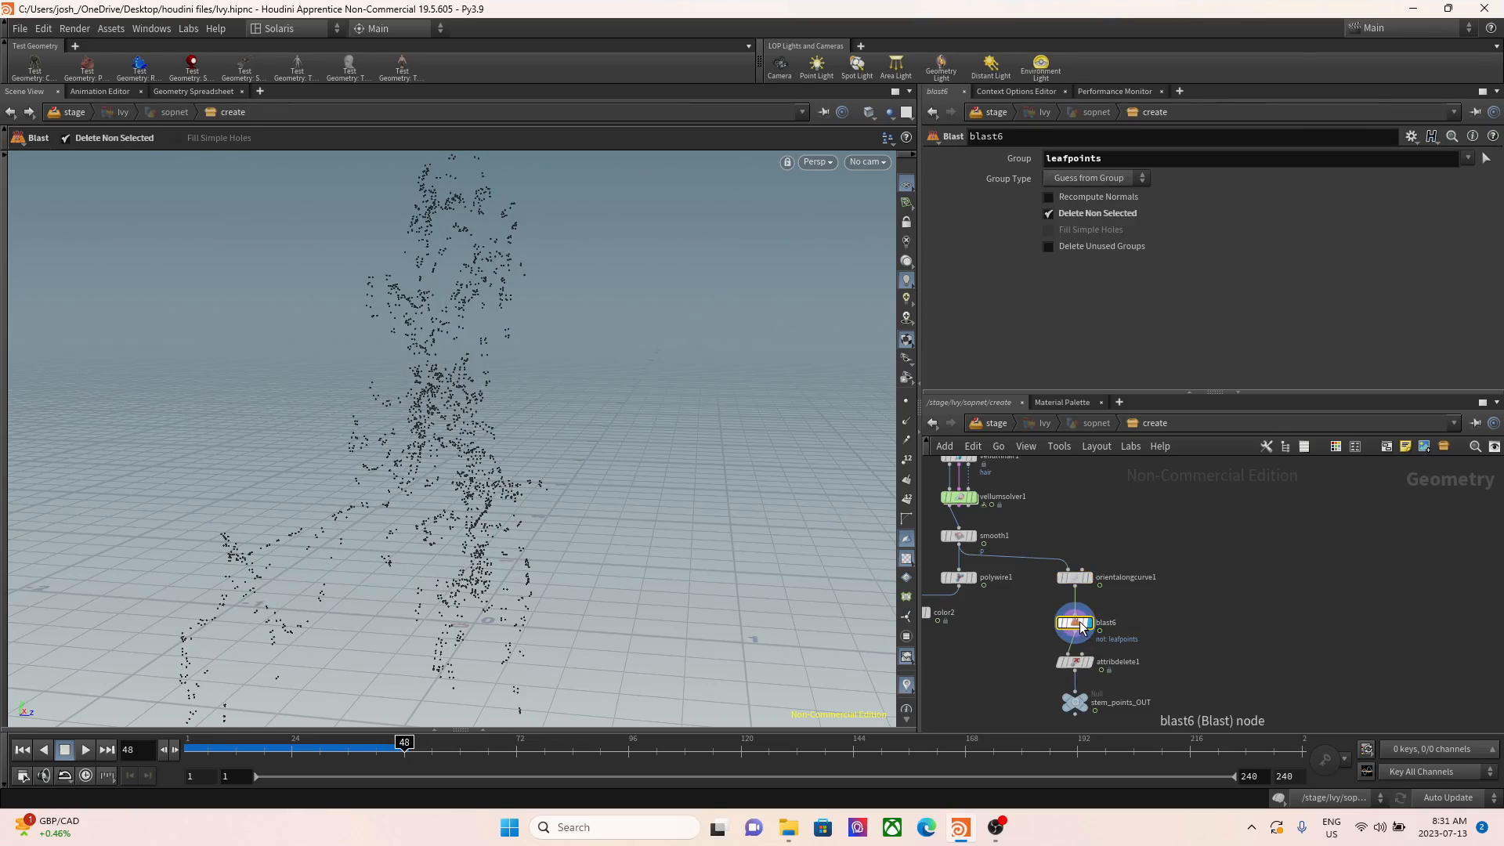
pyautogui.moveTo(1087, 579)
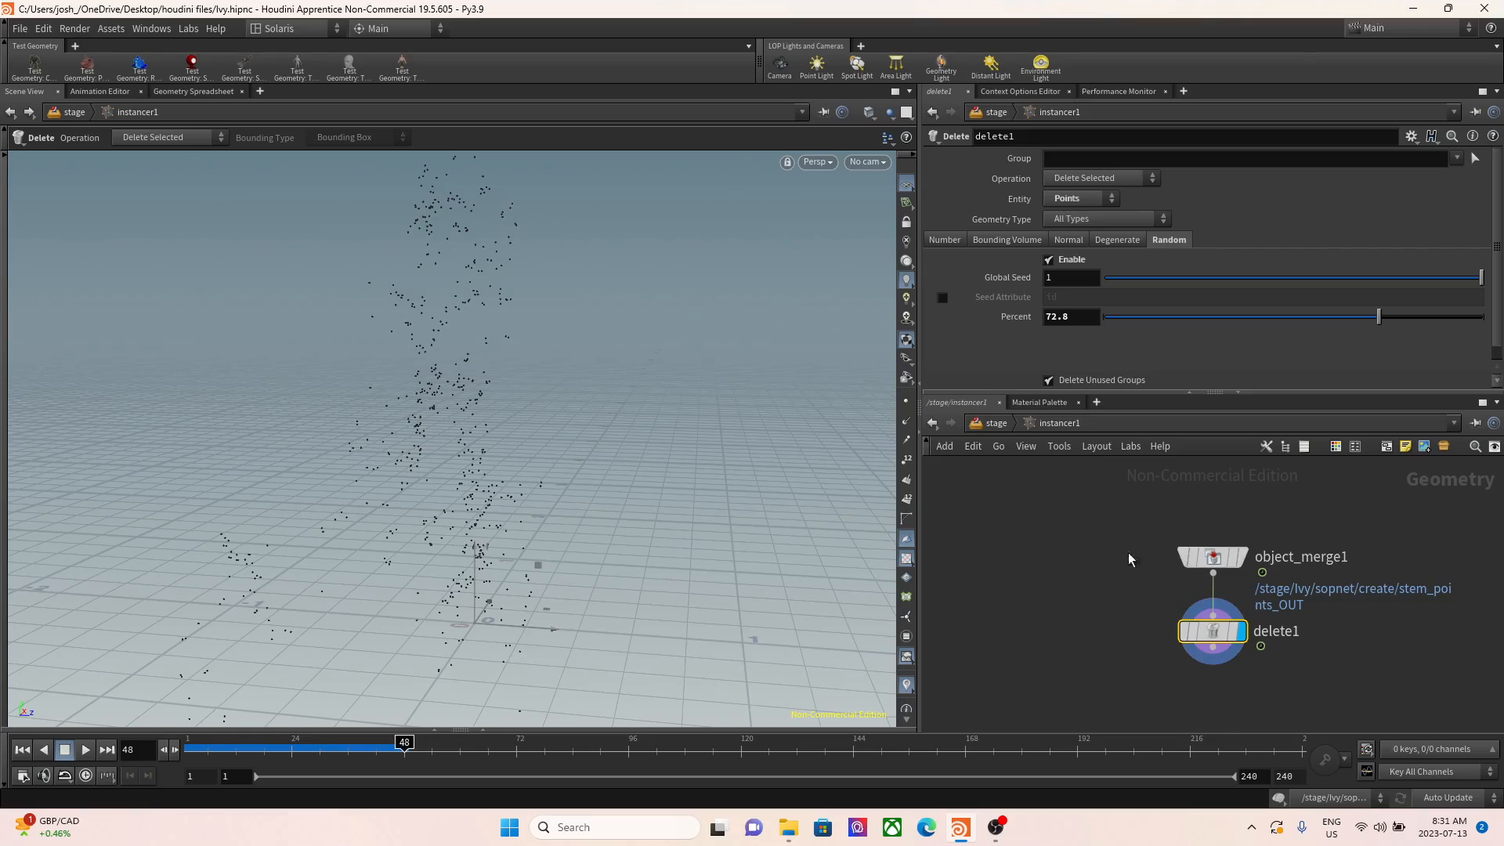
pyautogui.moveTo(1379, 316)
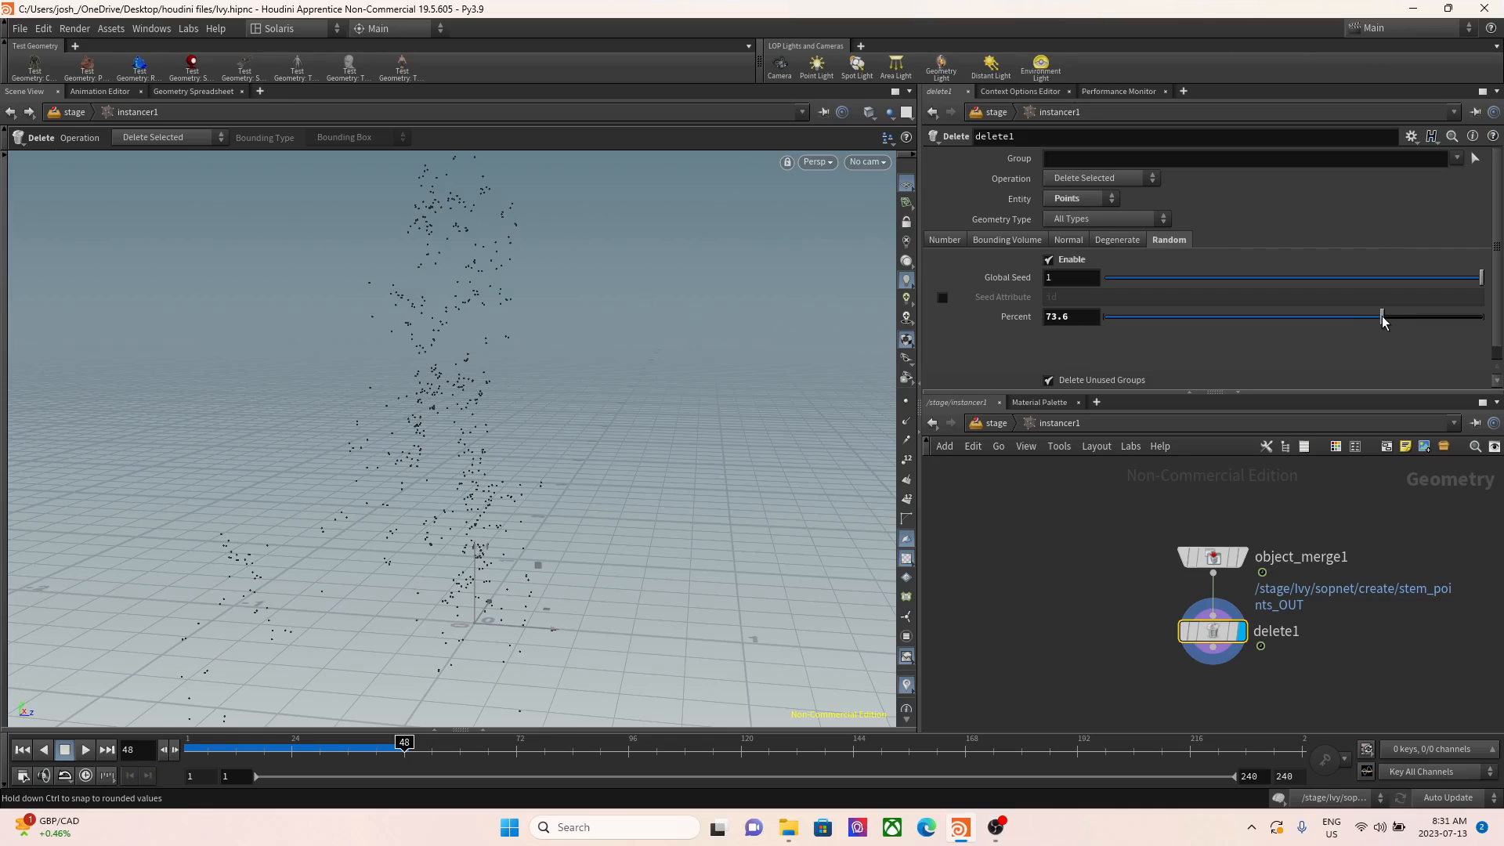
pyautogui.moveTo(1007, 432)
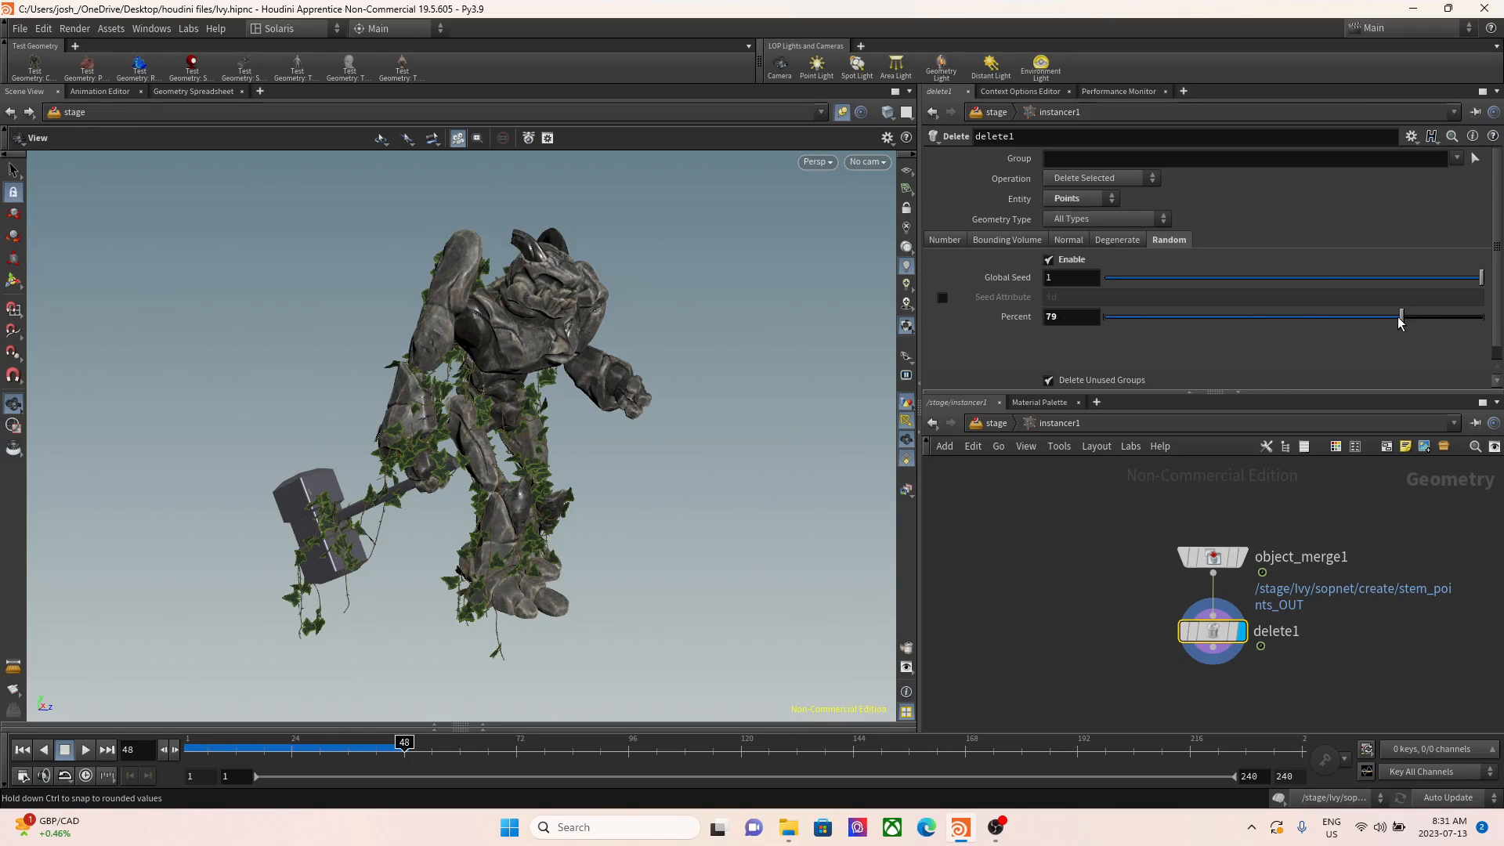
pyautogui.click(959, 827)
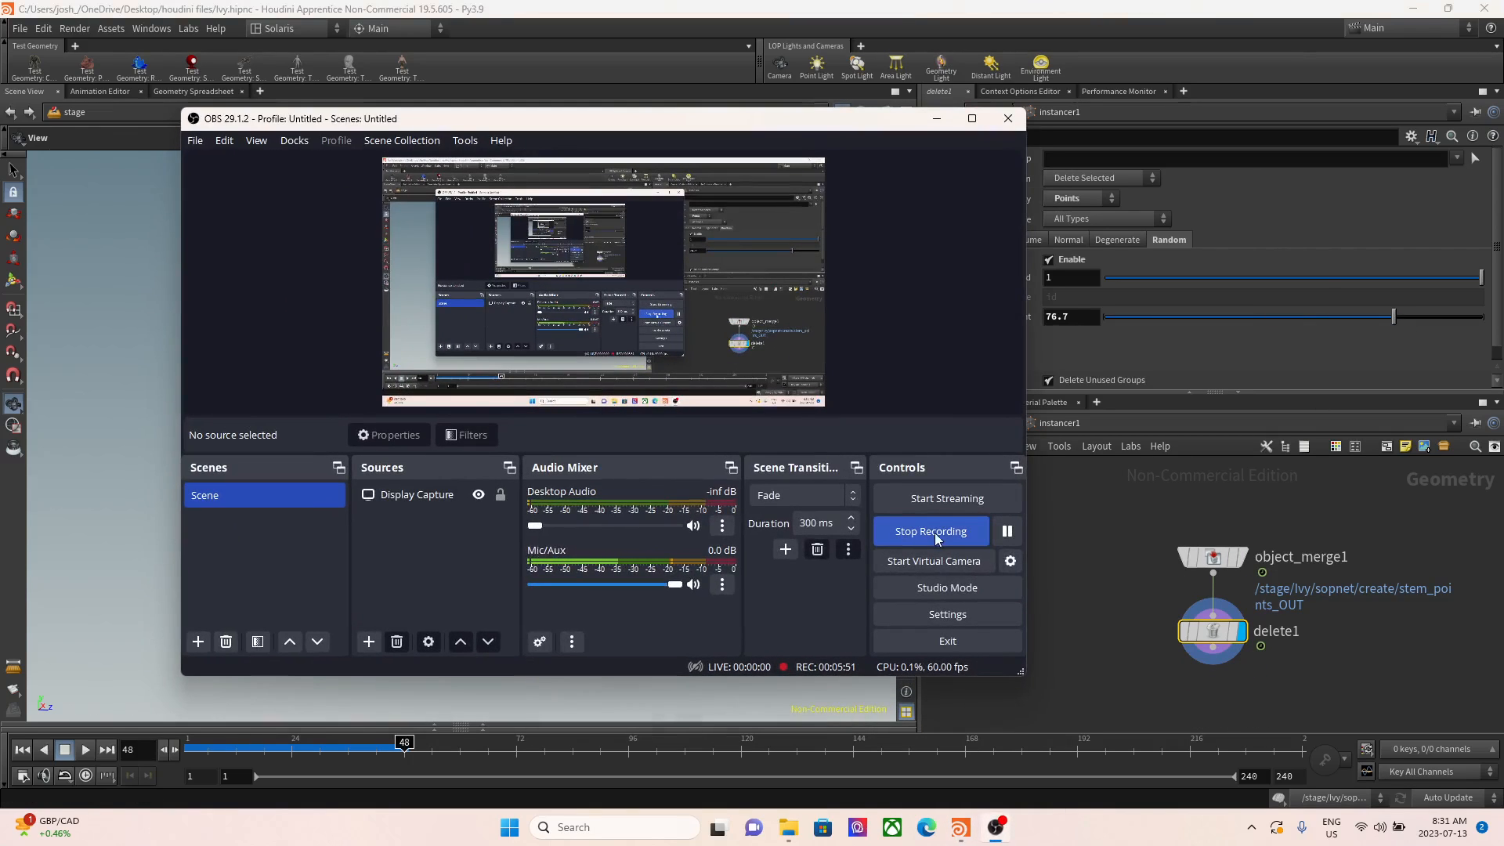